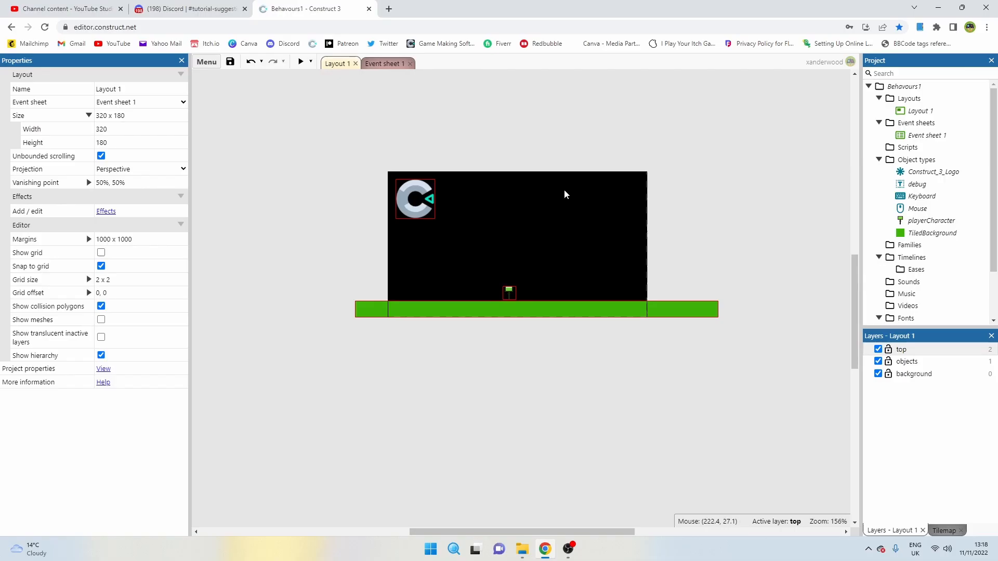
mouse_move(550, 217)
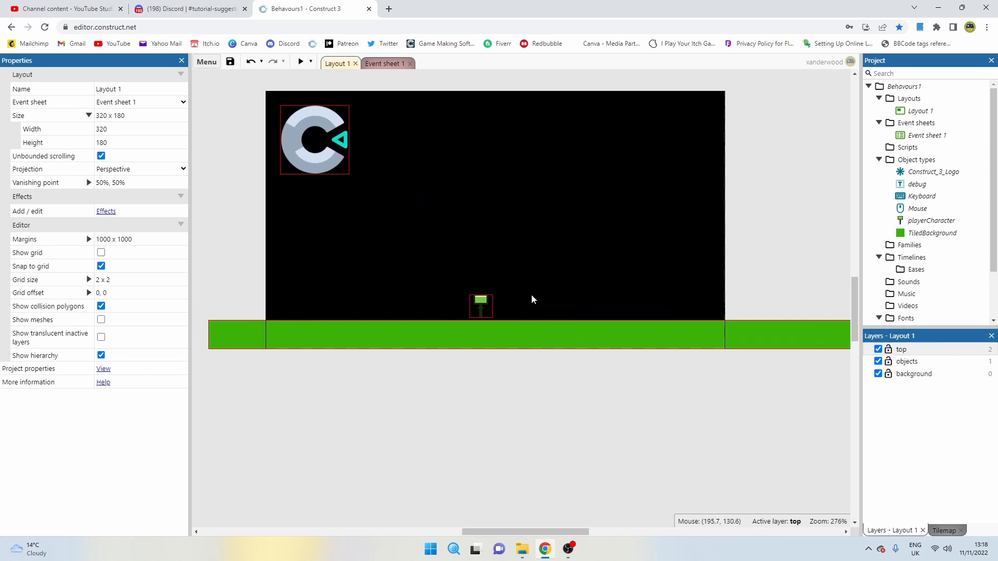
Delete the 'player' instance variable from playerCharacter, leaving none
left_click(480, 306)
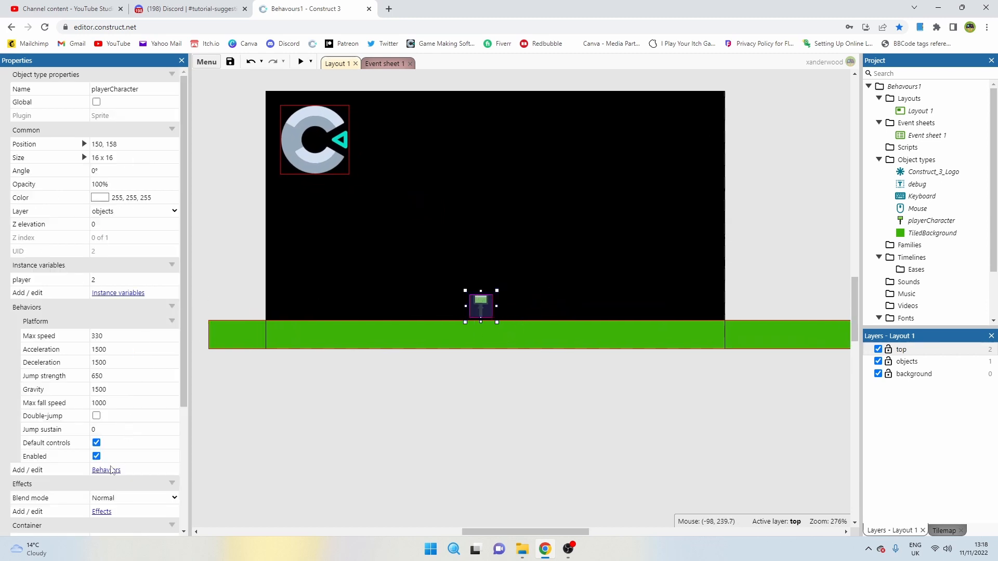
left_click(118, 293)
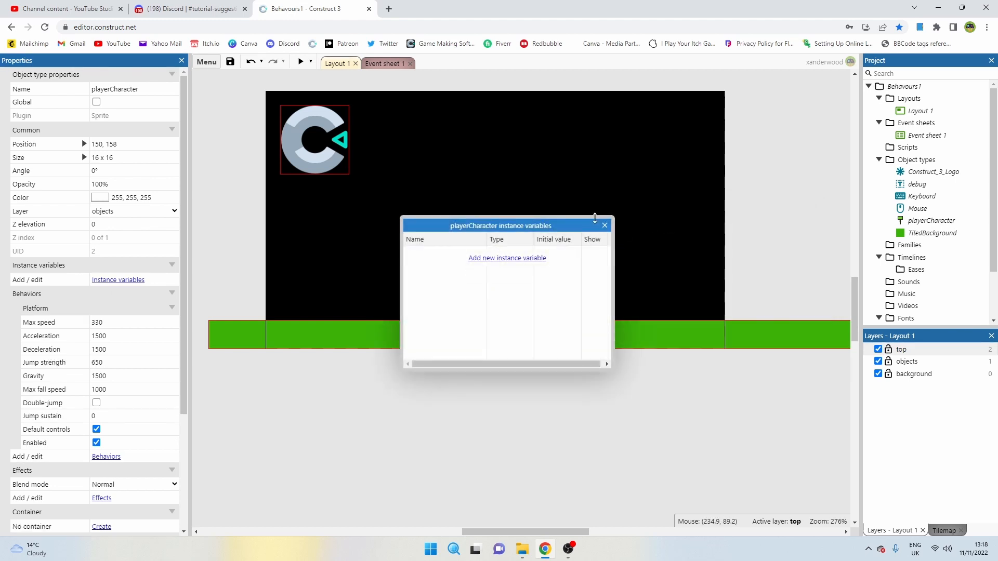
left_click(603, 225)
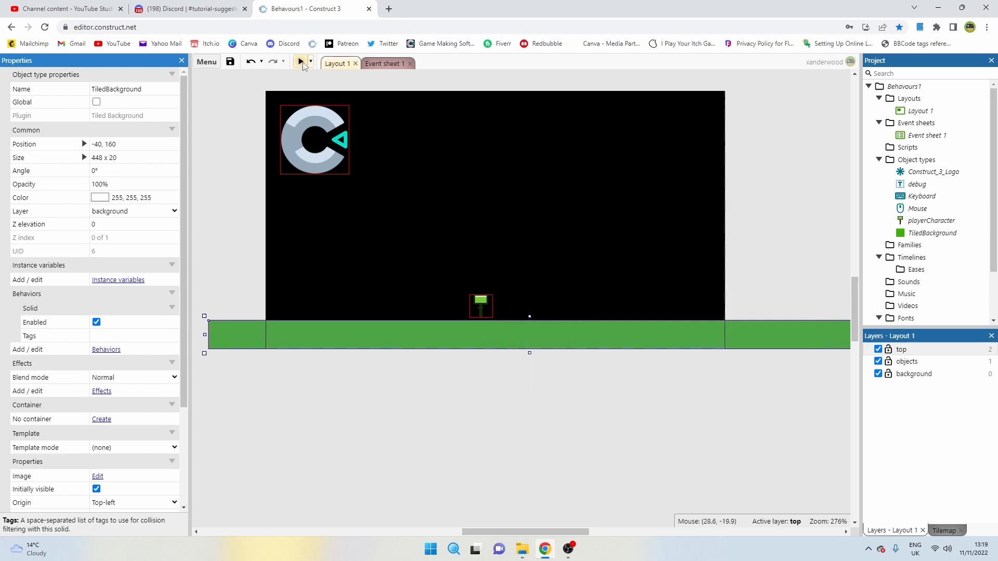
Reposition playerCharacter so it floats in the air above the green ground
left_click(299, 61)
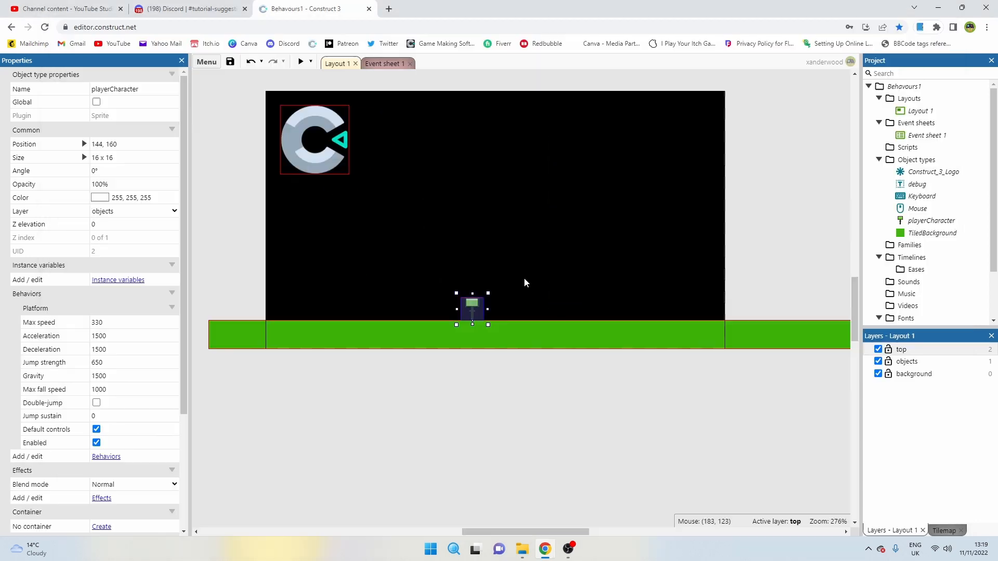
left_click_drag(471, 306, 492, 304)
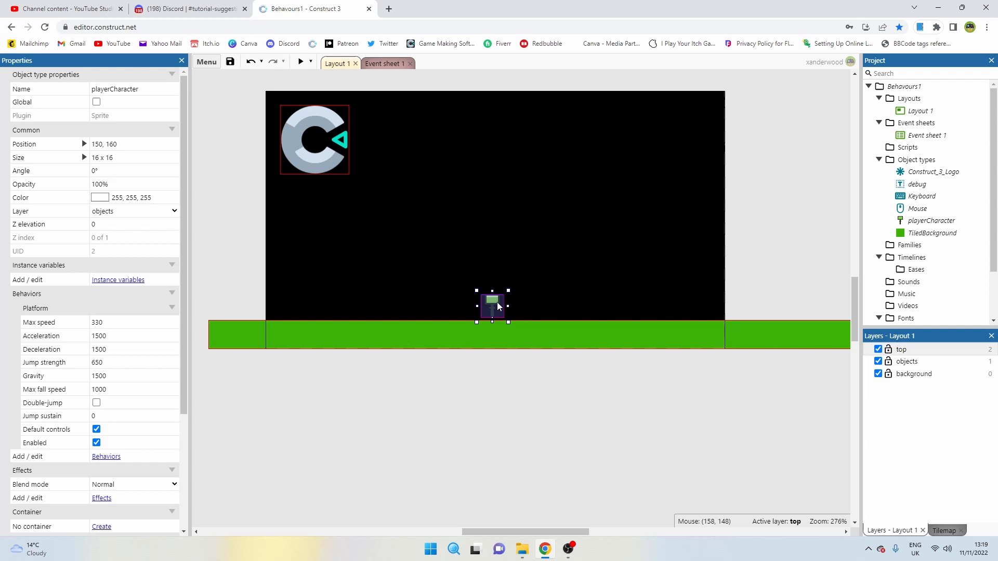
left_click_drag(492, 304, 501, 305)
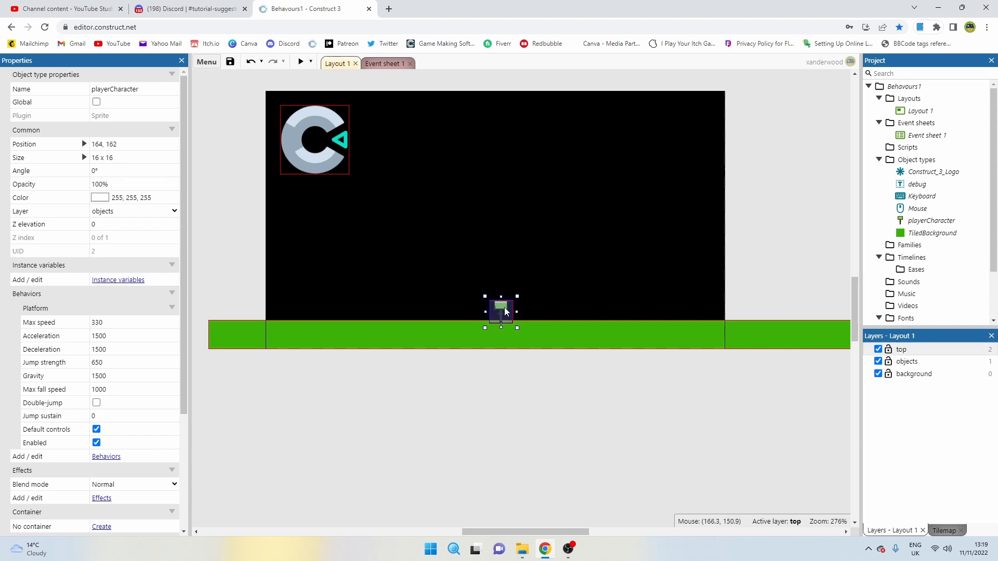
left_click_drag(501, 310, 501, 317)
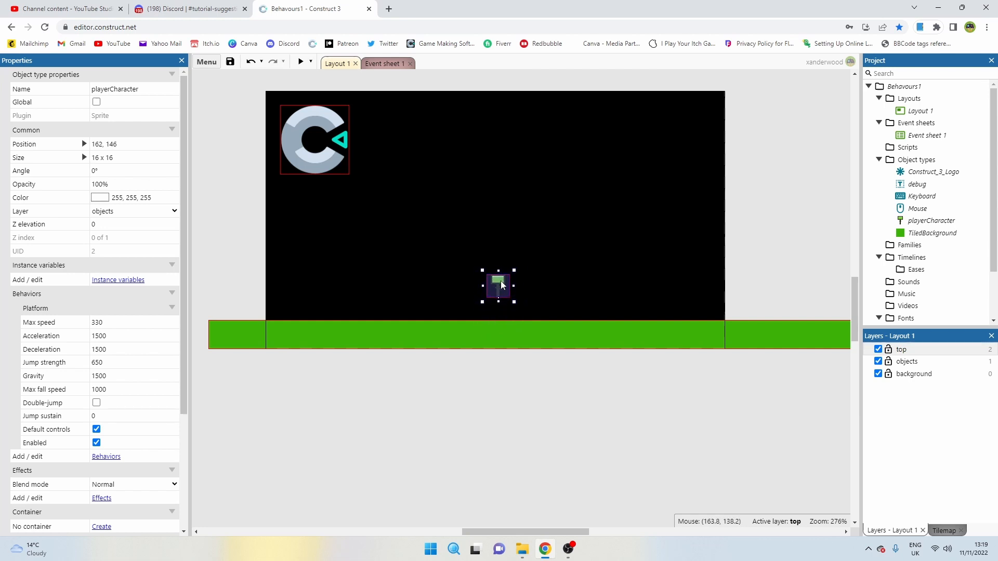
left_click_drag(499, 286, 493, 250)
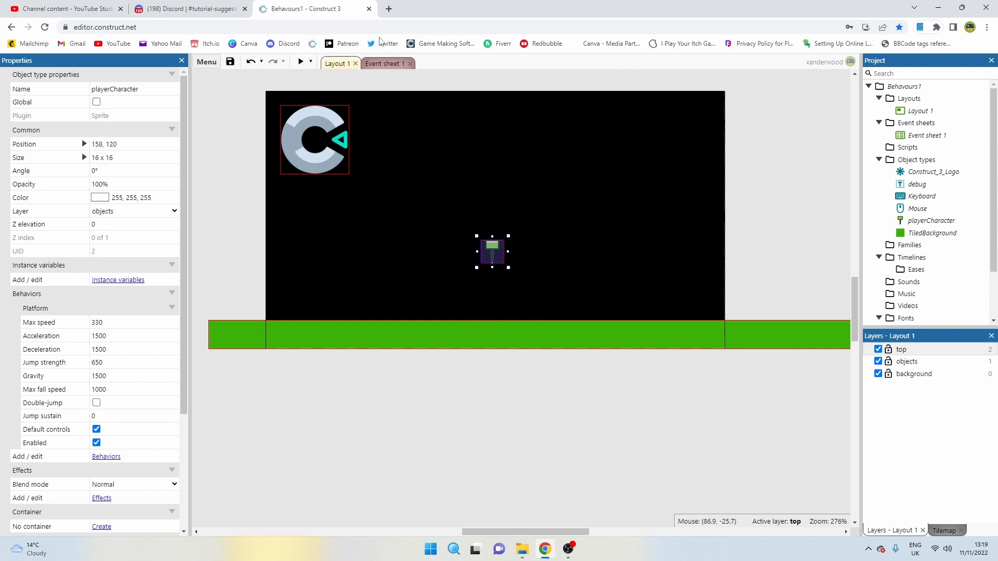
Add an event: playerCharacter on collision with TiledBackground
left_click(383, 63)
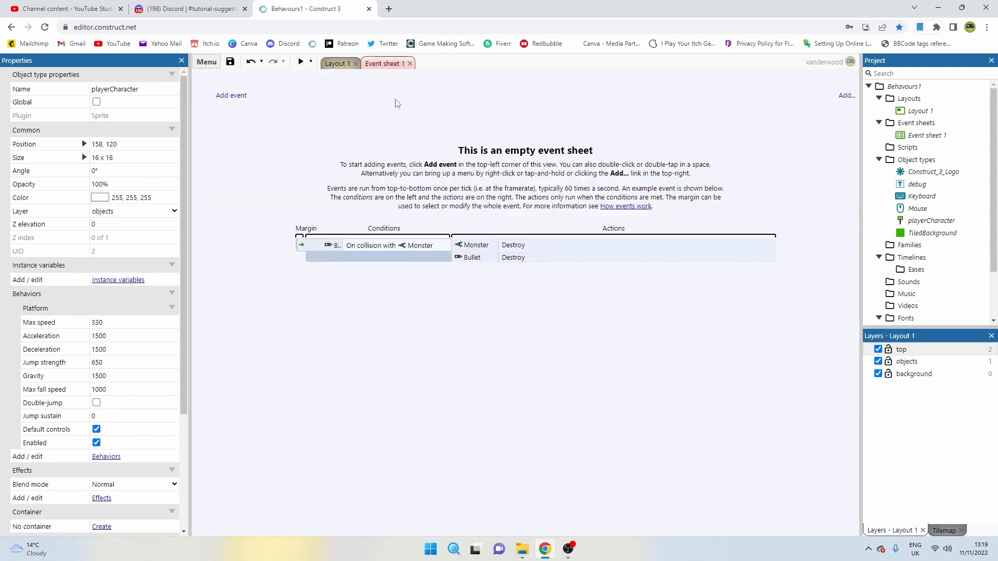
left_click(231, 94)
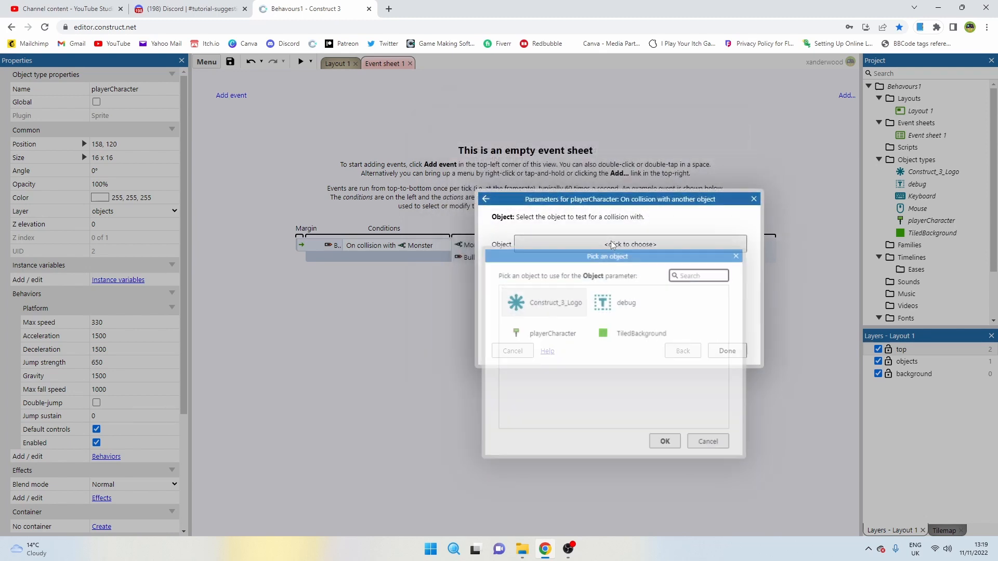
left_click(641, 333)
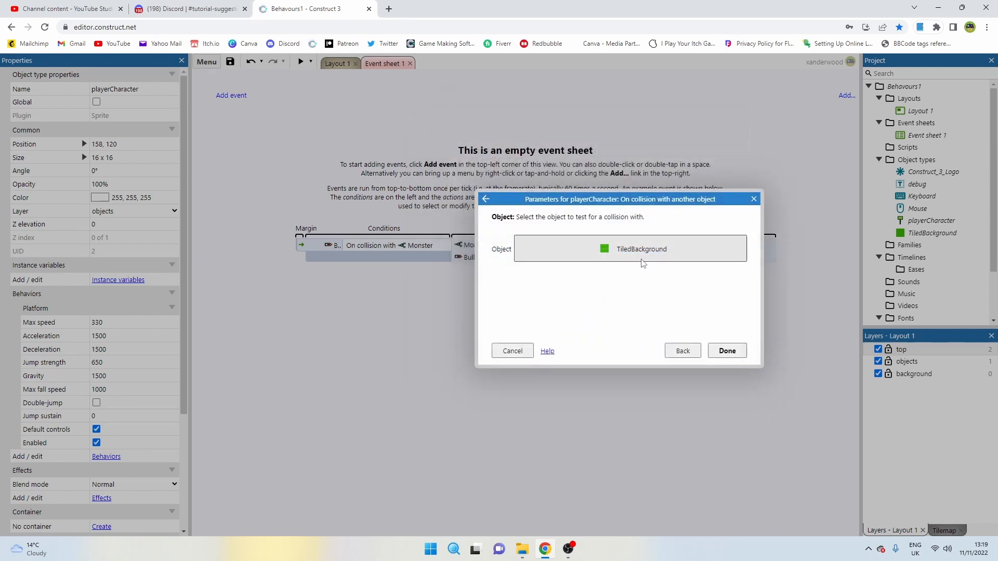
left_click(726, 350)
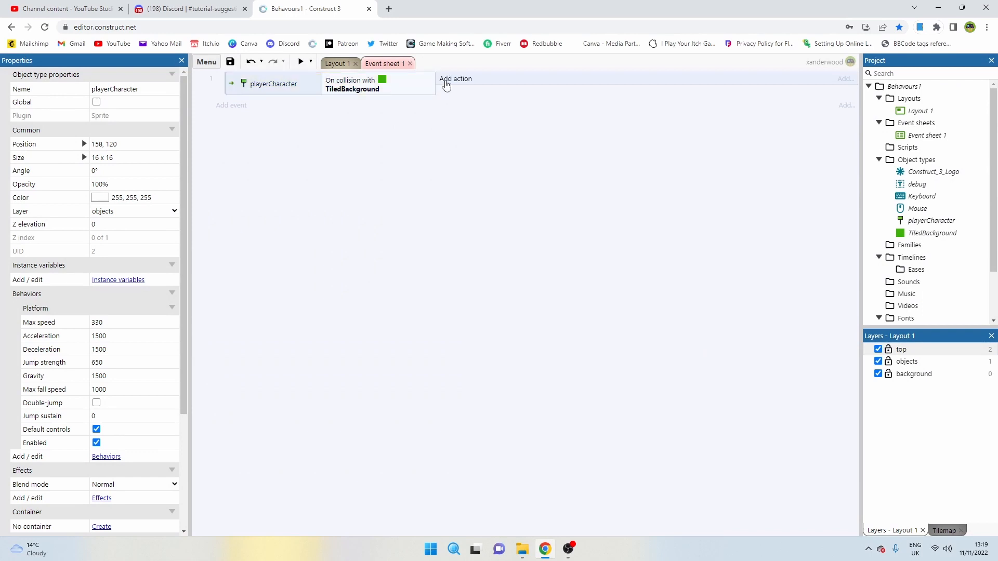
Add a Platform Set vector Y -150 action to the collision event and preview the game
left_click(454, 78)
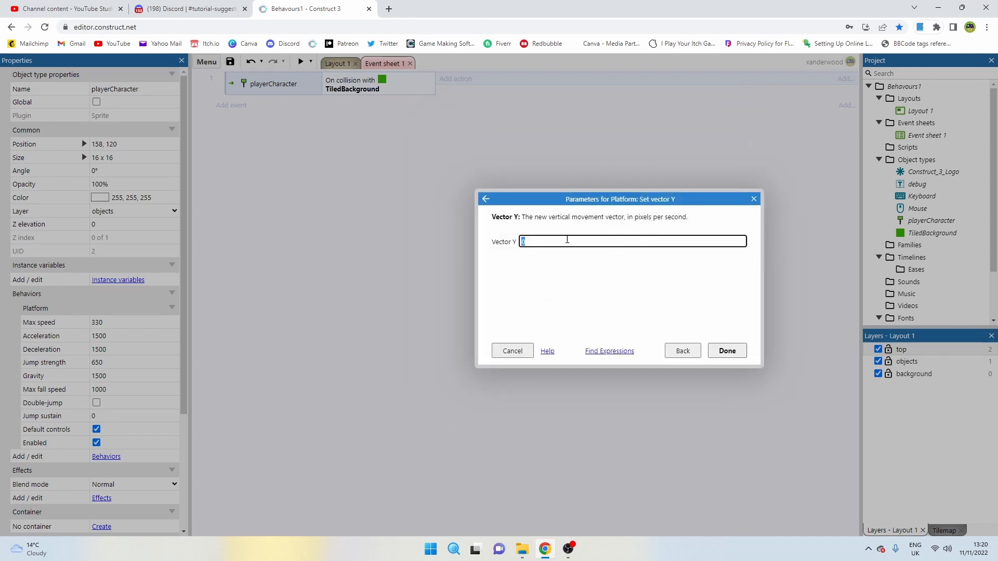
mouse_move(549, 242)
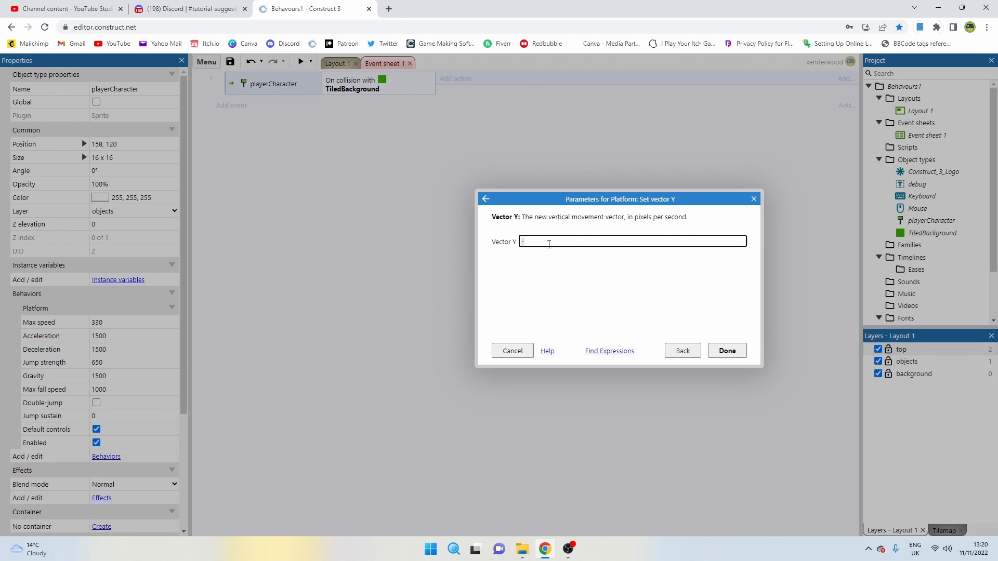
type("-150")
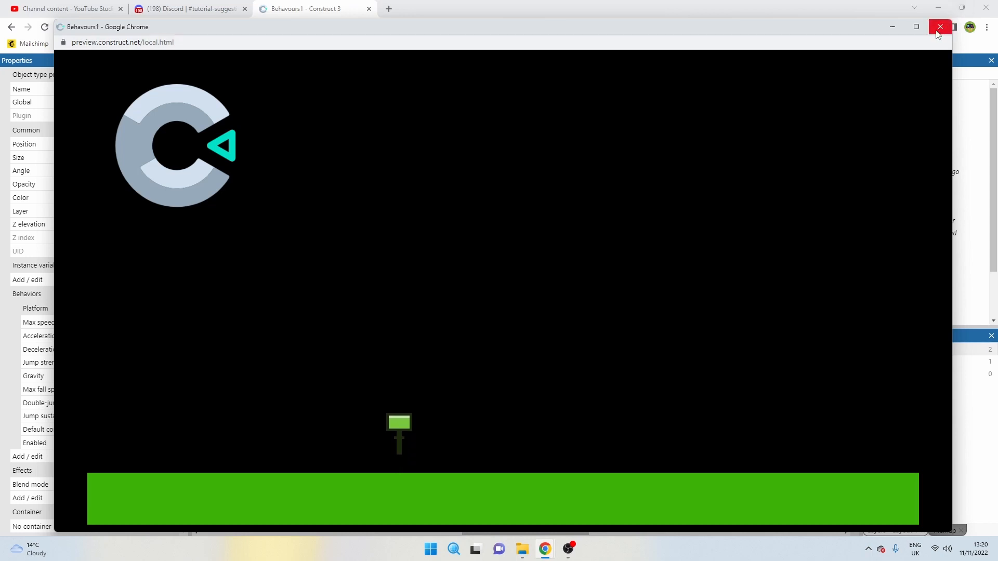
Close the preview and lower playerCharacter's Platform gravity from 1500 to 1000
left_click(938, 27)
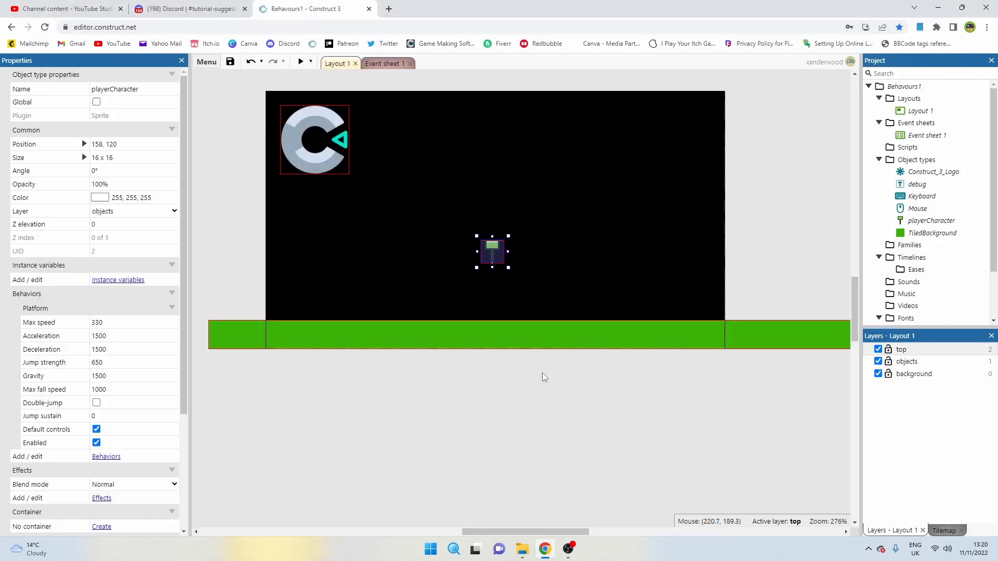
mouse_move(485, 256)
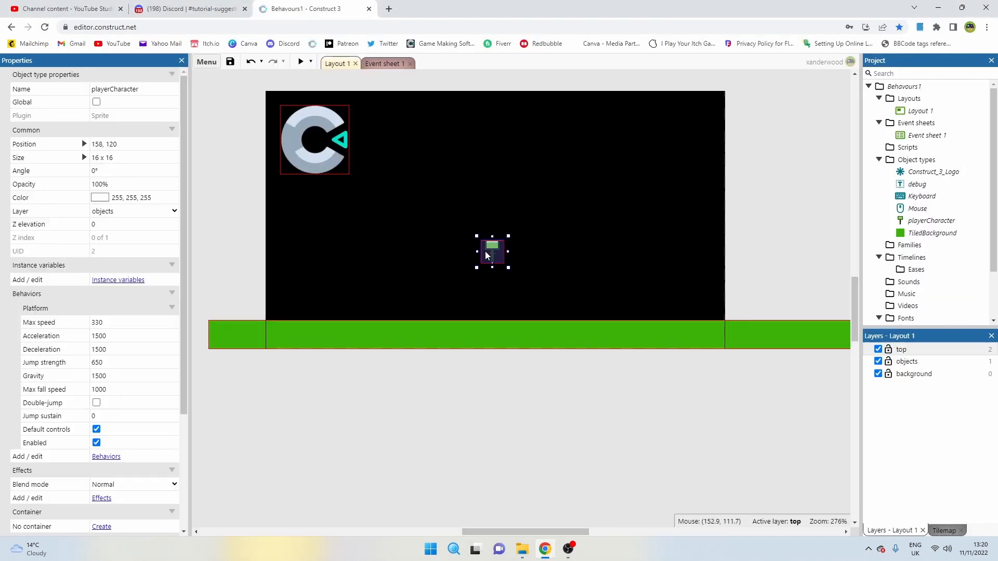
mouse_move(489, 249)
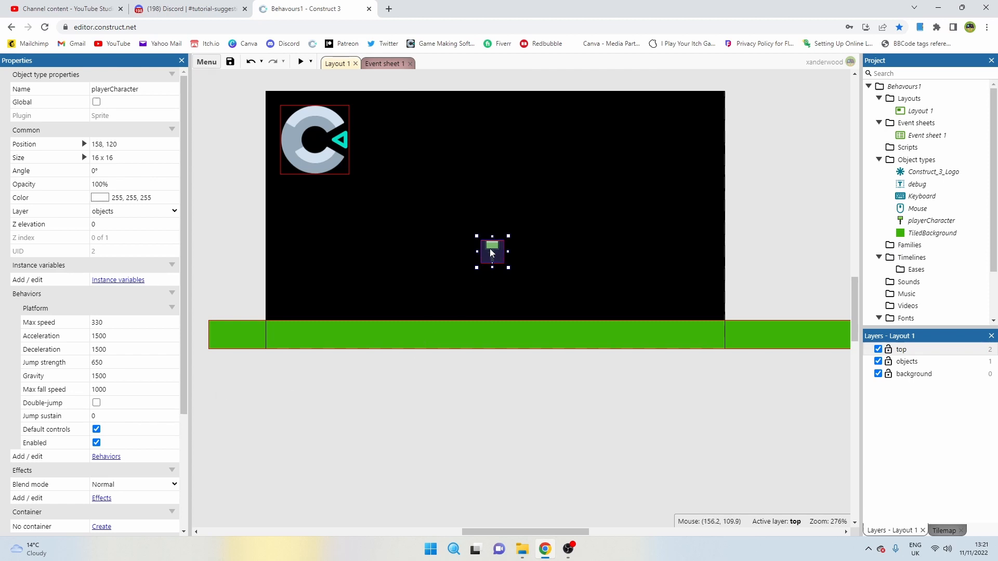
left_click(36, 308)
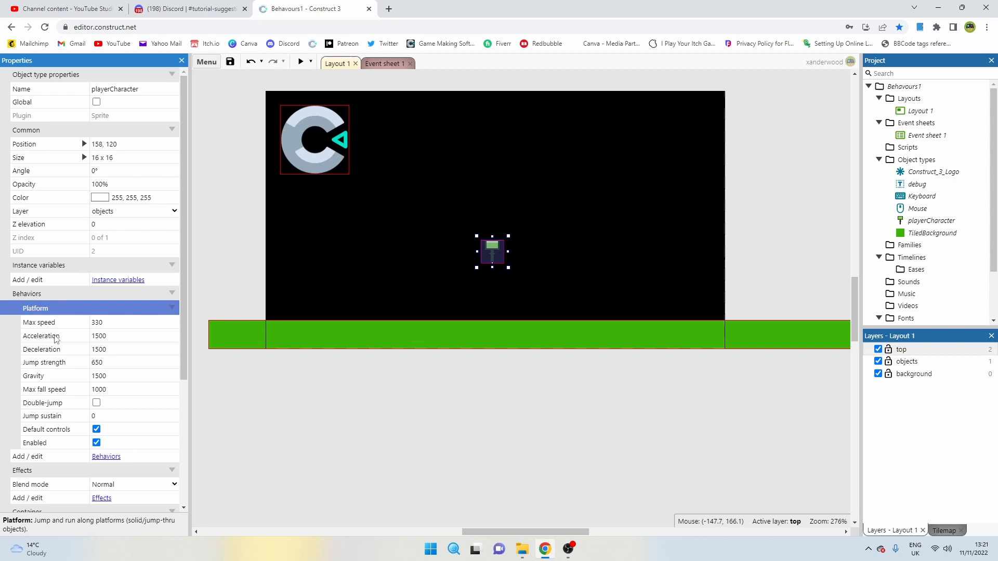
mouse_move(59, 391)
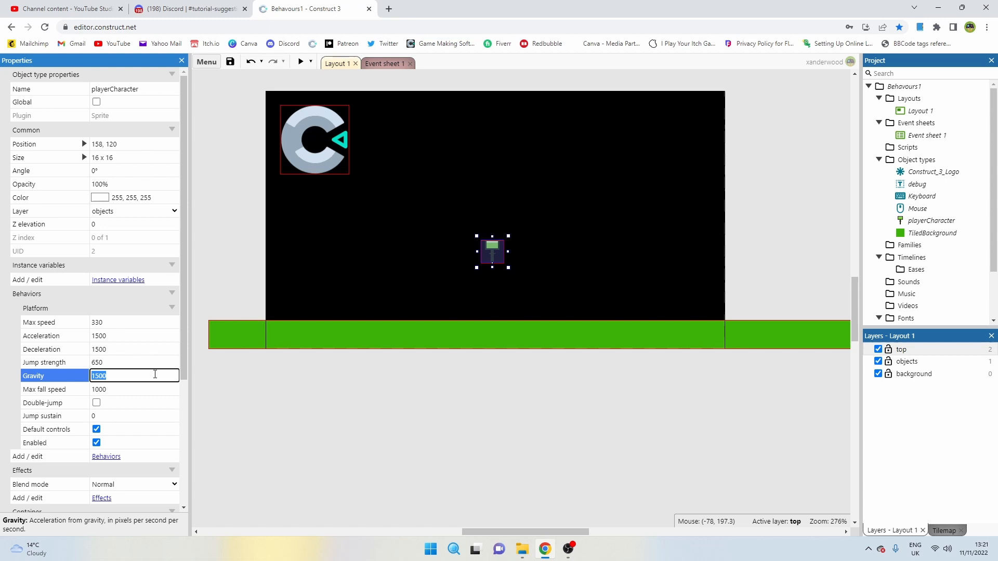
left_click(134, 389)
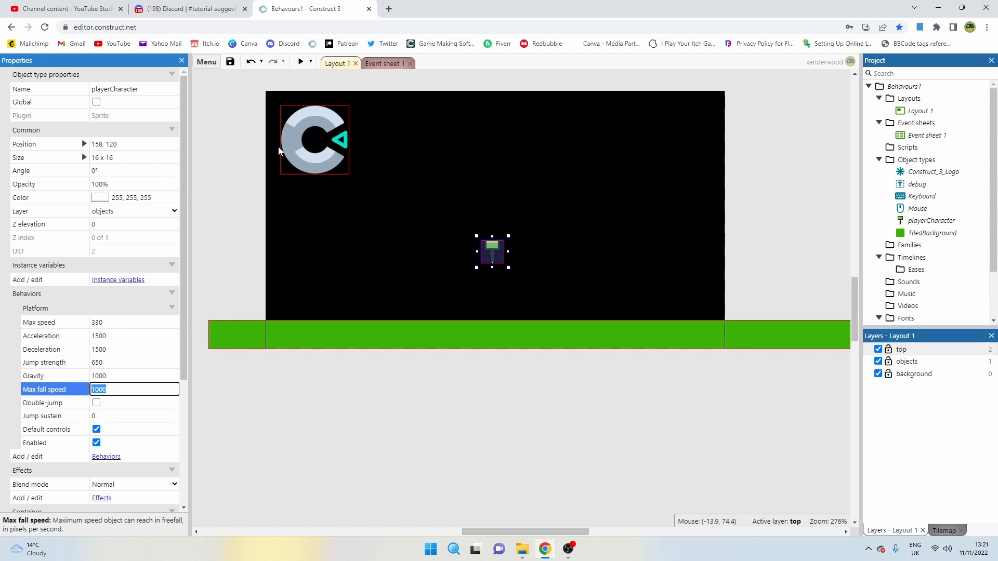
left_click(298, 62)
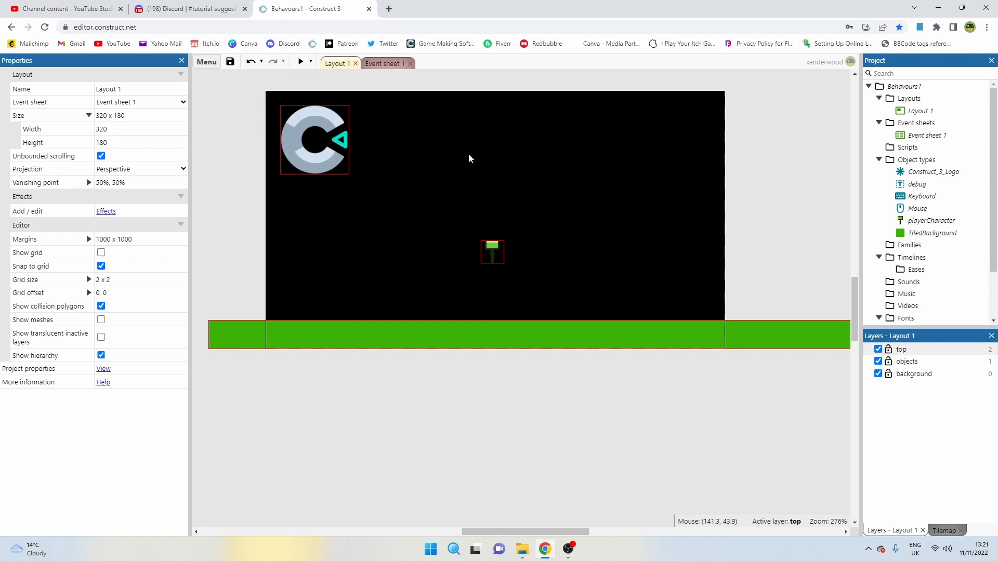
mouse_move(490, 275)
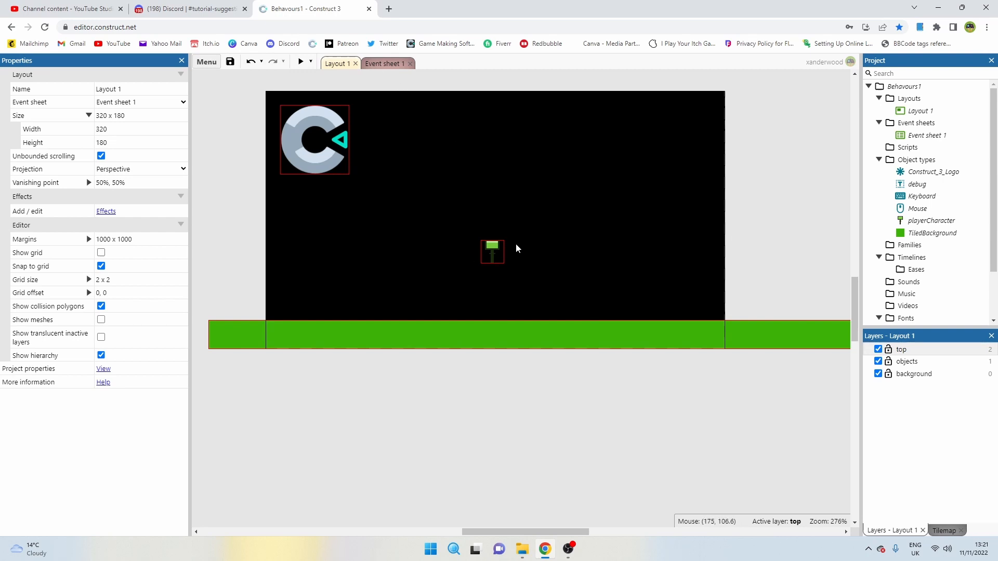
left_click(492, 250)
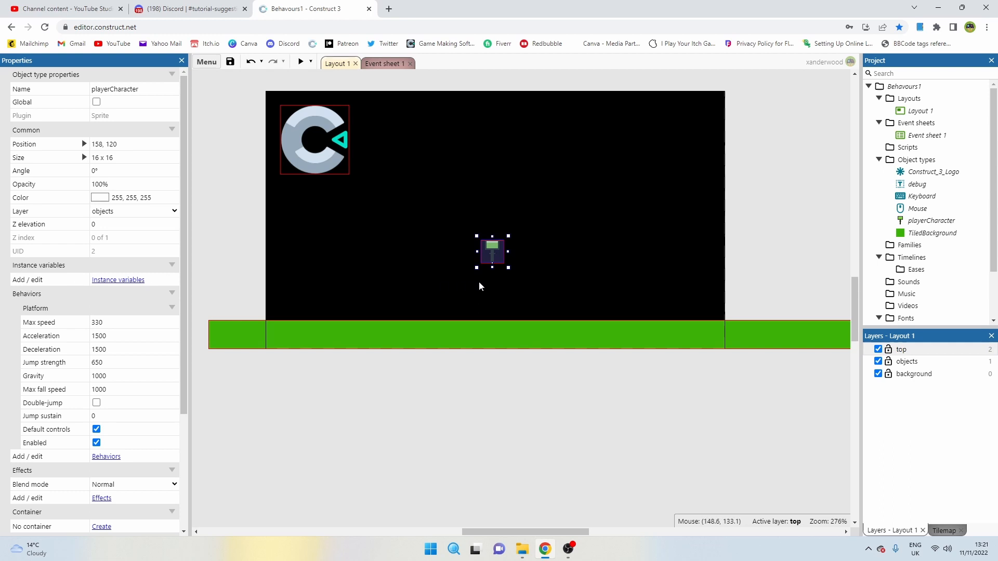
mouse_move(502, 252)
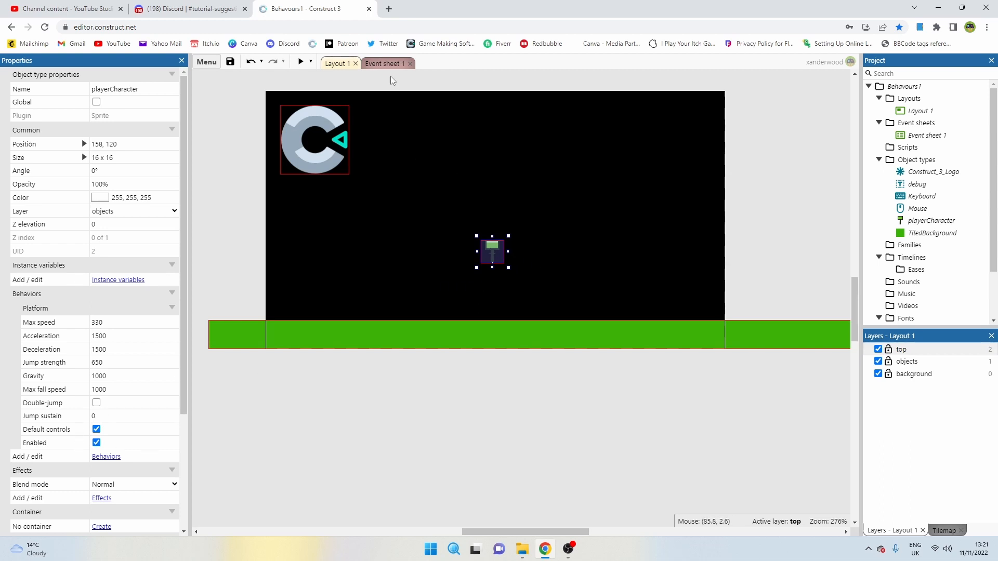
Add a Keyboard 'On key pressed' event and reach the Press a key dialog
left_click(384, 63)
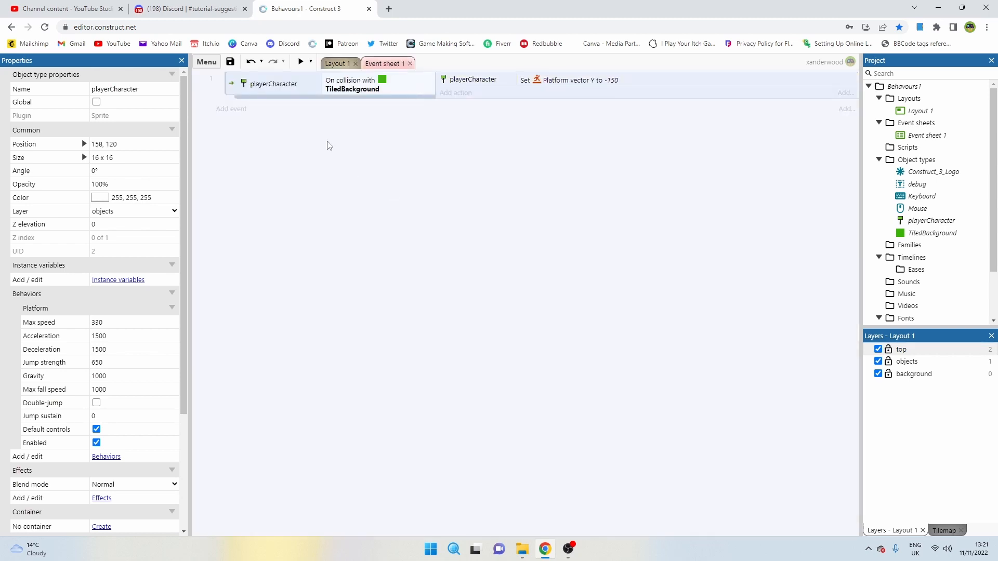
mouse_move(232, 109)
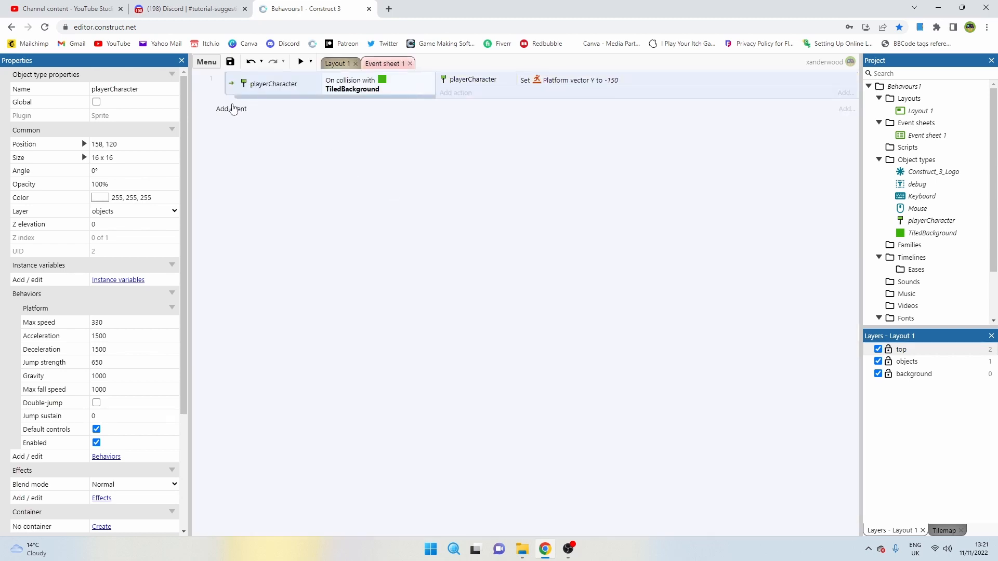
left_click(230, 109)
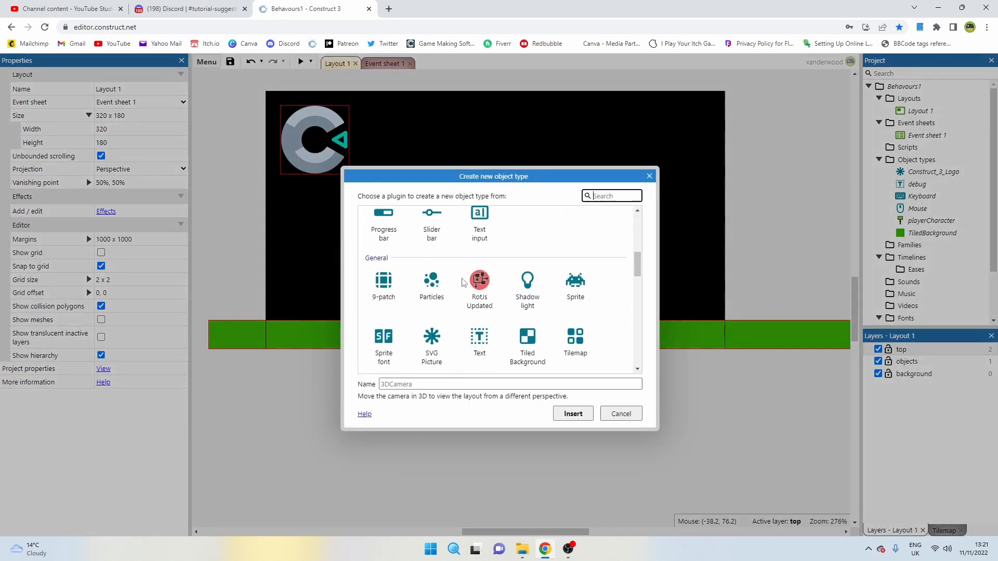
scroll("down", 3)
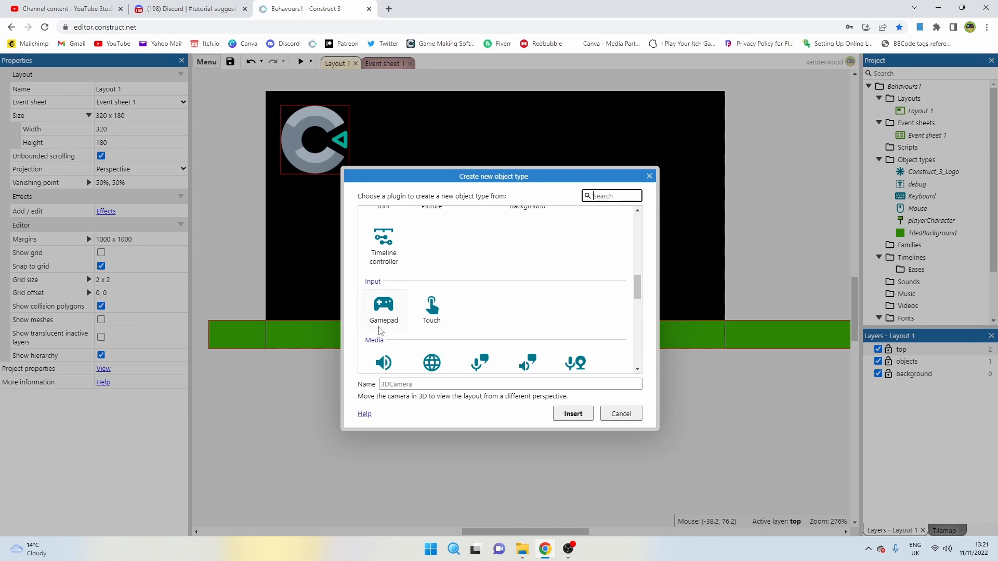
left_click(619, 414)
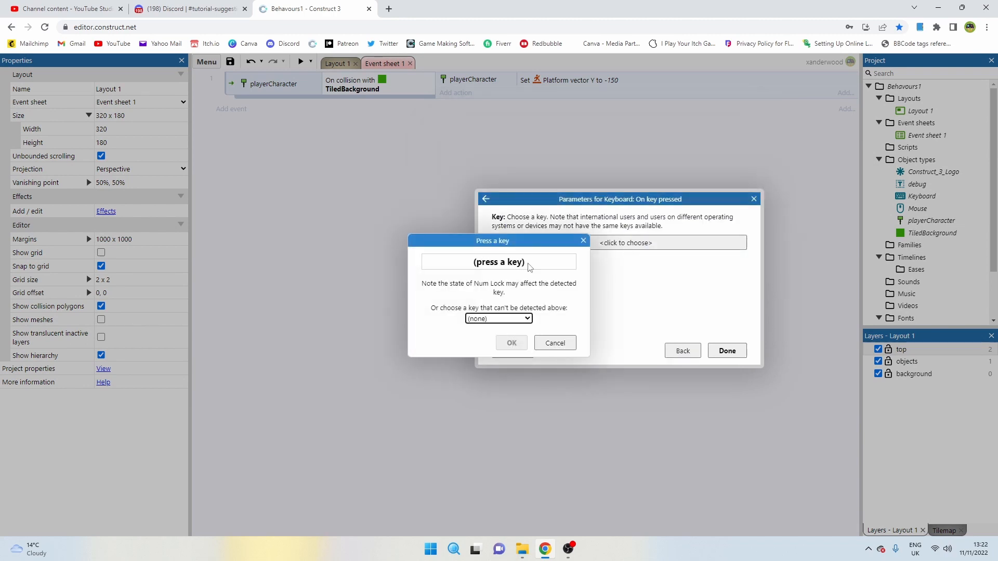
Set the three keyboard events to trigger on W, A and D presses
key("w")
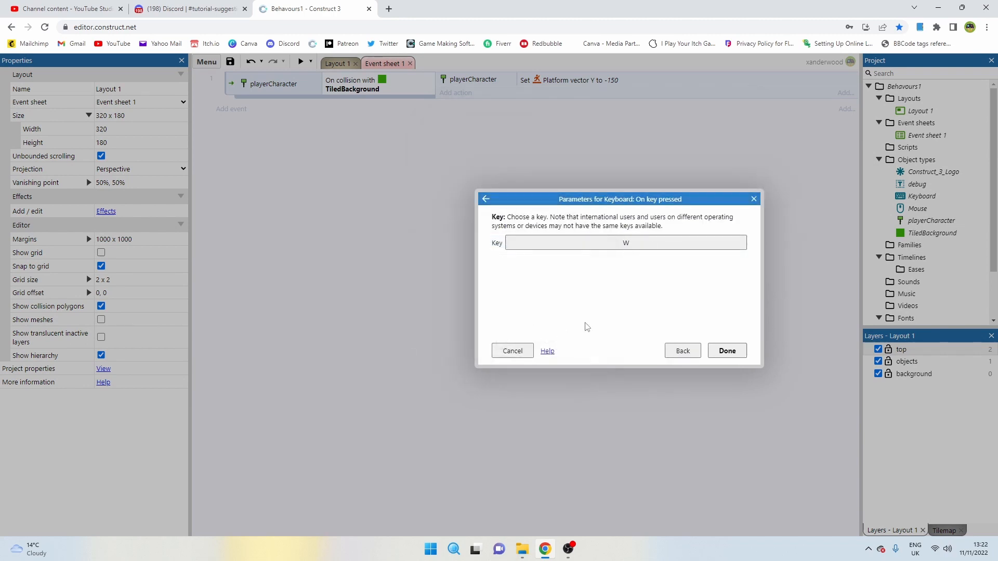
left_click(726, 351)
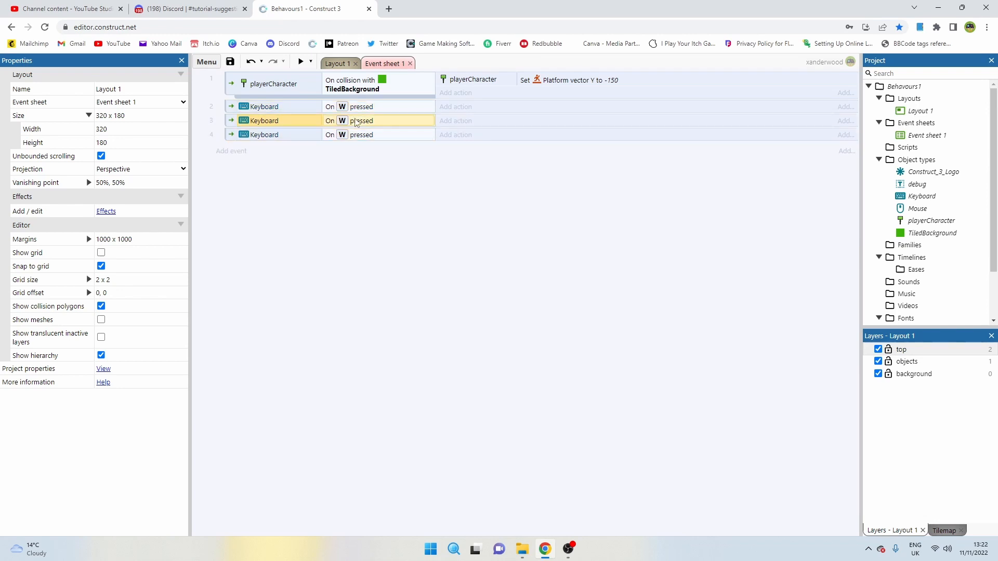
double_click(361, 120)
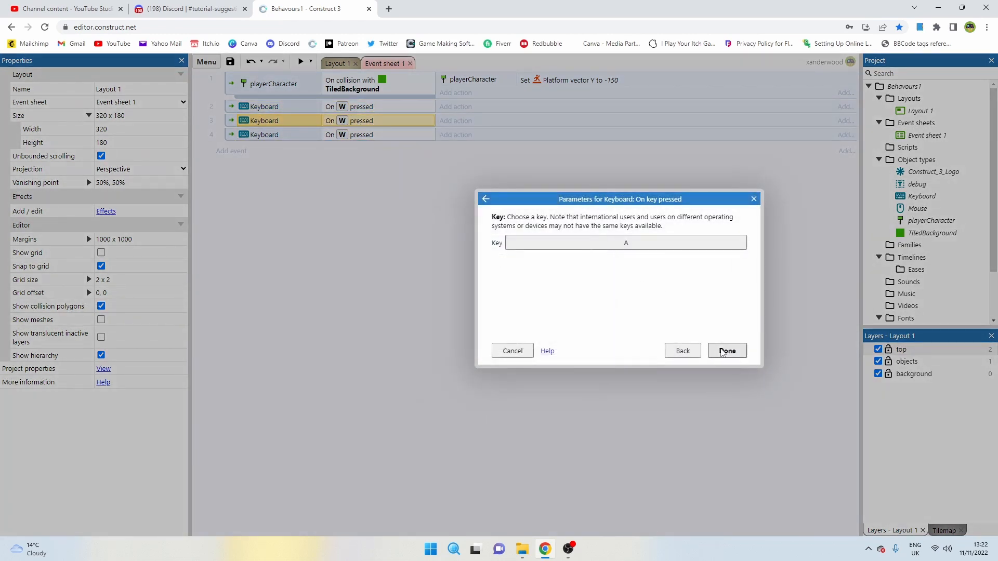
left_click(624, 242)
type("D")
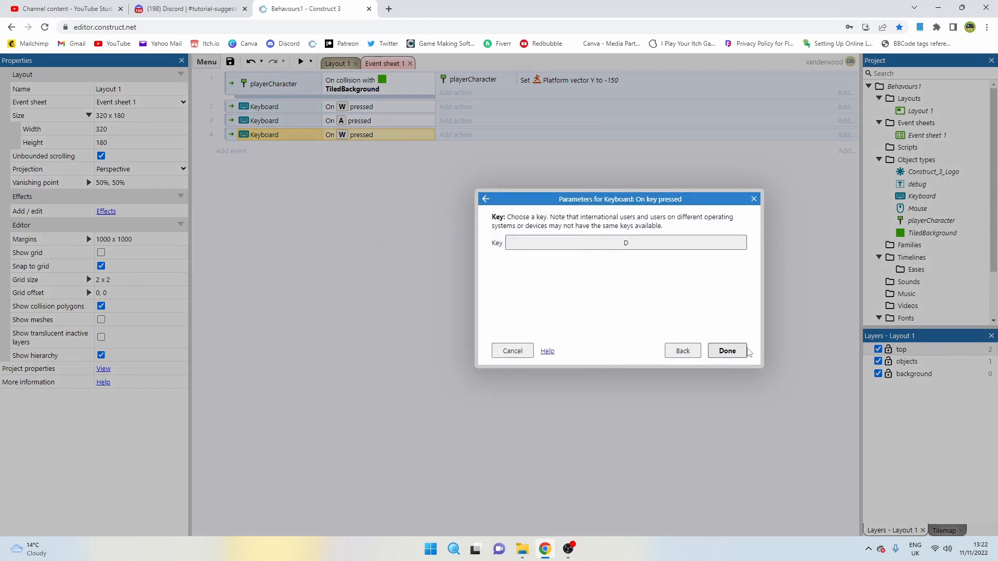
left_click(726, 351)
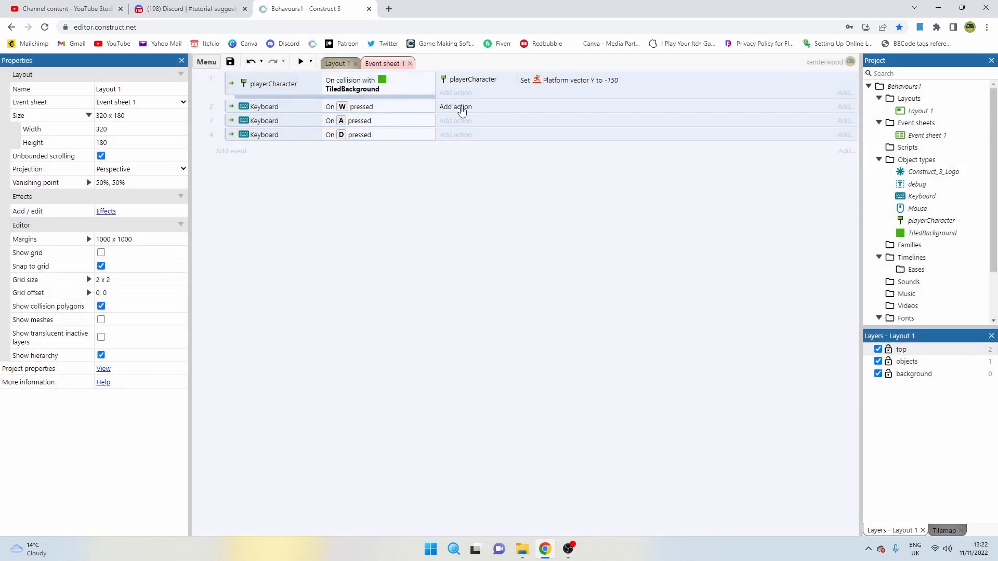
Make the A and D events simulate Platform Left and Right control presses
left_click(454, 106)
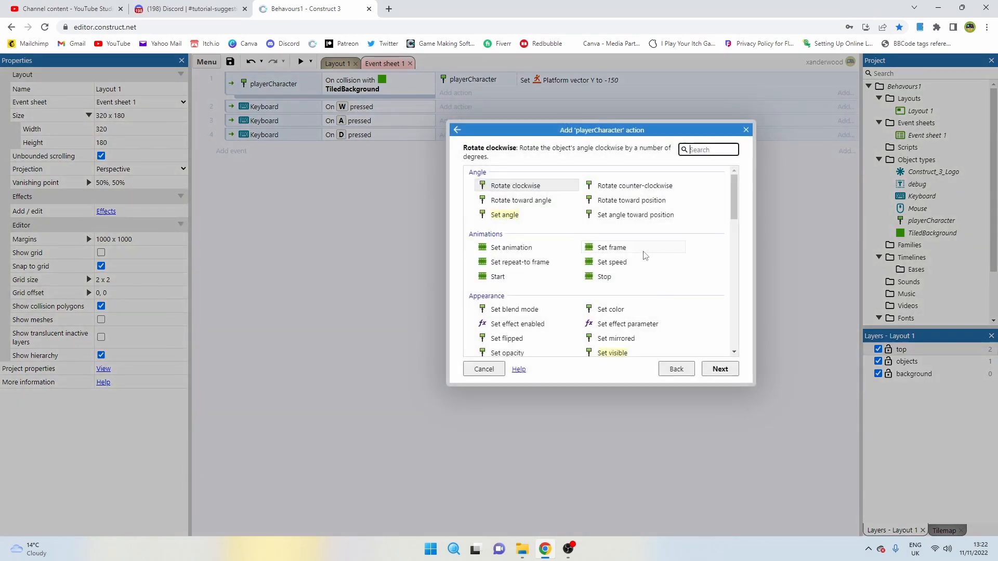
left_click(617, 290)
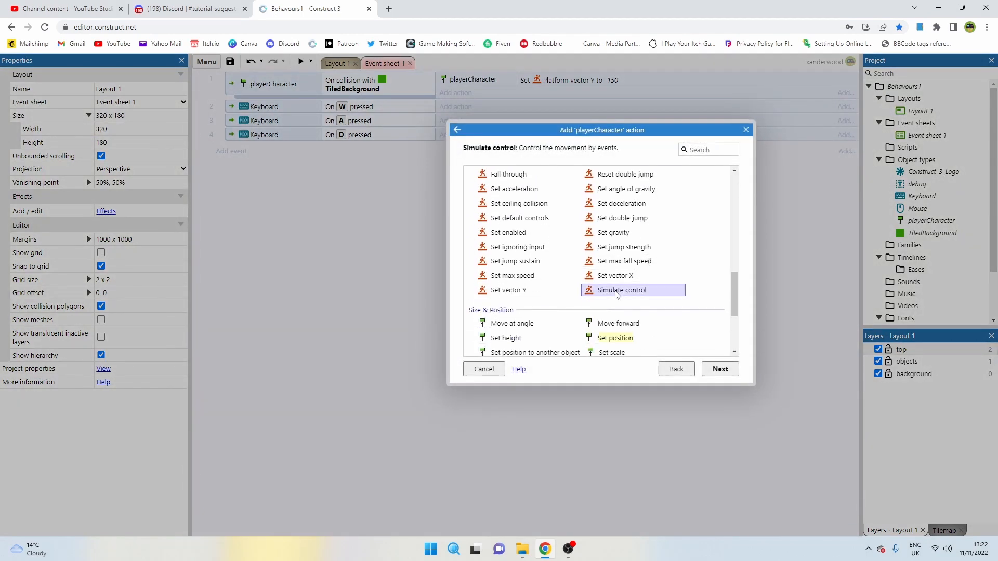
left_click(719, 369)
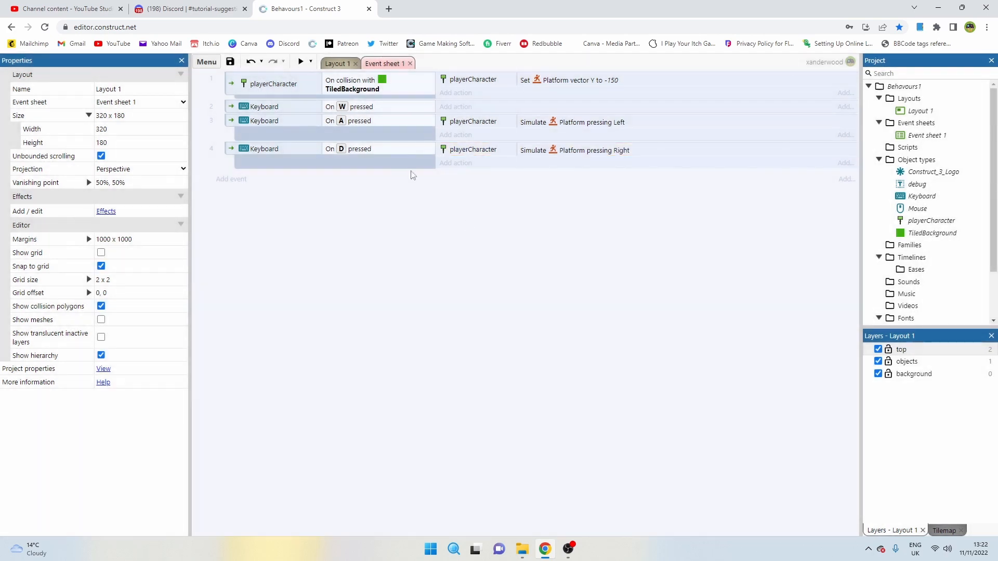
Uncheck Default controls on playerCharacter's Platform behavior
left_click(455, 163)
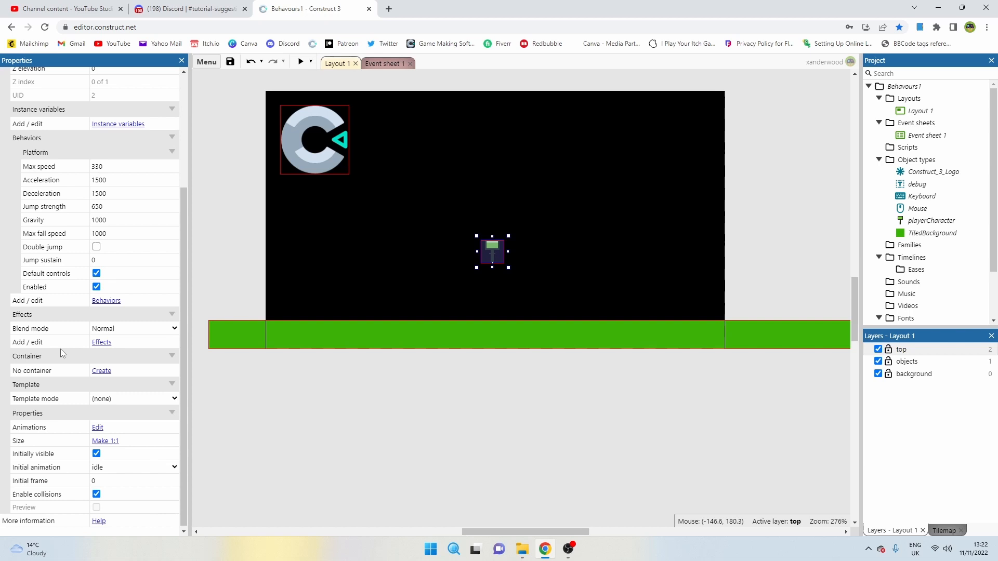
left_click(96, 274)
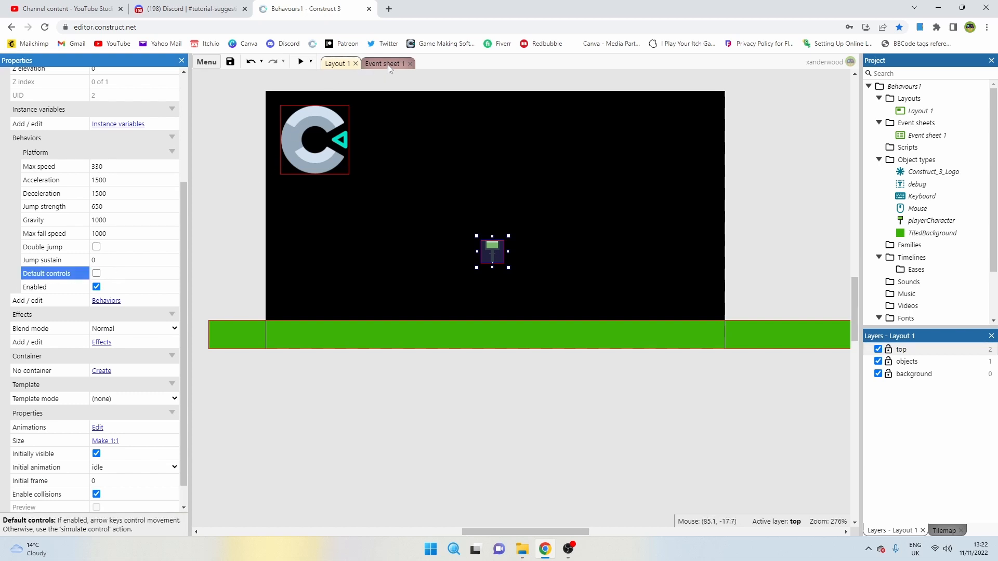
mouse_move(382, 63)
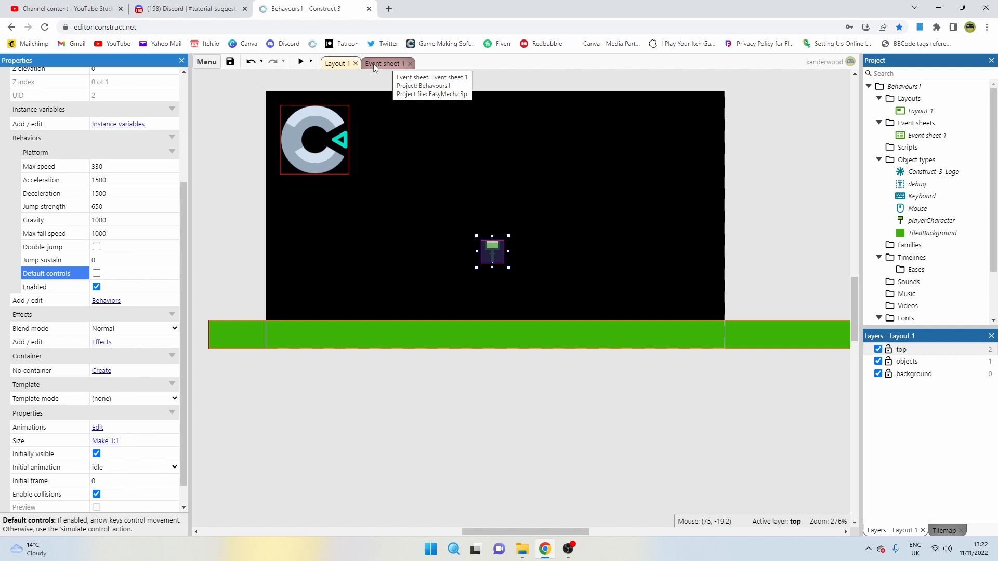
Copy Set vector Y into the W event and change its value to -300
left_click(383, 64)
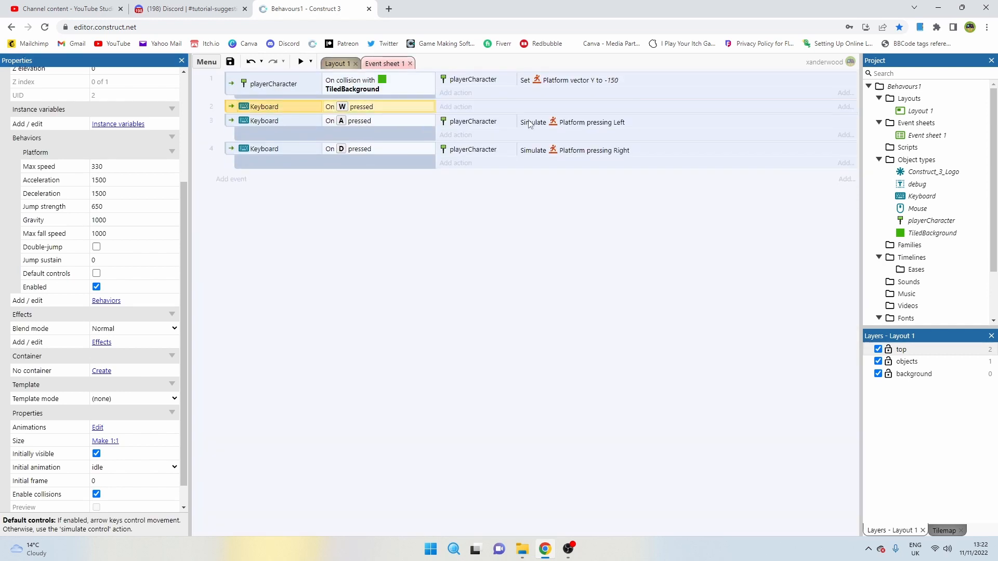
left_click(566, 79)
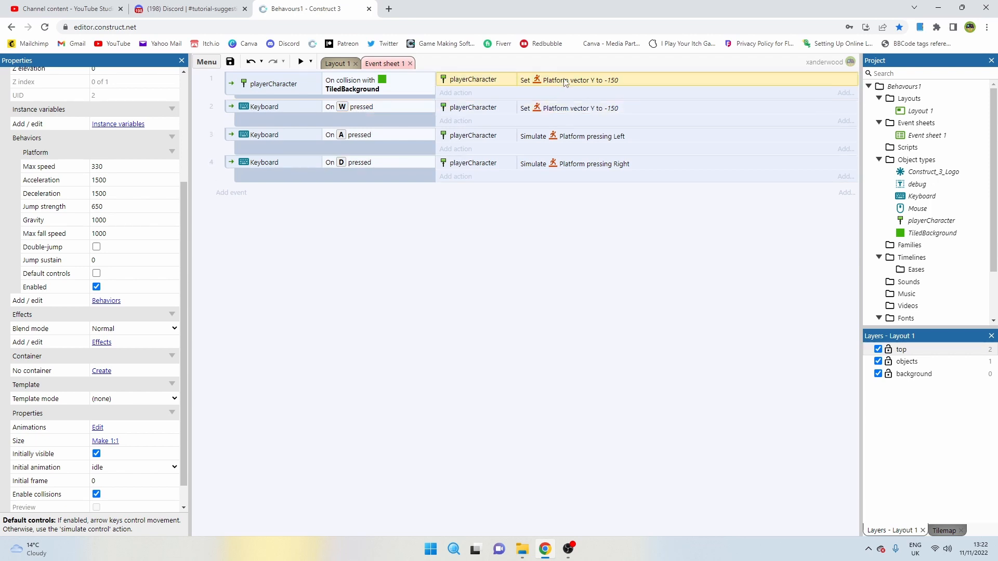
left_click(573, 107)
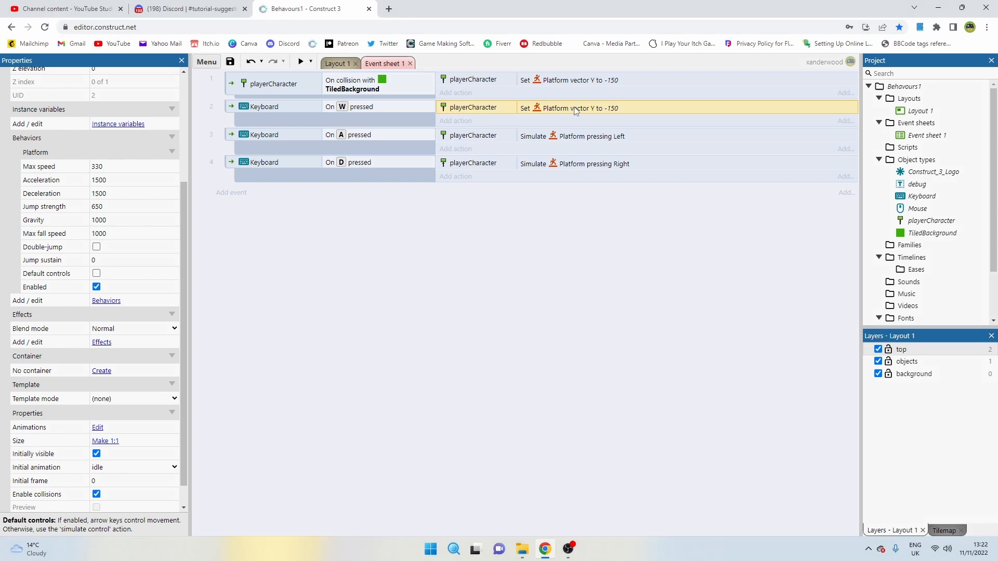
double_click(570, 108)
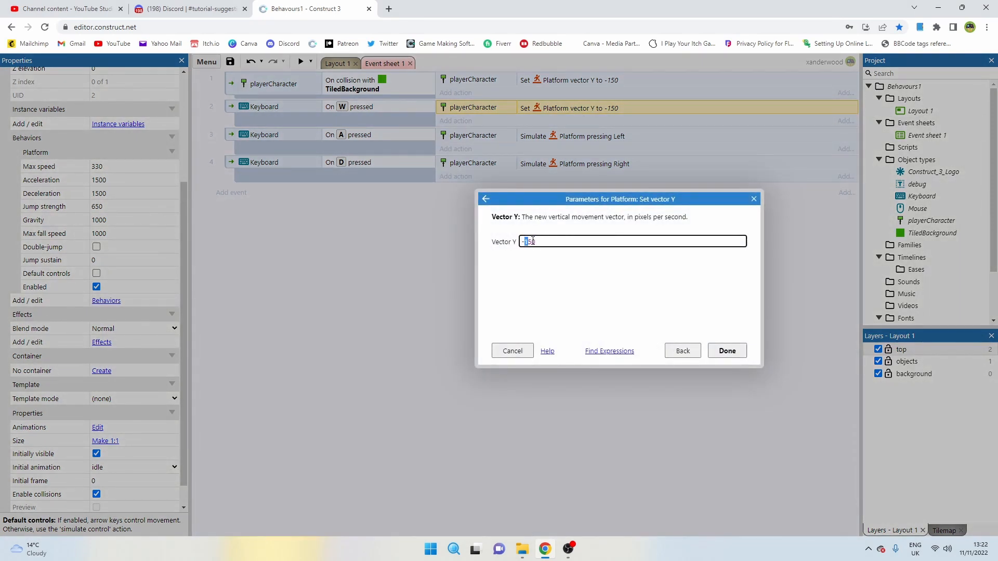
left_click(726, 351)
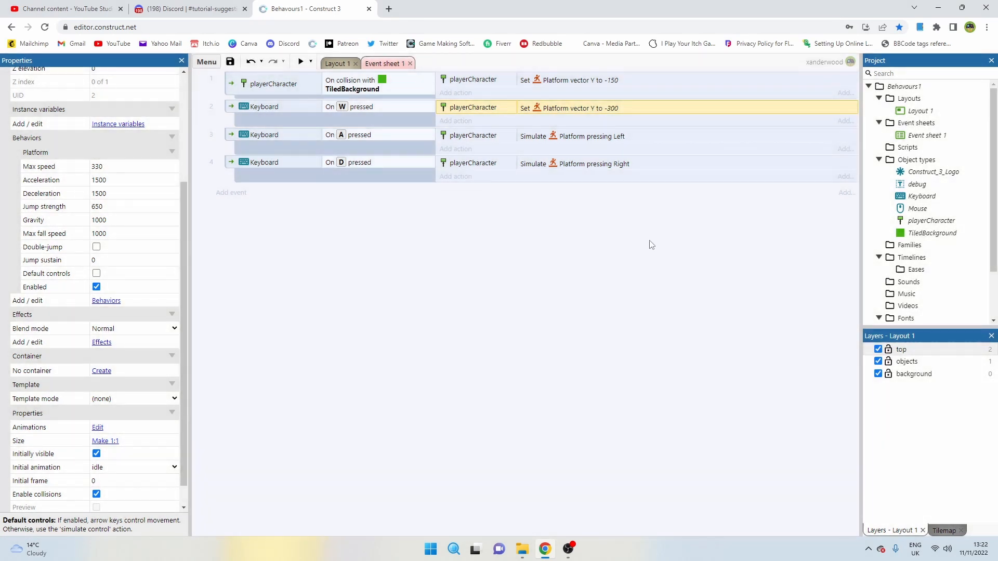
left_click(336, 63)
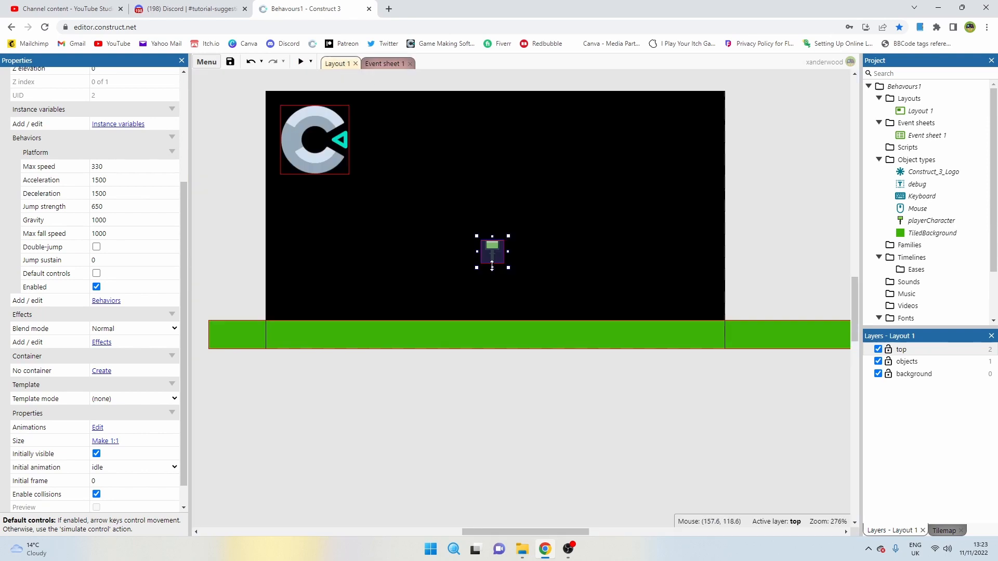
mouse_move(104, 250)
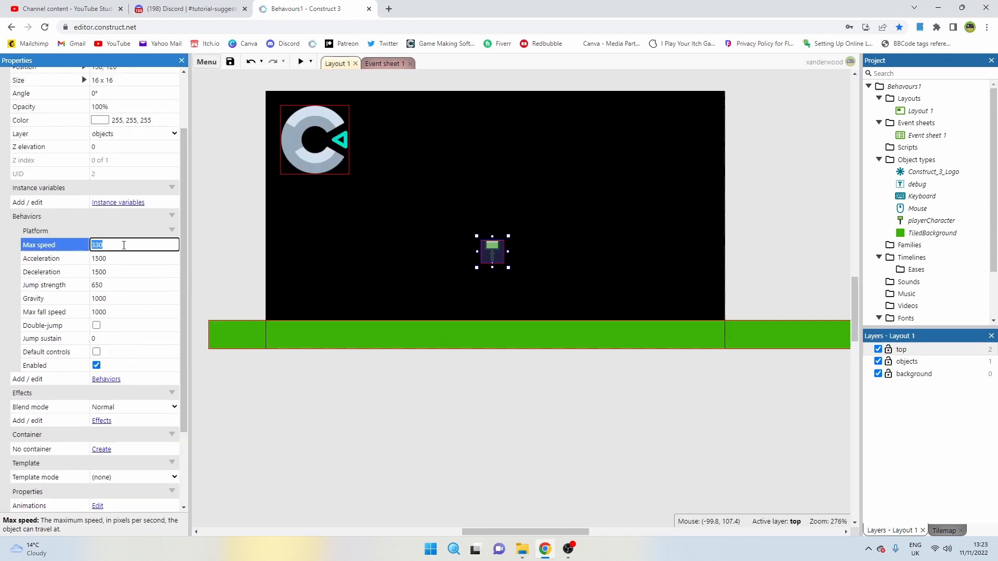
Set playerCharacter's Platform max speed to 80
type("80")
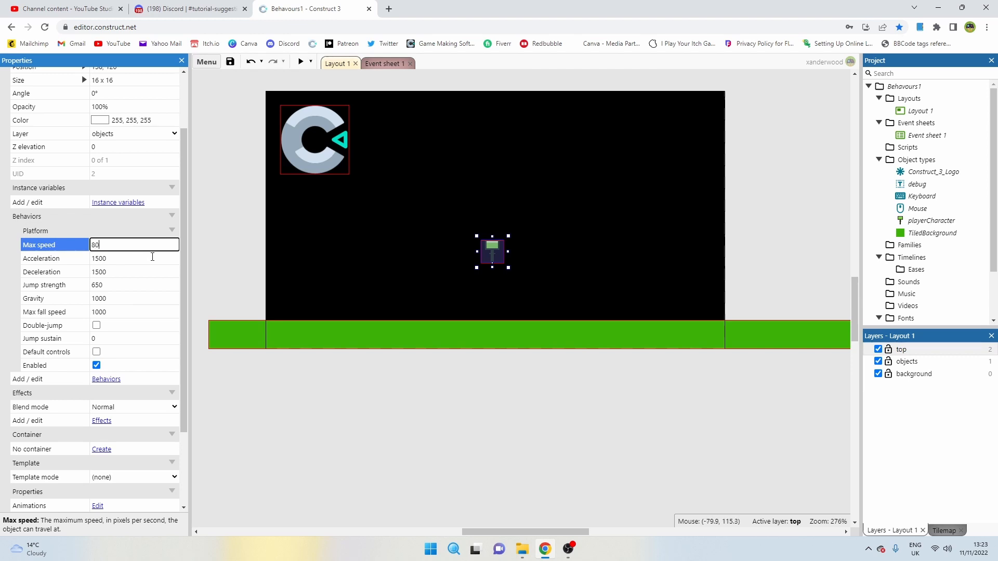
left_click(299, 62)
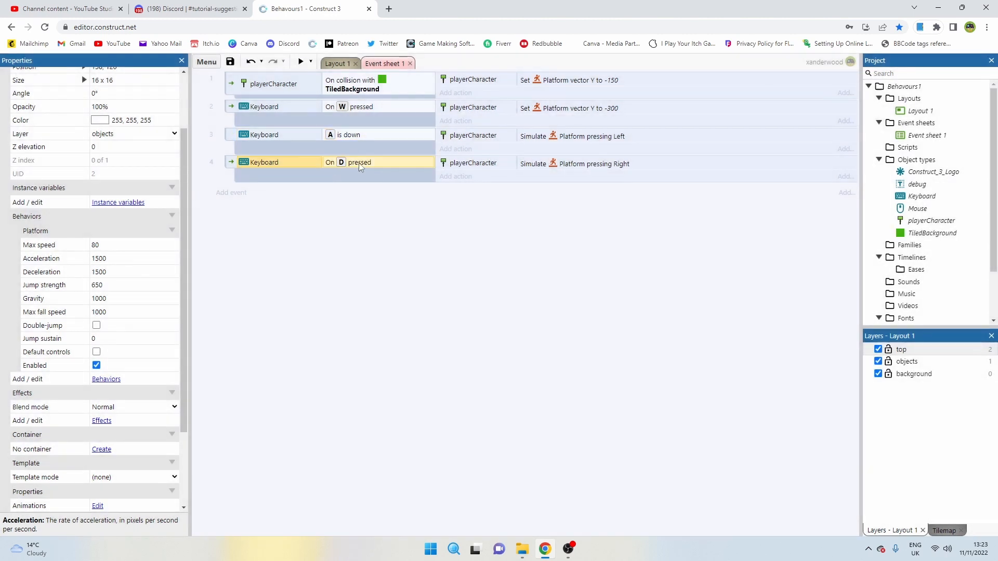
Change the D event to 'Key is down' so it fires while held, then preview the controls
double_click(359, 161)
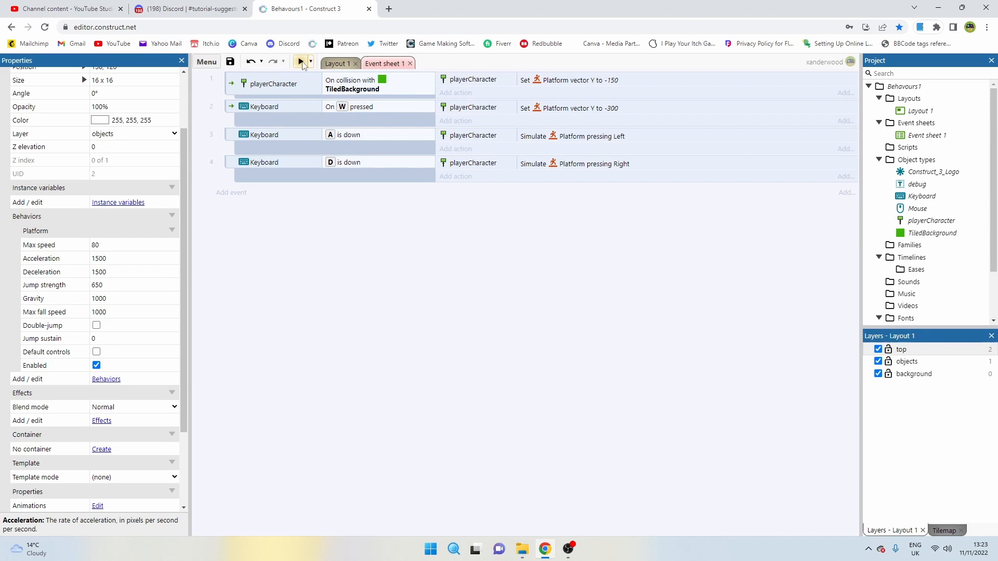
left_click(300, 62)
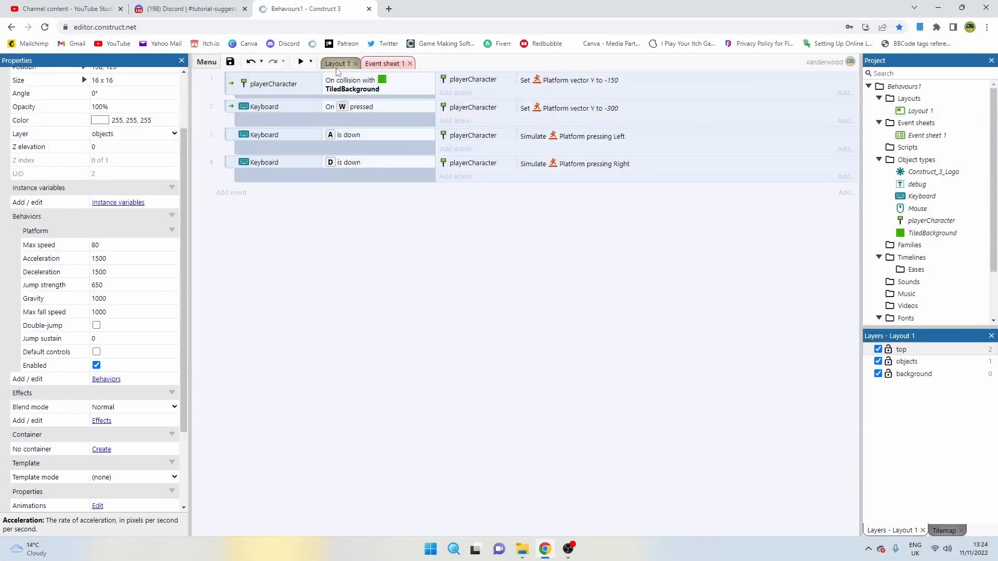
Lift the player sprite slightly off the ground in the layout
left_click(336, 63)
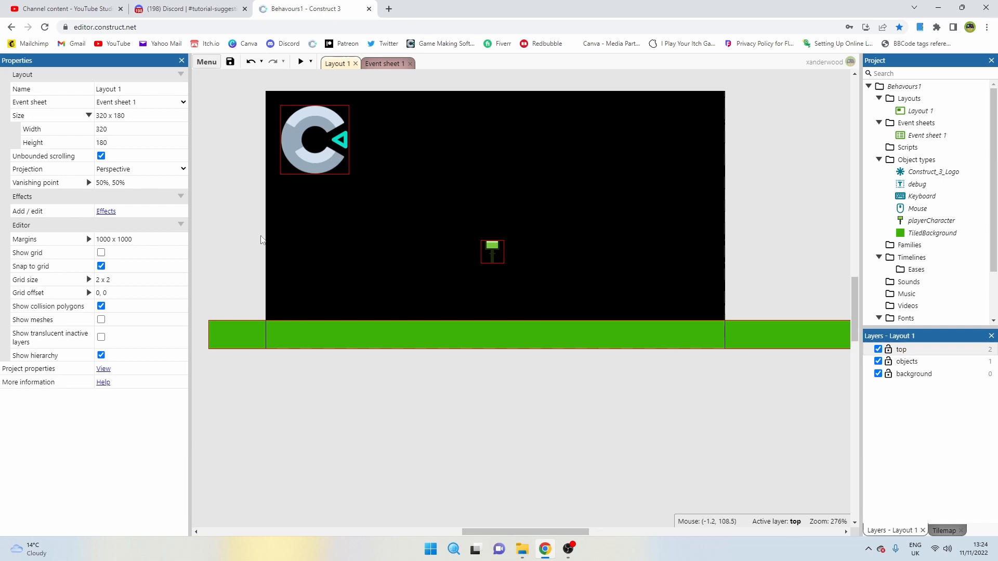
mouse_move(415, 293)
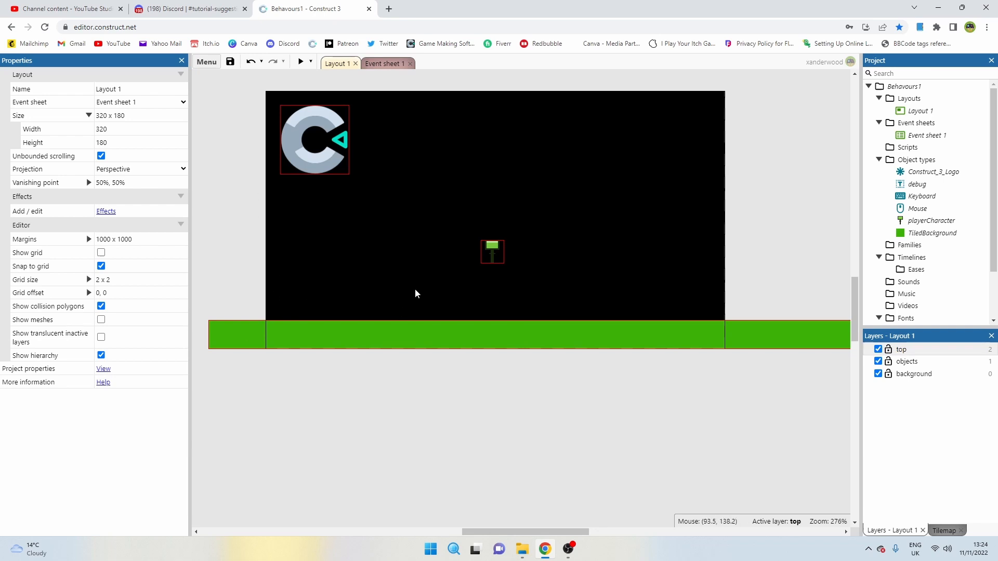
mouse_move(503, 267)
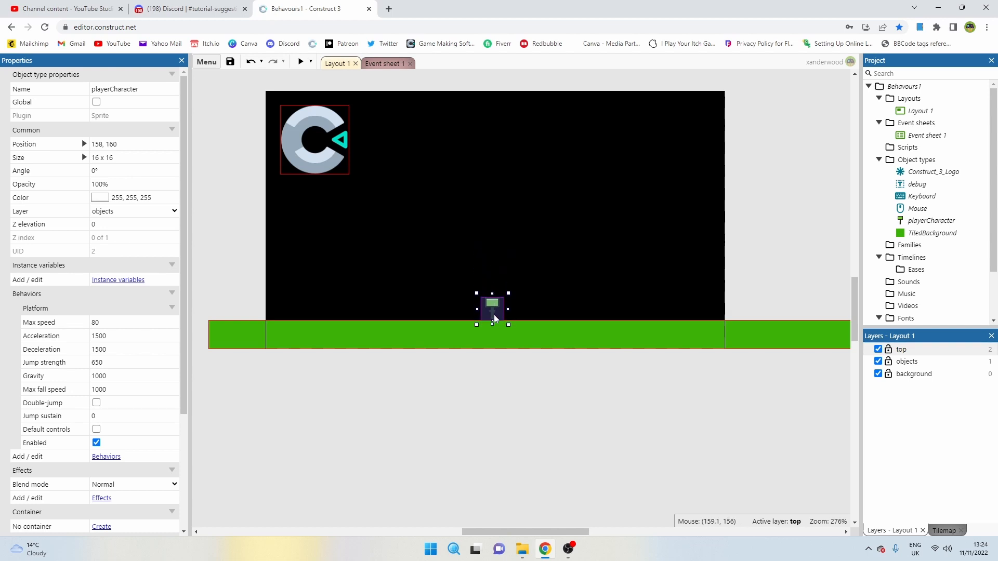
mouse_move(493, 319)
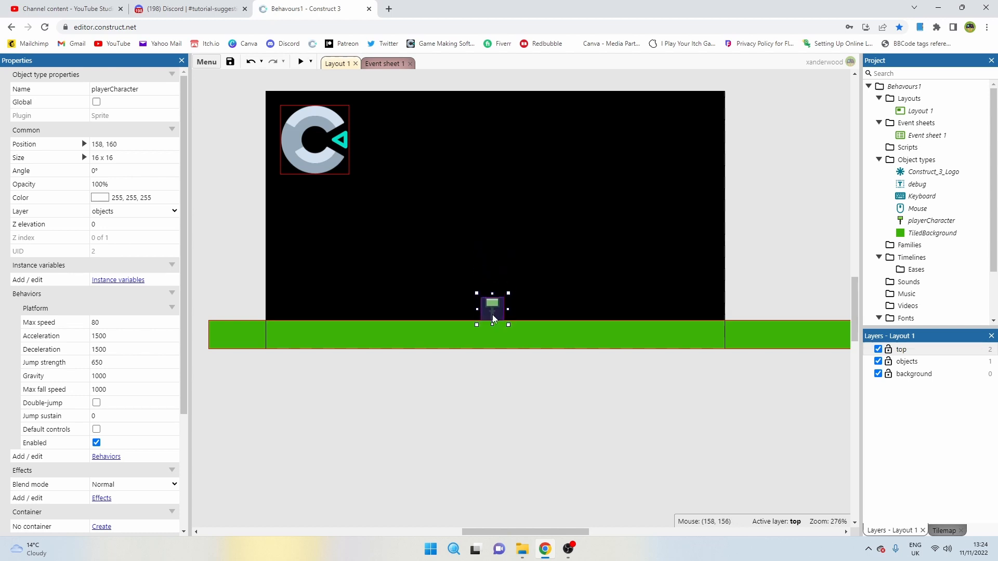
left_click_drag(493, 307, 486, 294)
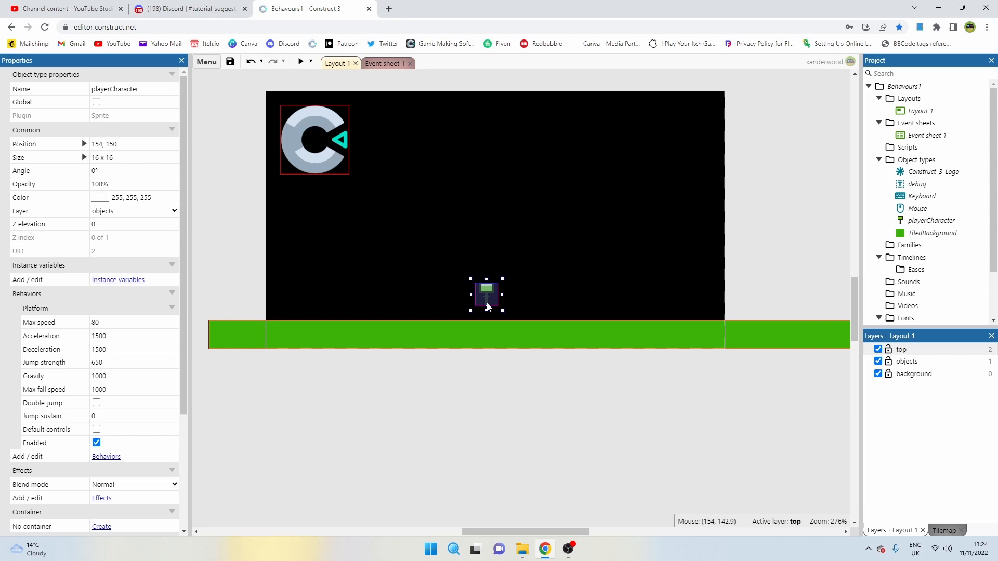
left_click(248, 317)
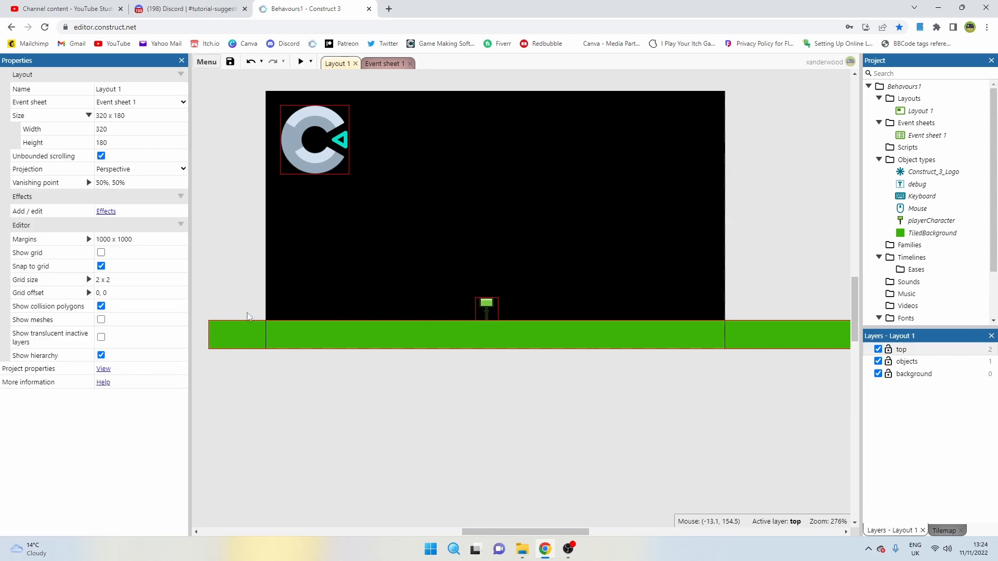
mouse_move(746, 288)
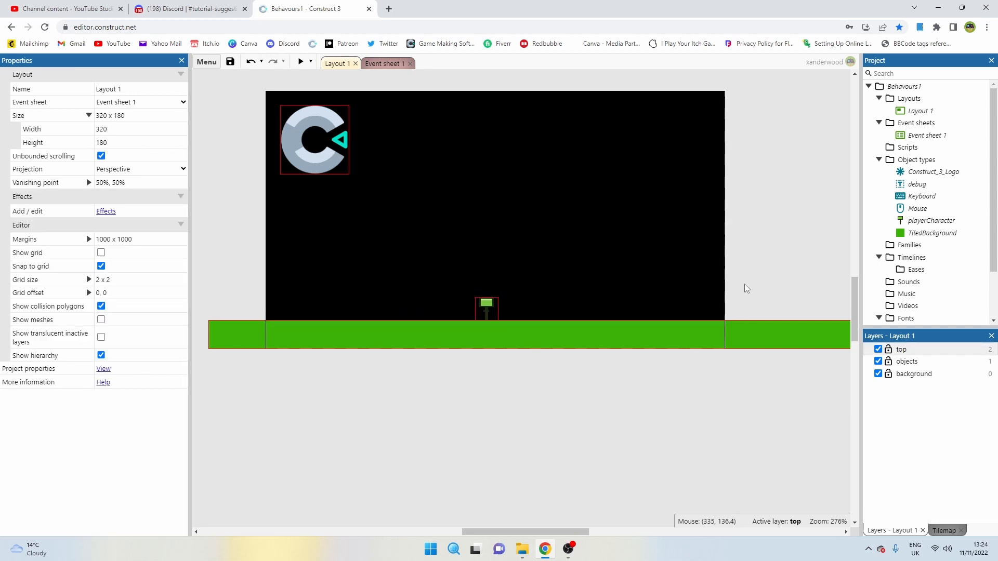
mouse_move(282, 303)
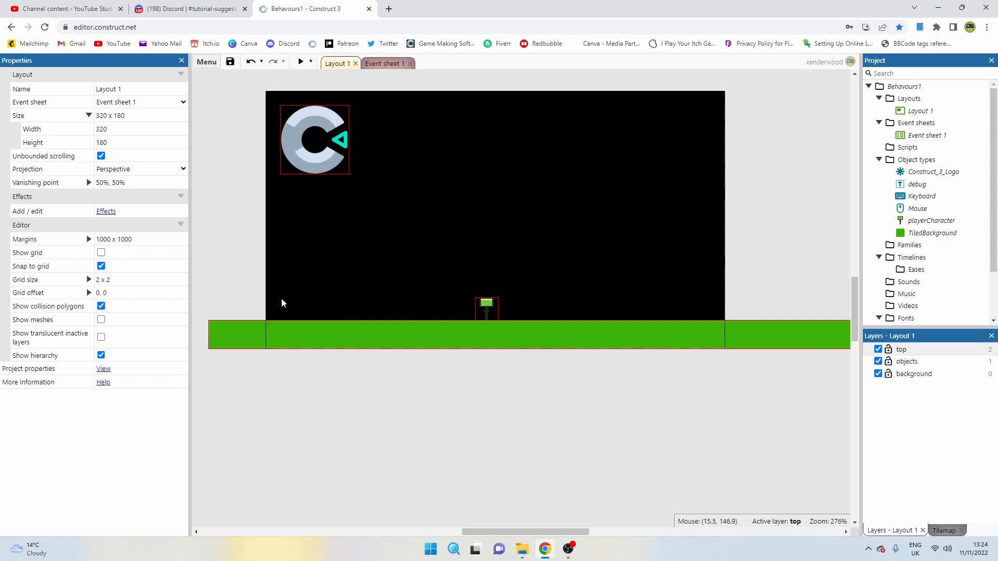
mouse_move(436, 229)
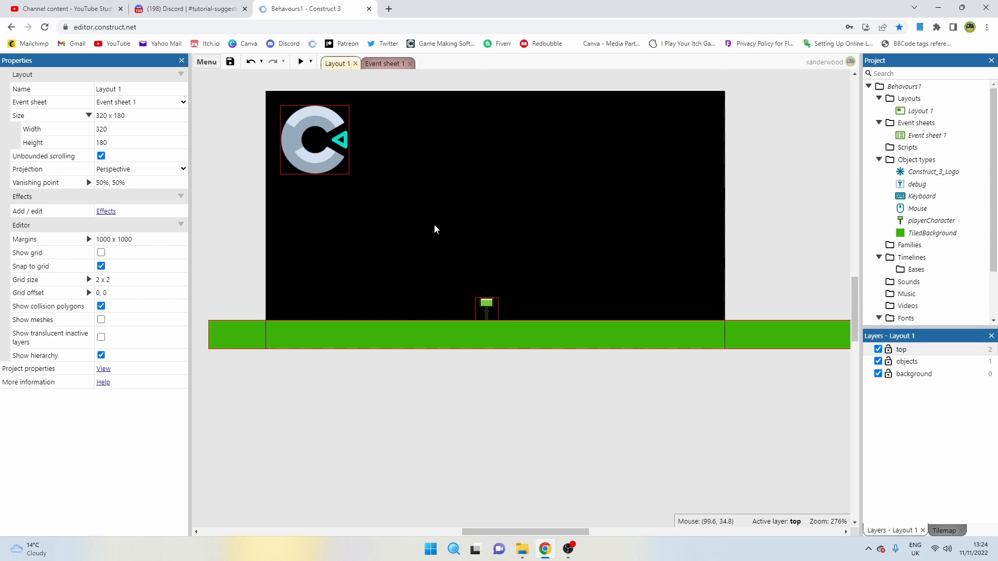
Bring Event sheet 1 back up with the existing events unchanged
left_click(383, 63)
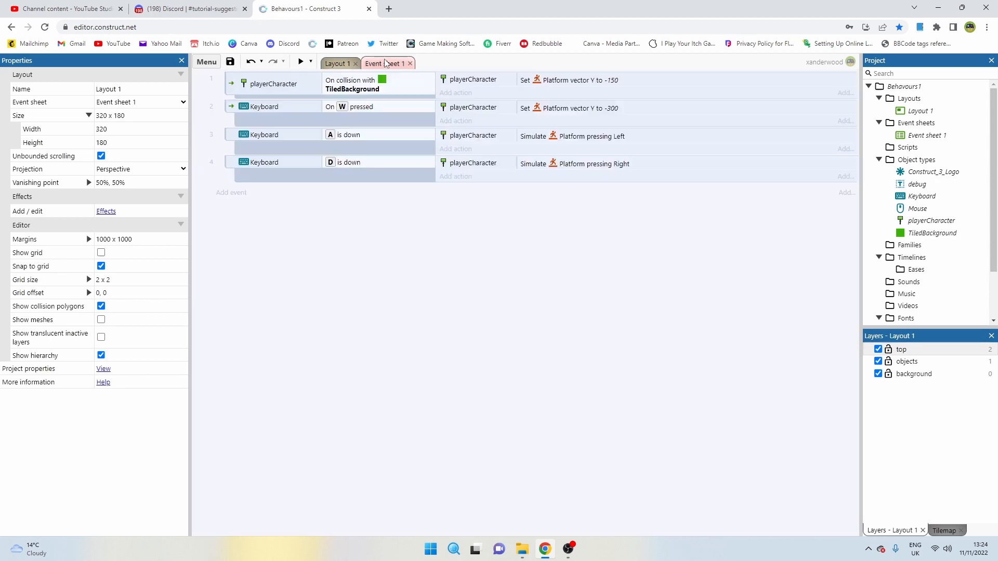
left_click(335, 63)
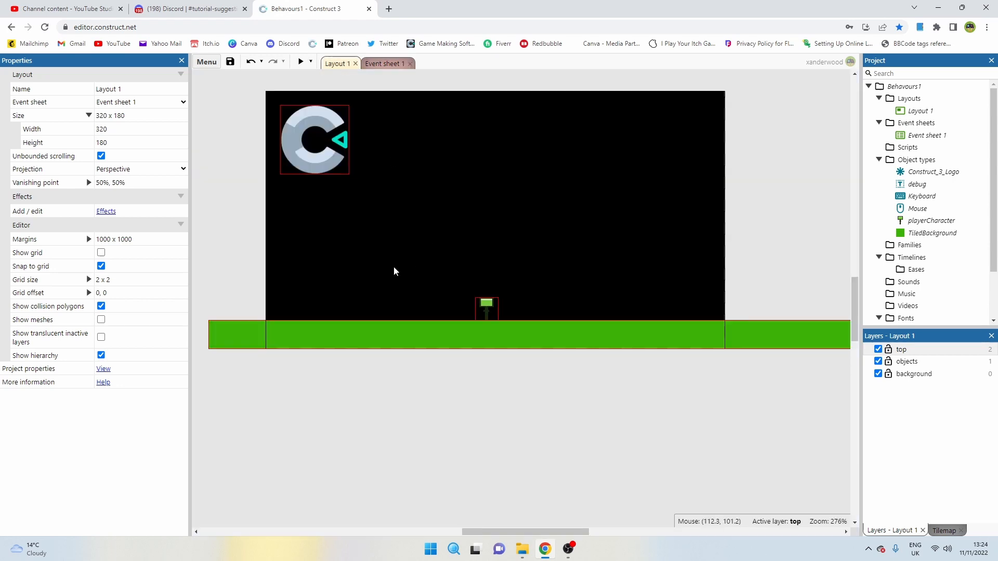
left_click(384, 63)
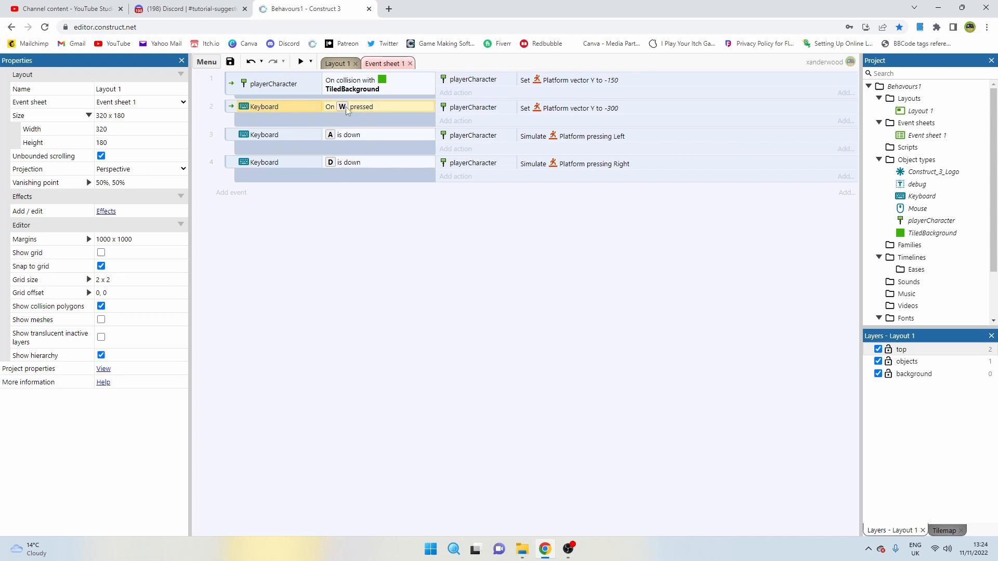
Begin adding a playerCharacter Compare Y condition to the W-pressed jump event
left_click(274, 106)
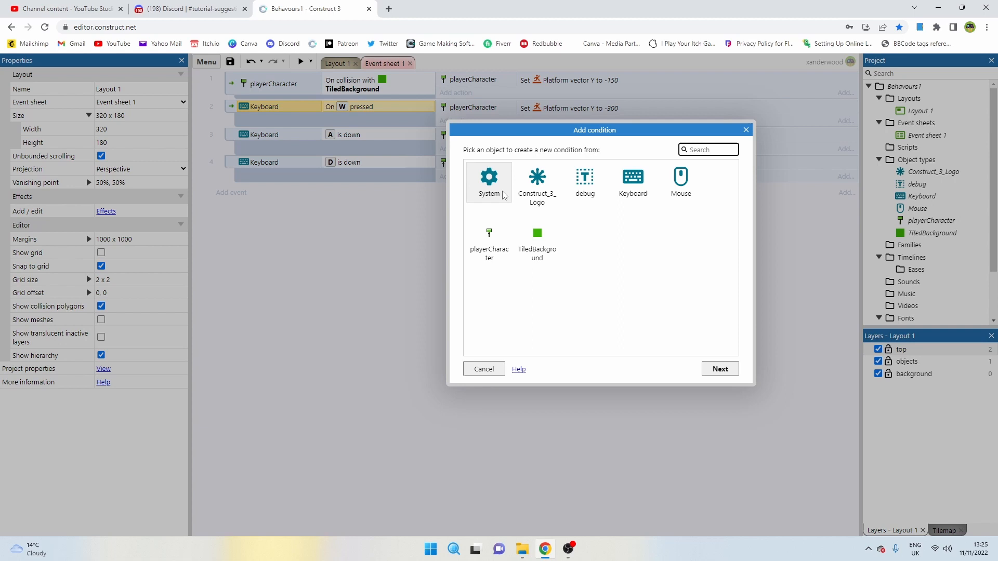
mouse_move(490, 185)
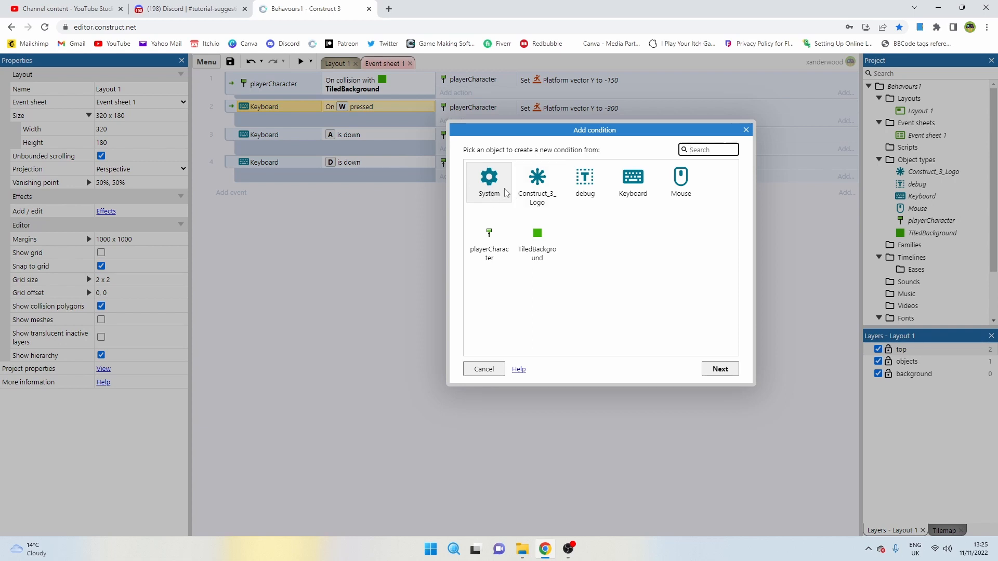
mouse_move(491, 187)
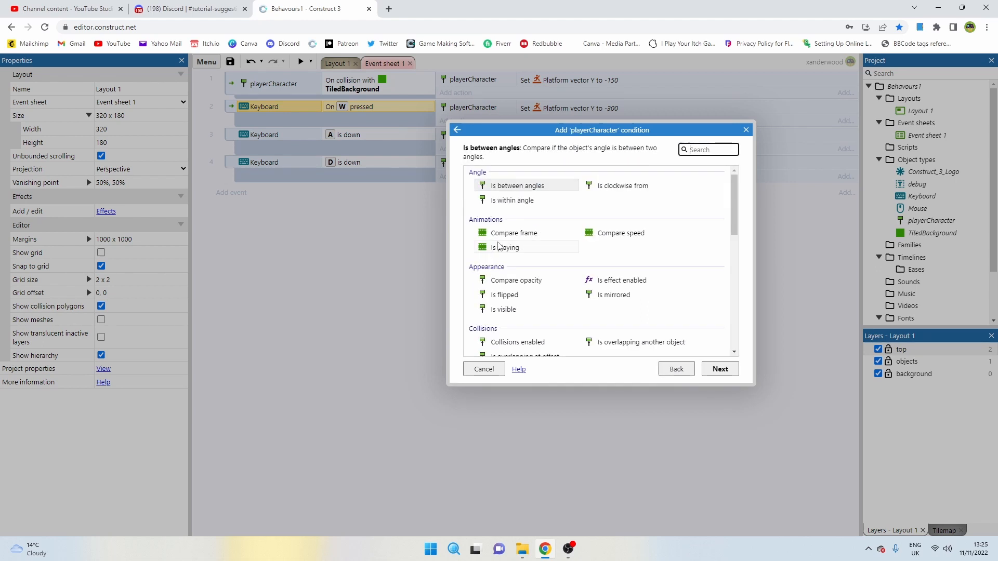
scroll("down", 3)
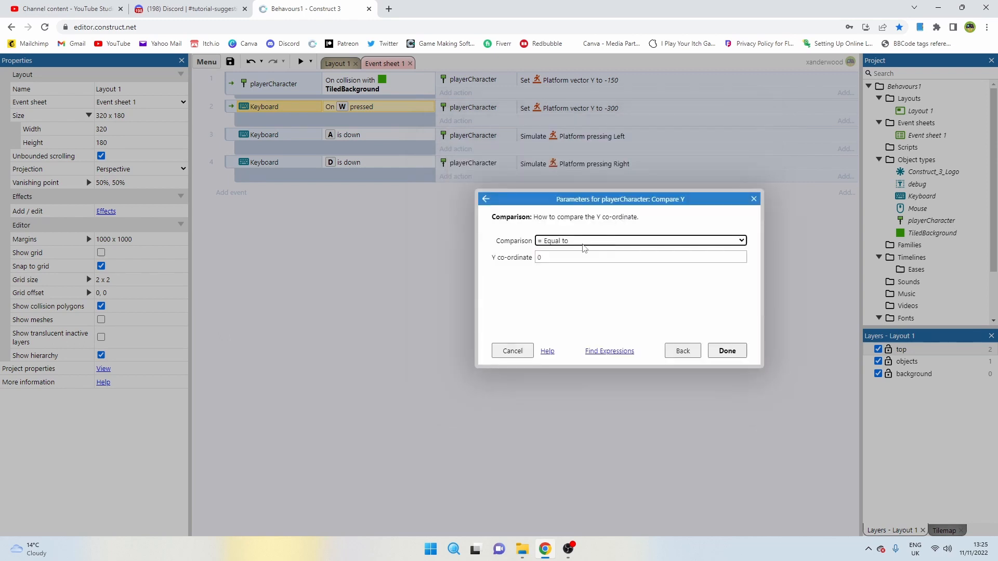
Require the player's Y to be greater or equal to TiledBackground.Y-8 for the W jump
left_click(639, 240)
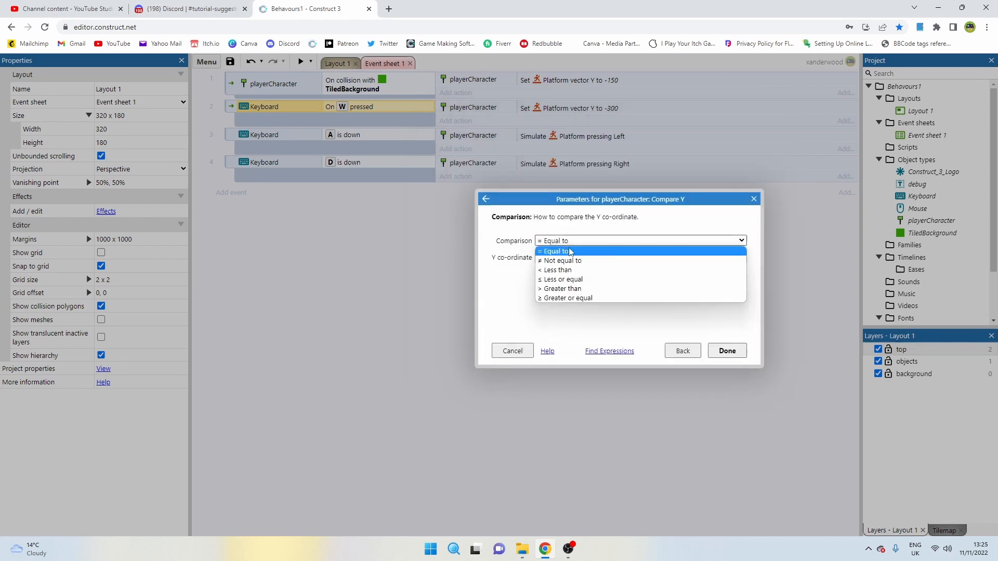
mouse_move(561, 298)
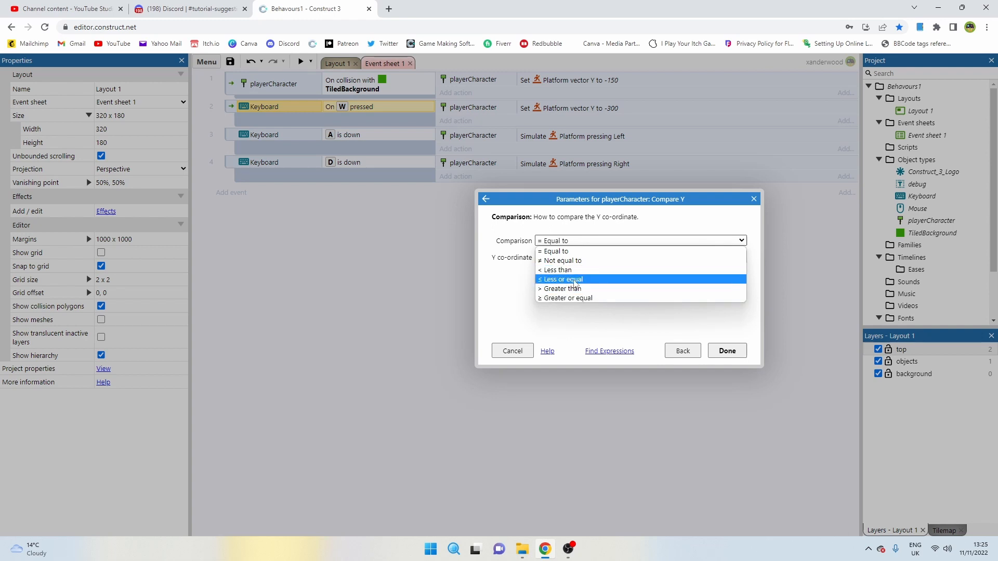
left_click(561, 279)
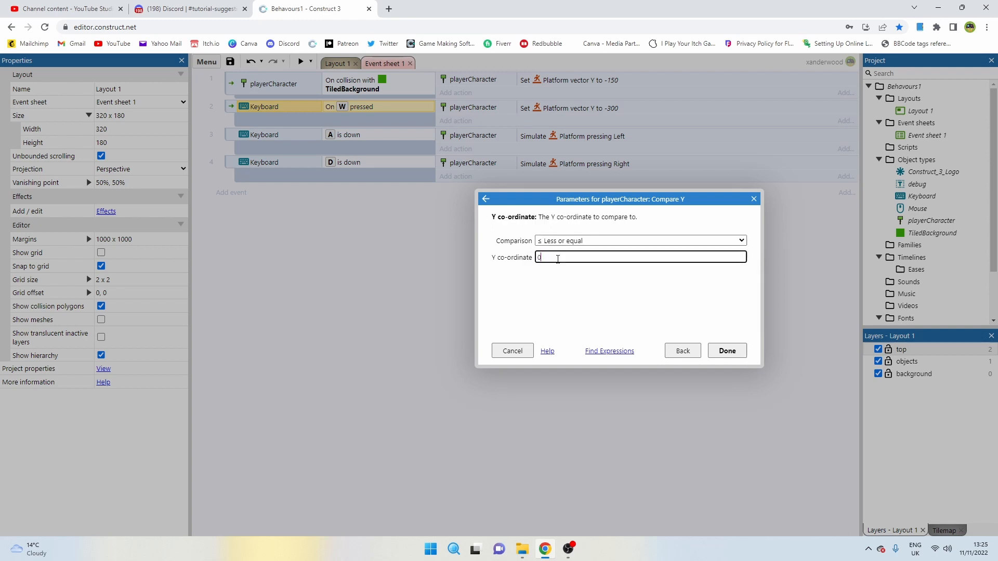
left_click(640, 240)
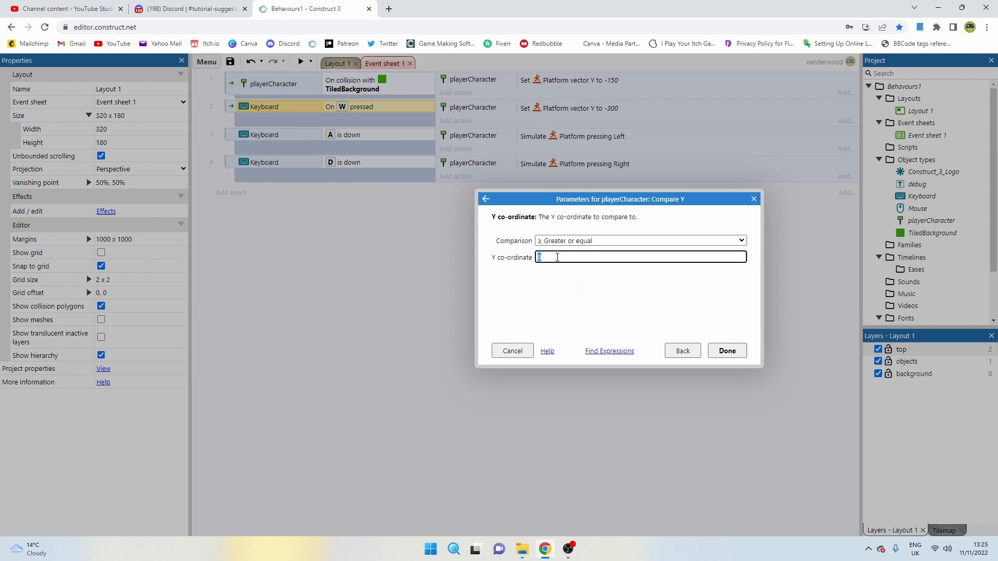
type("til")
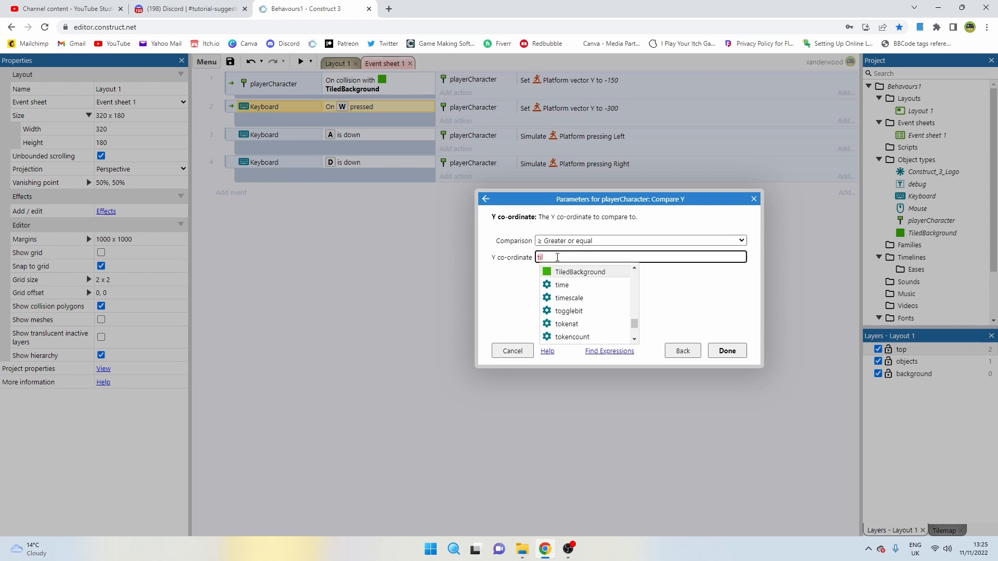
left_click(579, 272)
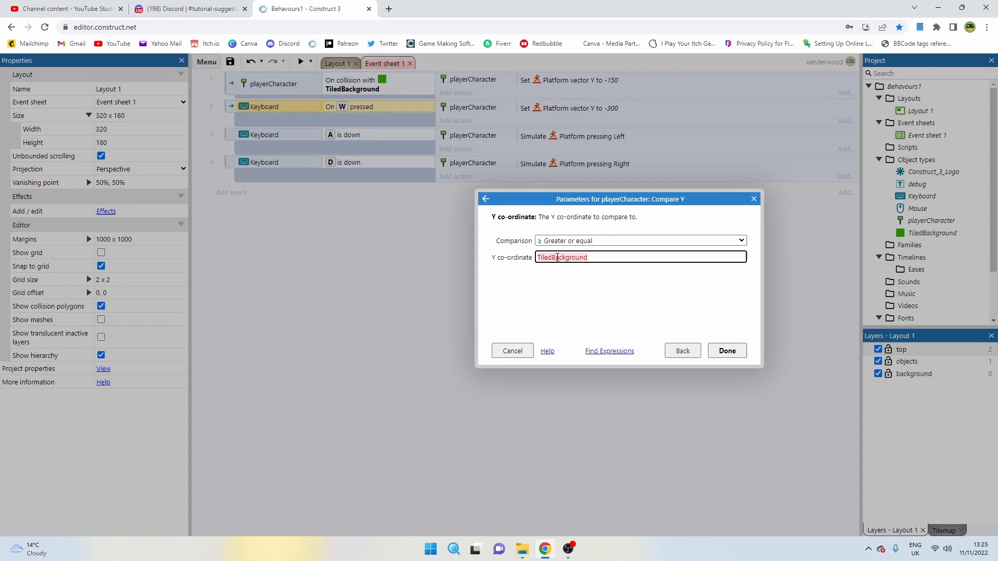
left_click(636, 257)
type(".y")
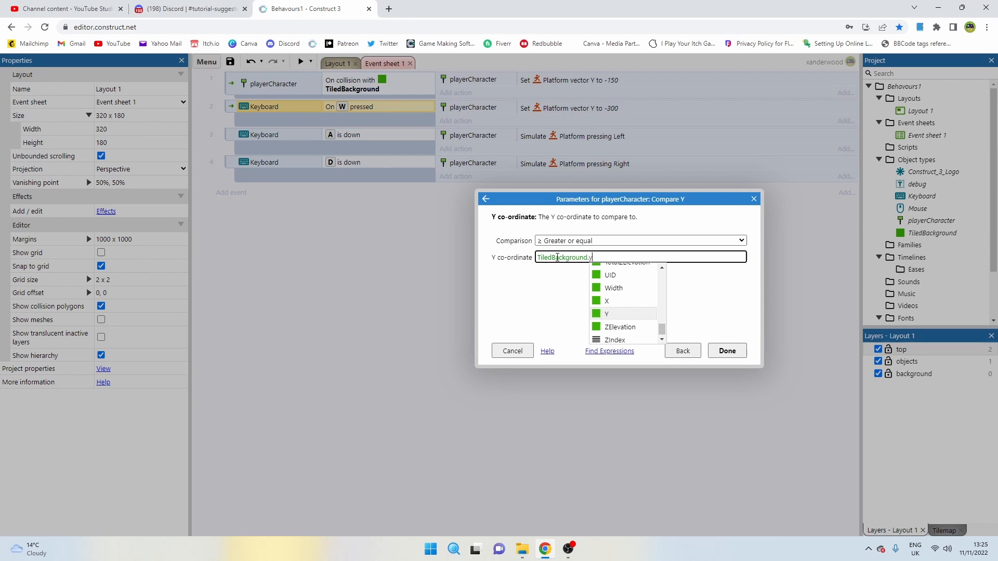
left_click(607, 313)
type("Y-8")
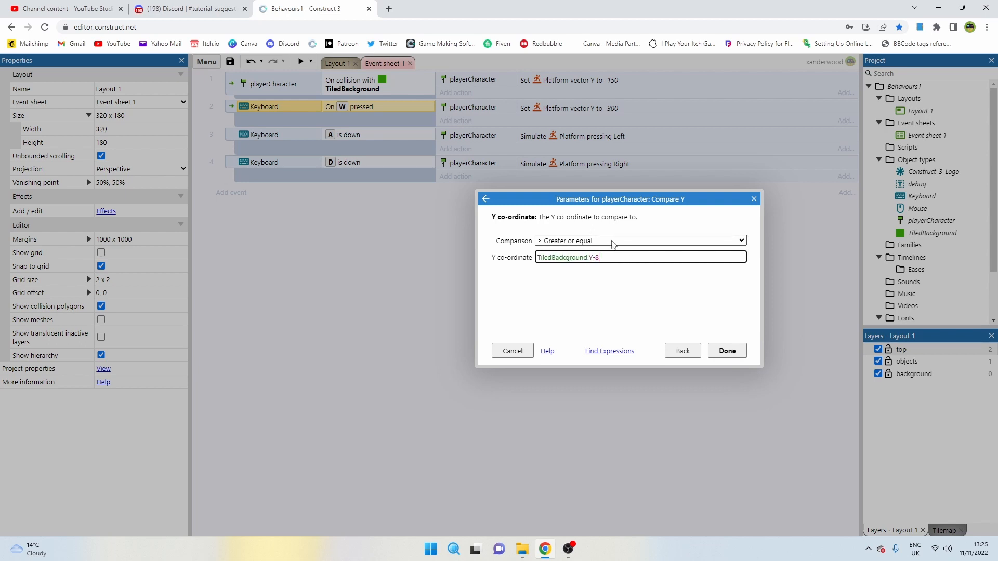
mouse_move(450, 131)
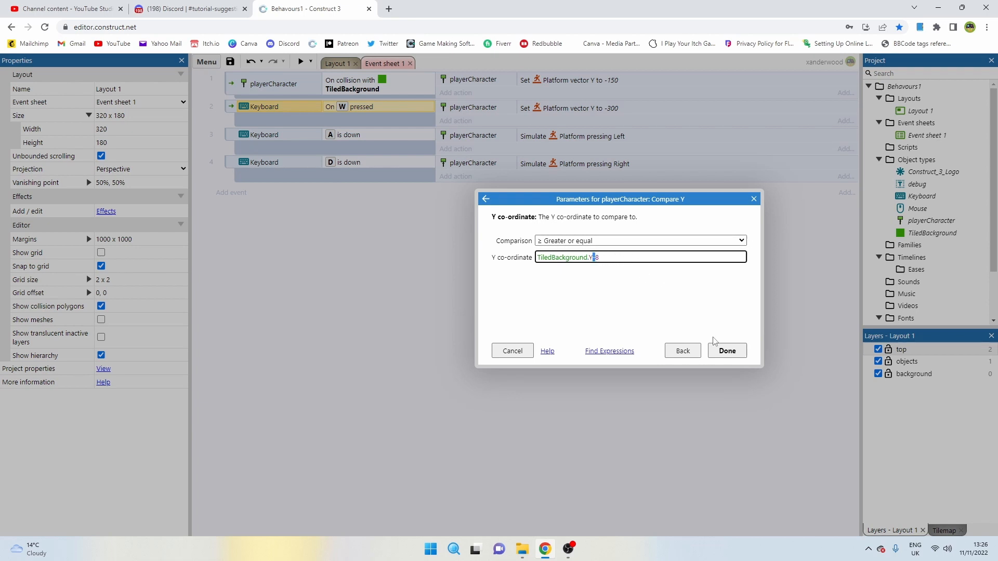
left_click(301, 62)
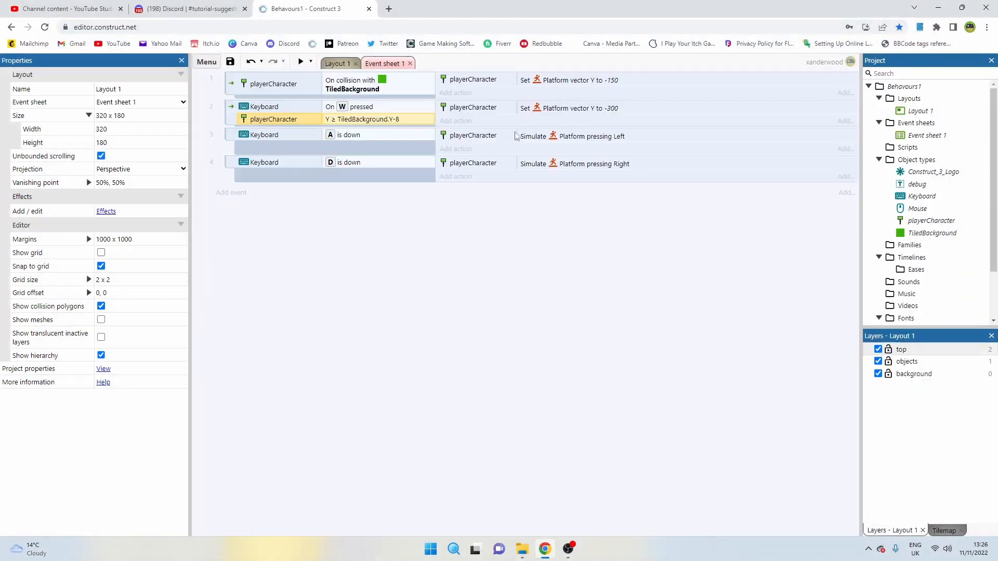
Adjust the Y comparison offset to TiledBackground.Y-16 and preview the game
double_click(337, 119)
type("16")
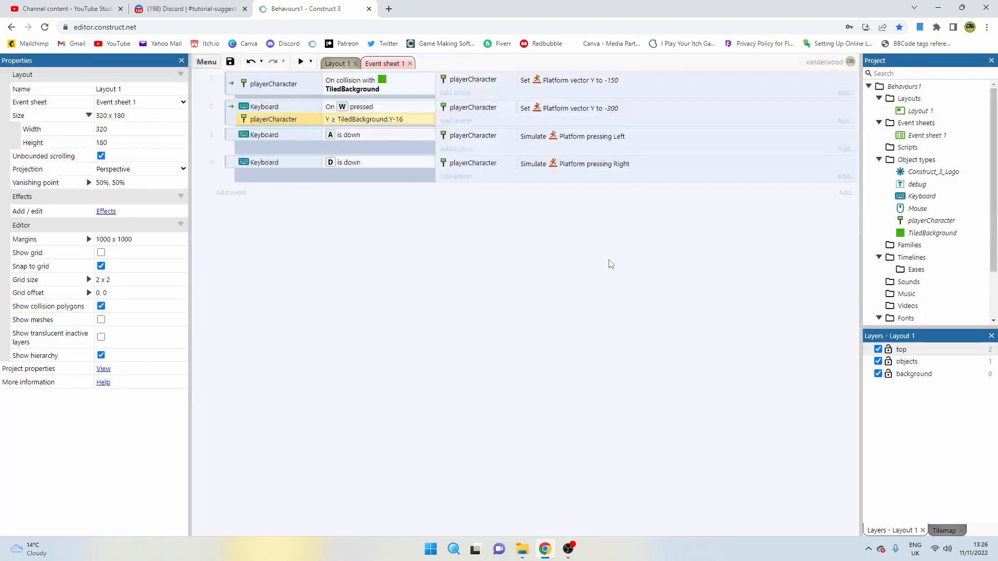
left_click(299, 62)
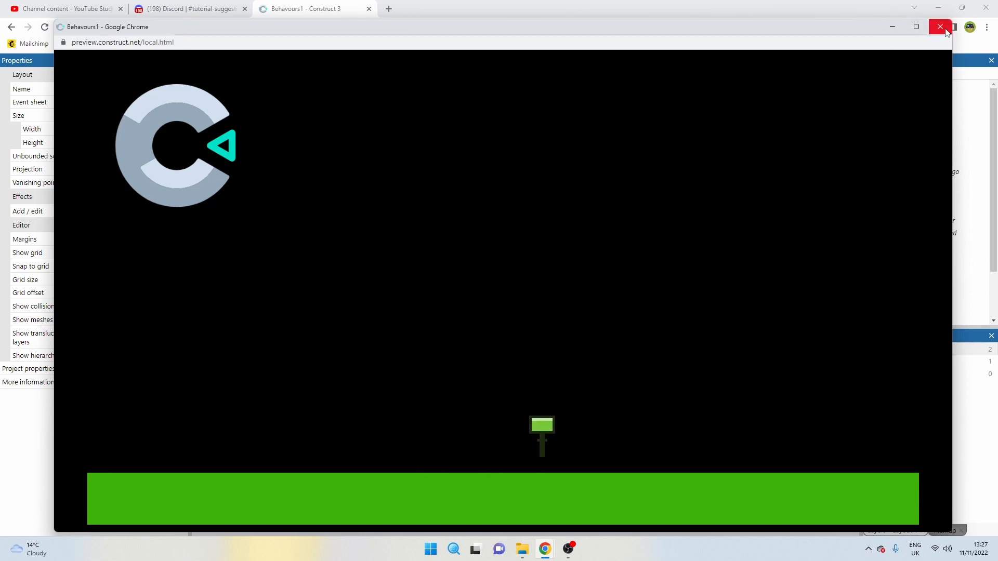
Close the game preview after testing the jump, returning to the layout
left_click(939, 26)
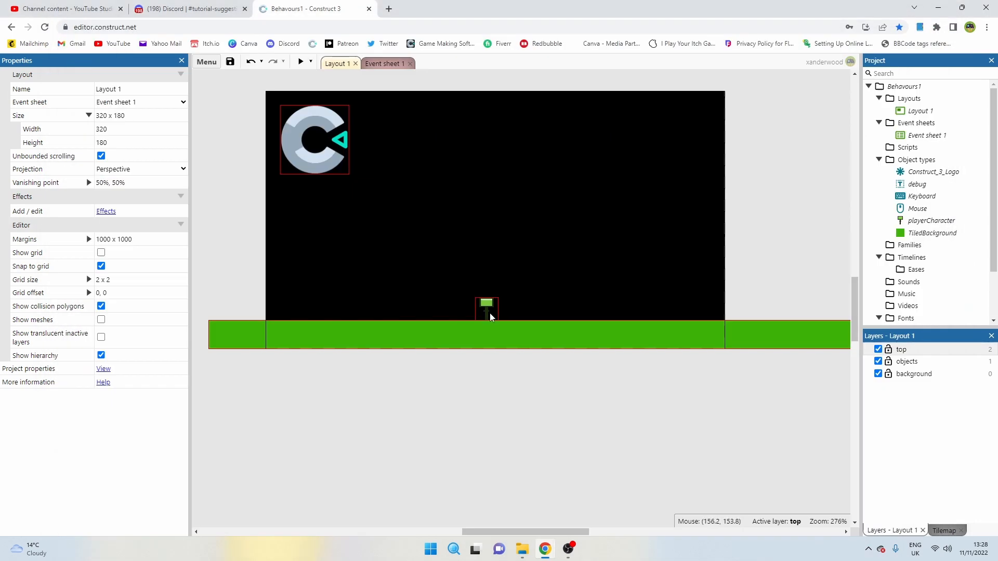
Select the player sprite in the layout after a brief look at the event sheet
left_click(487, 304)
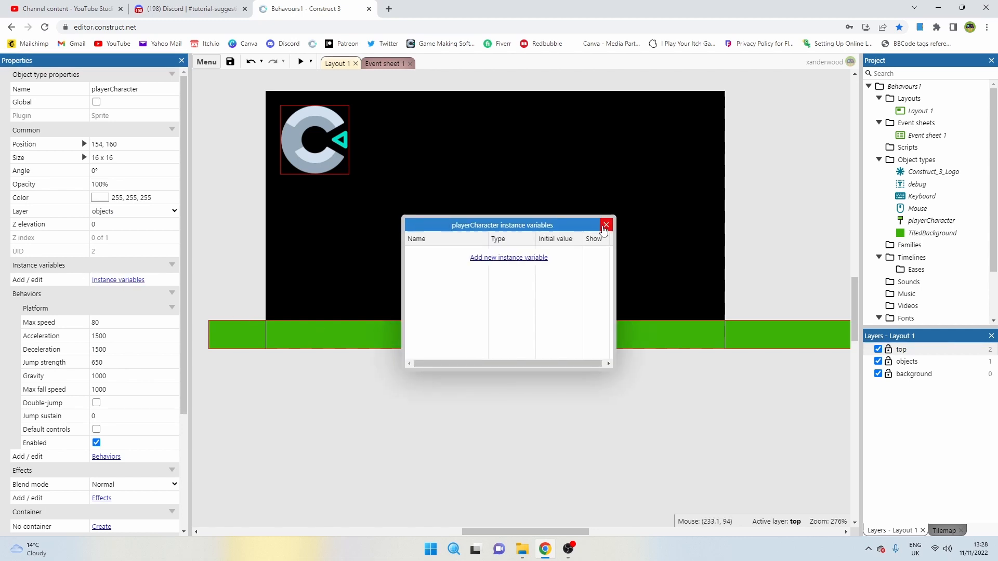
left_click(604, 225)
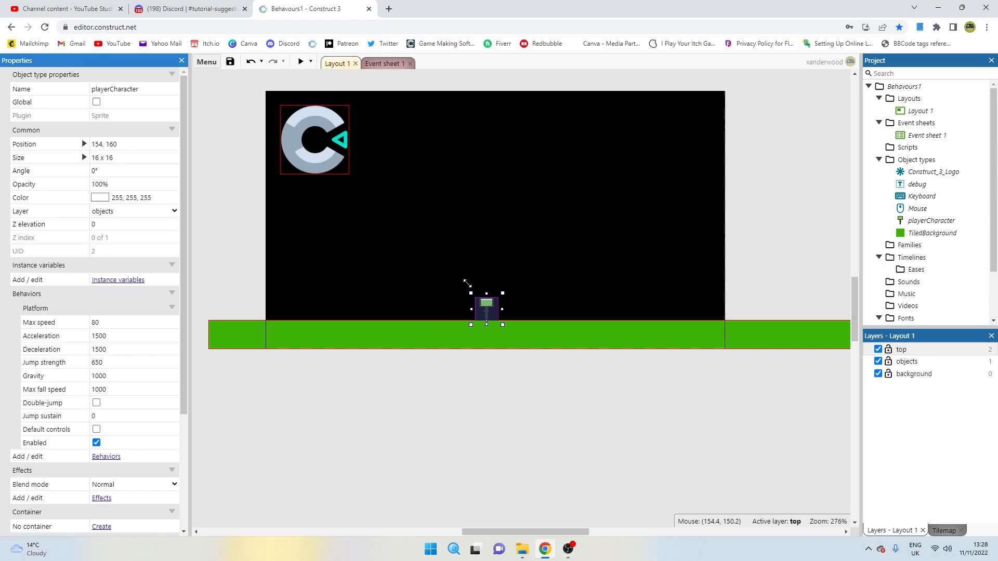
left_click(383, 63)
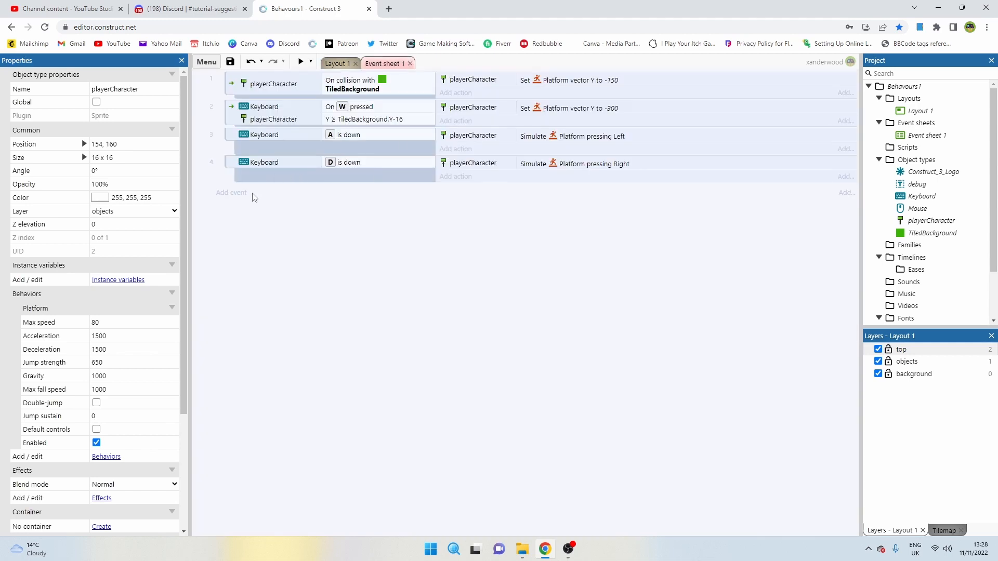
mouse_move(349, 75)
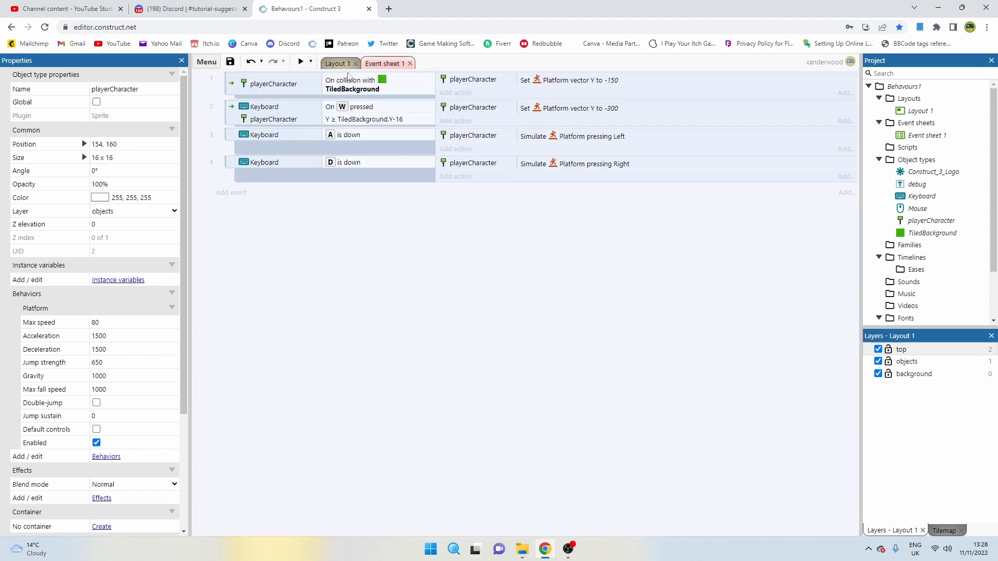
left_click(335, 63)
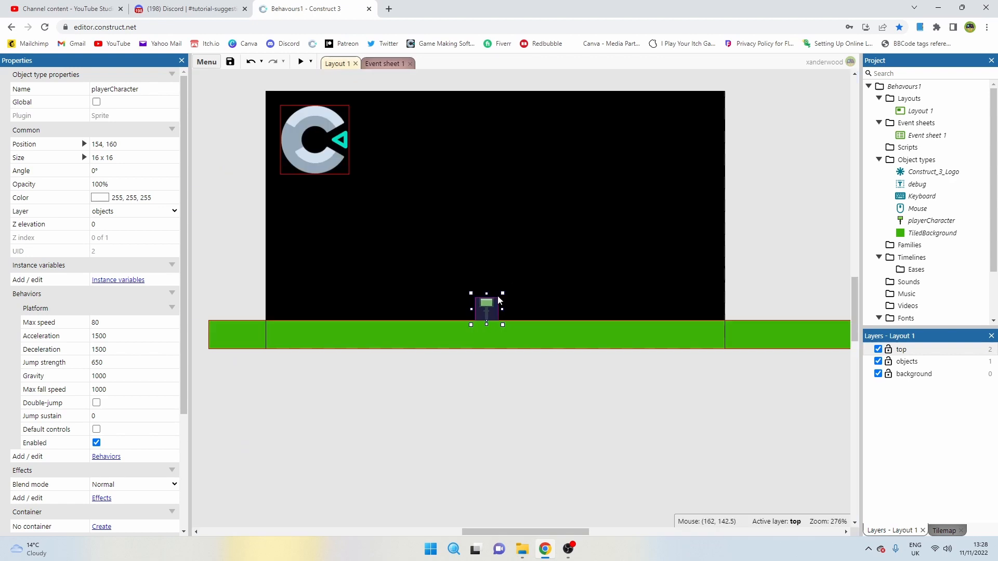
left_click(383, 63)
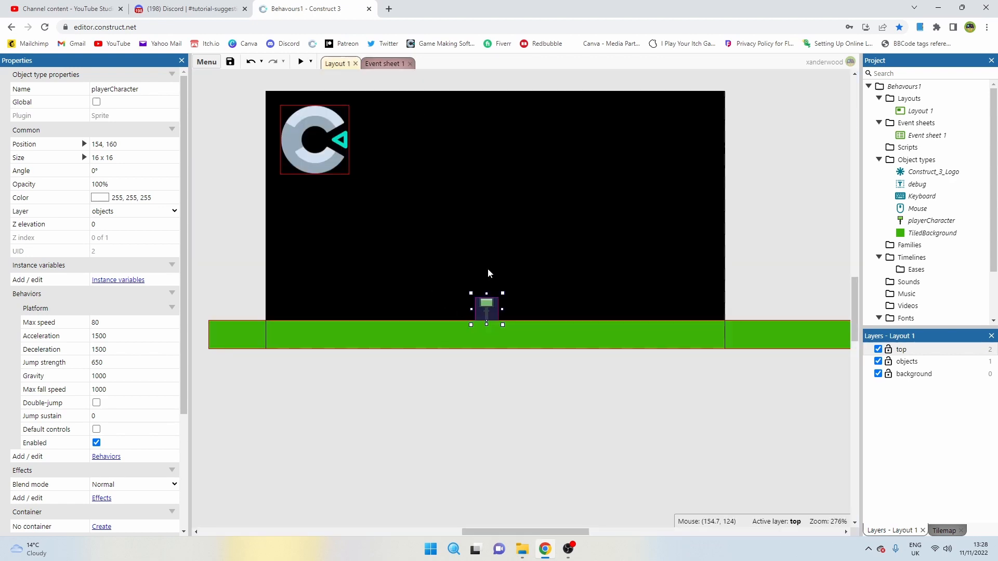
mouse_move(511, 307)
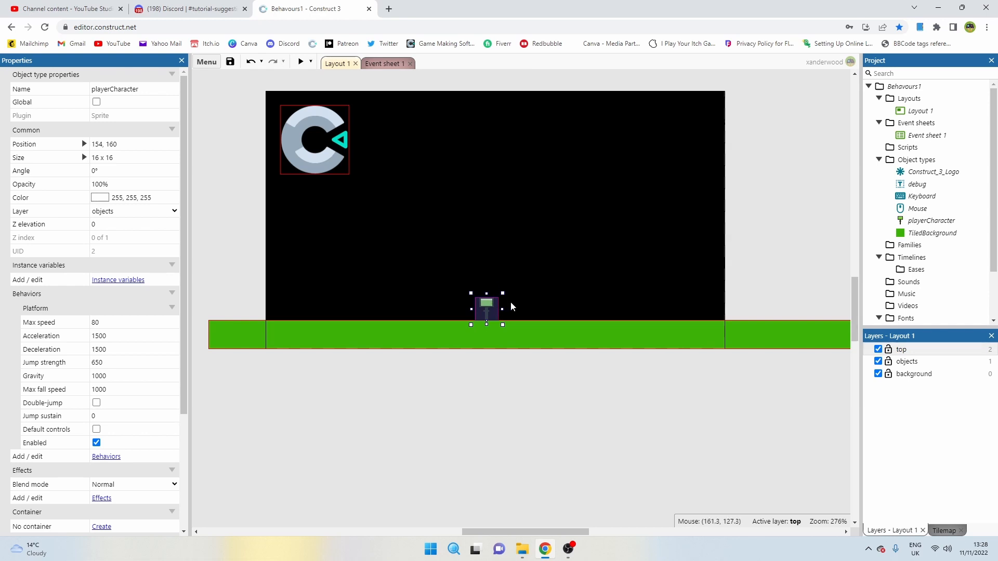
mouse_move(493, 308)
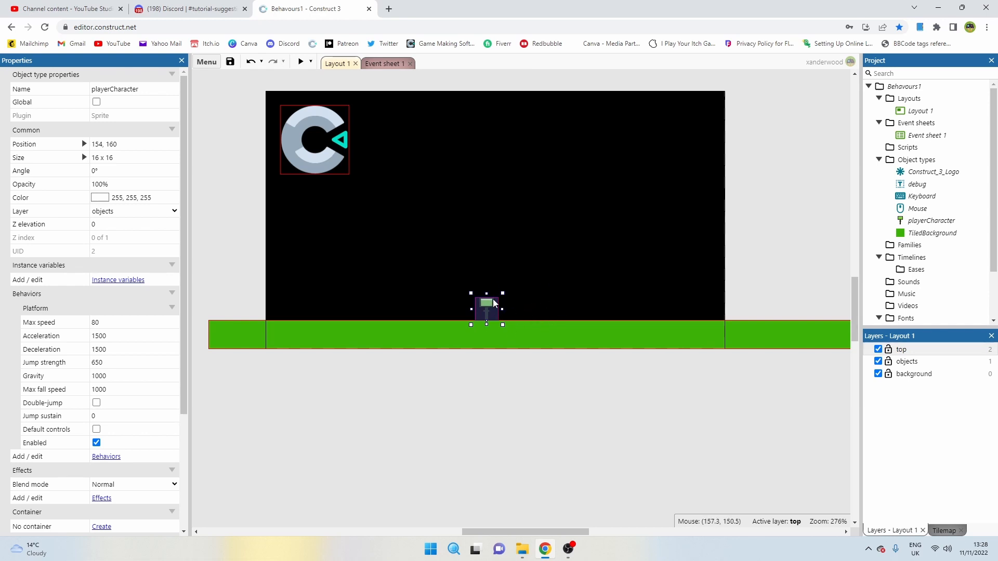
Settle the player sprite onto the green ground and bring up its instance variables
left_click_drag(486, 303, 529, 303)
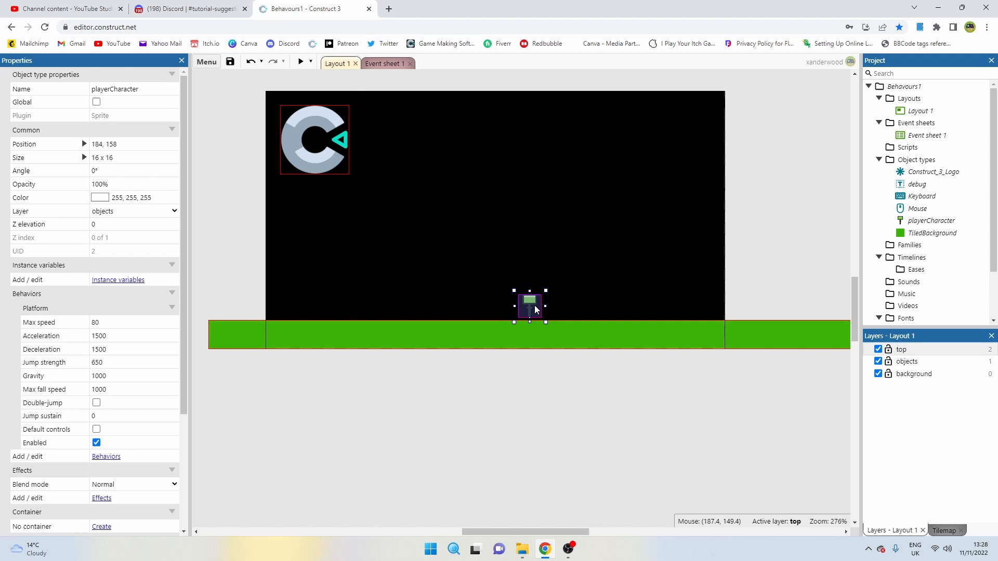
left_click_drag(530, 303, 560, 298)
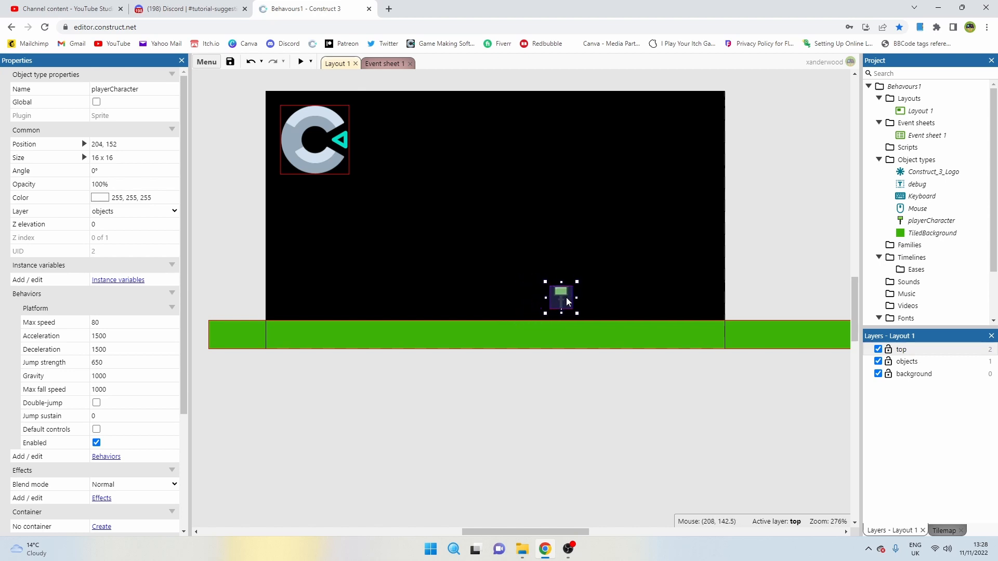
left_click_drag(560, 296, 581, 305)
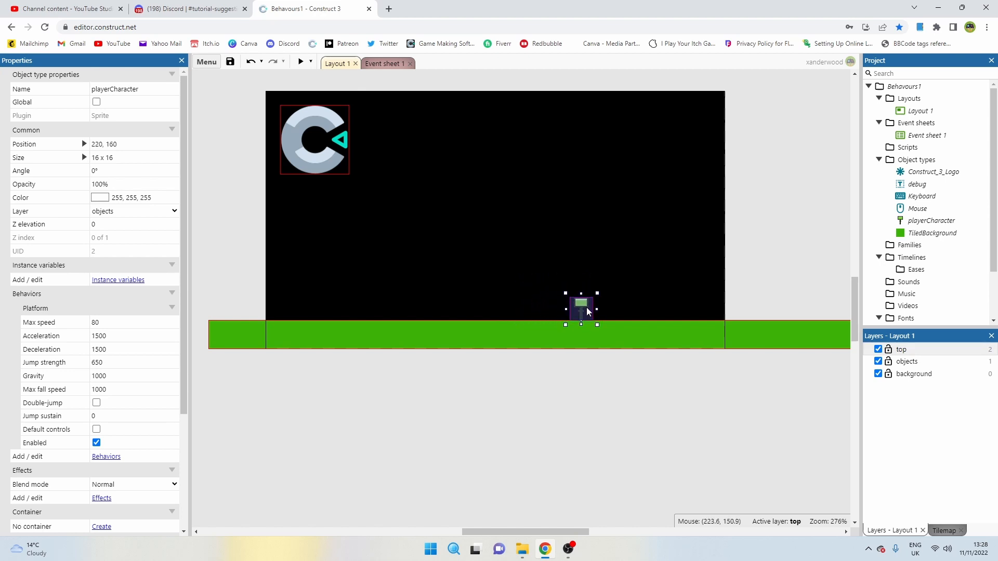
left_click_drag(581, 307, 586, 297)
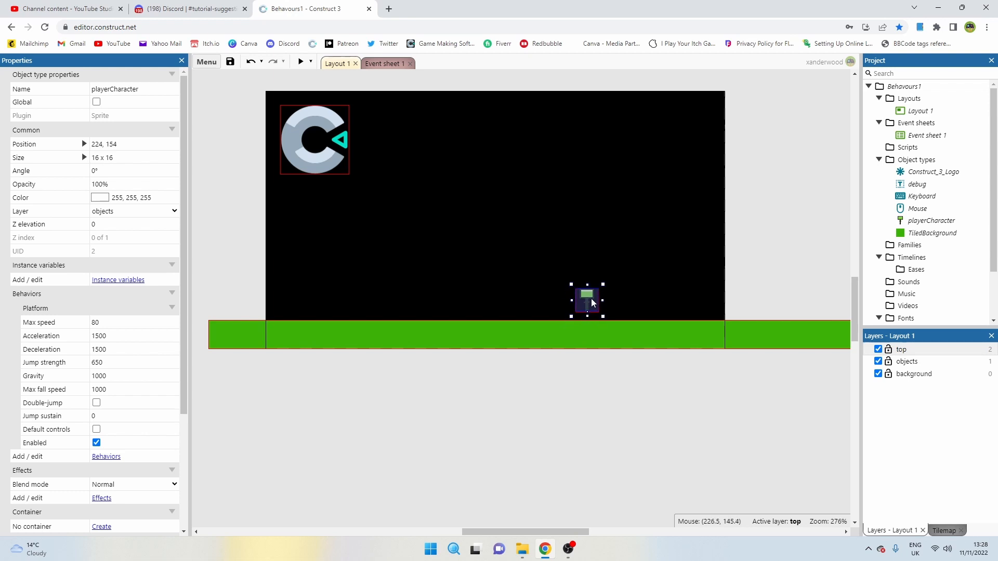
left_click_drag(585, 299, 514, 299)
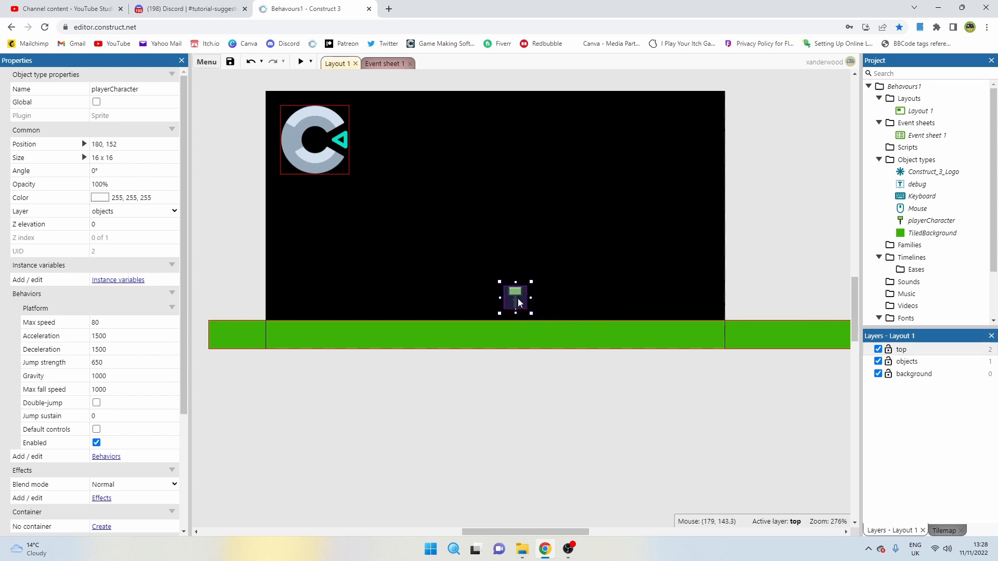
left_click_drag(516, 298, 502, 300)
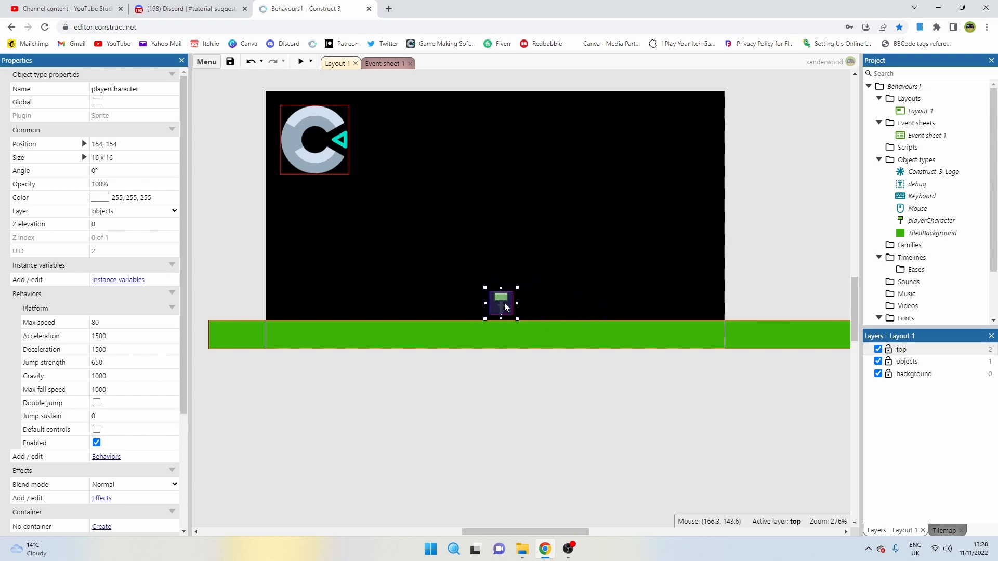
left_click_drag(501, 300, 501, 305)
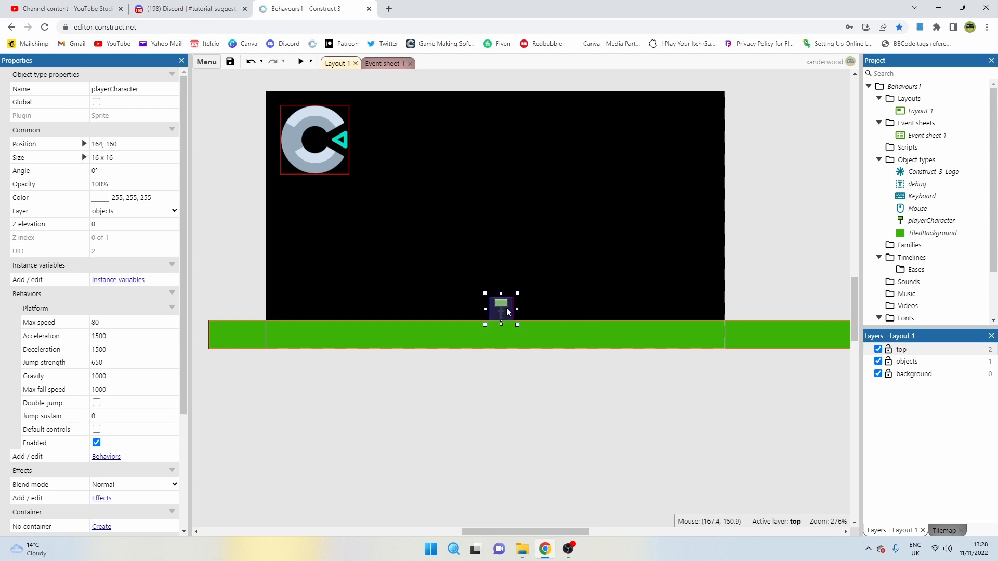
left_click(118, 280)
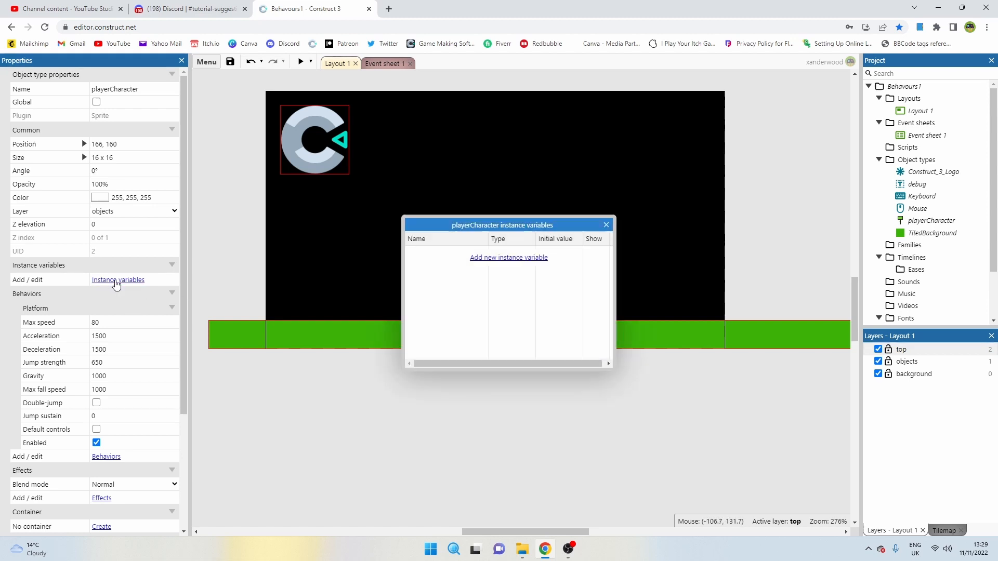
Add a Boolean instance variable named isJumping to the player character
left_click(508, 257)
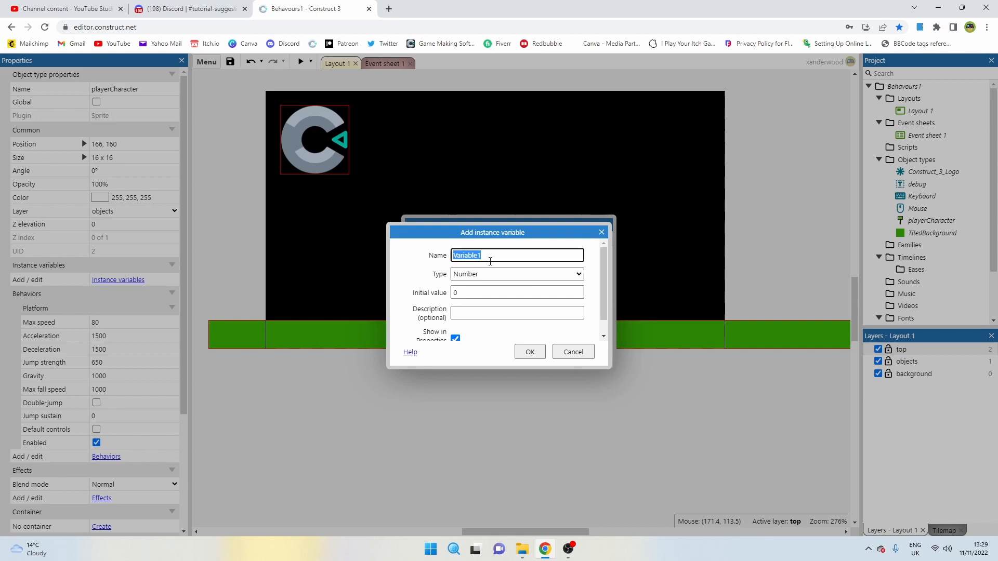
left_click(516, 274)
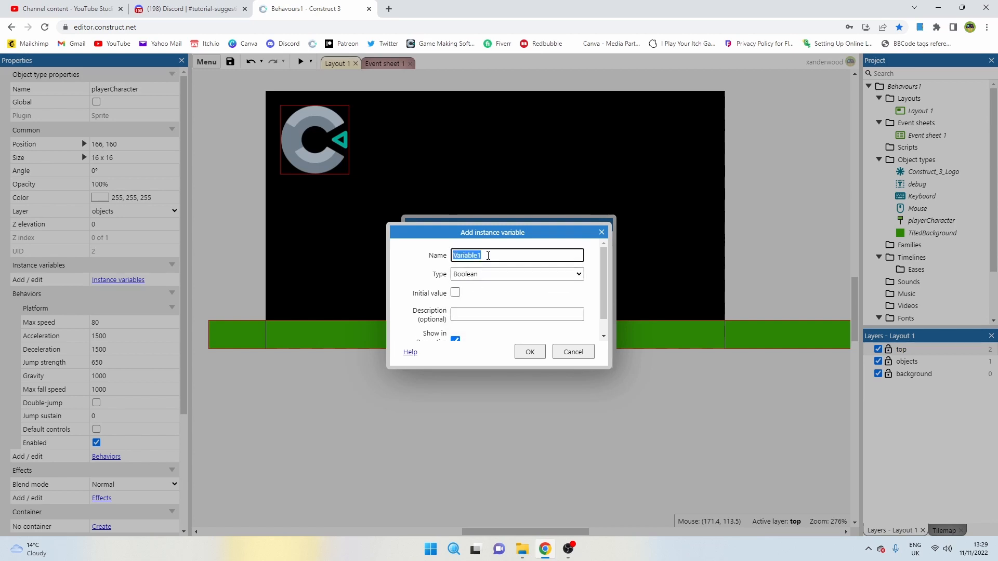
type("isJumping")
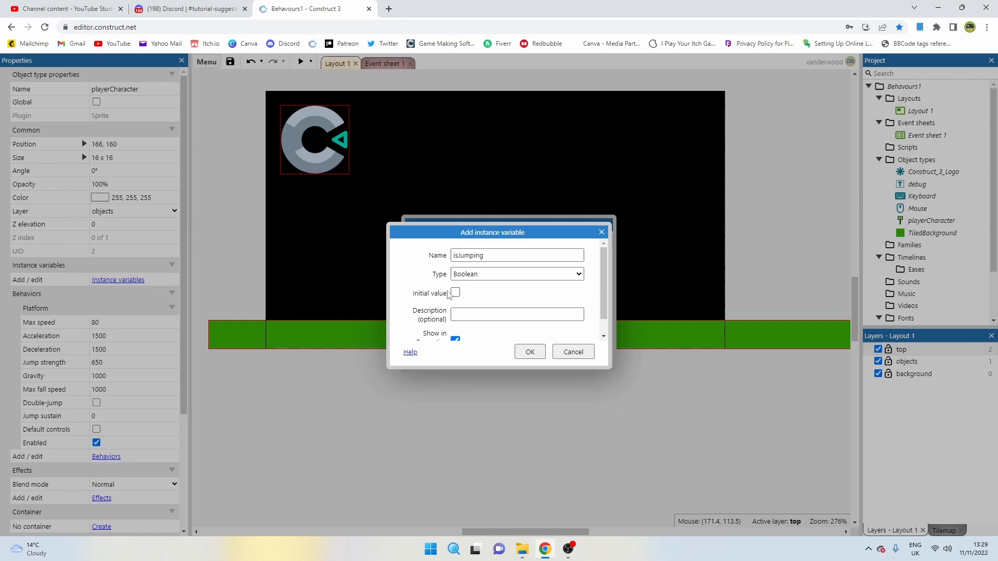
left_click(528, 352)
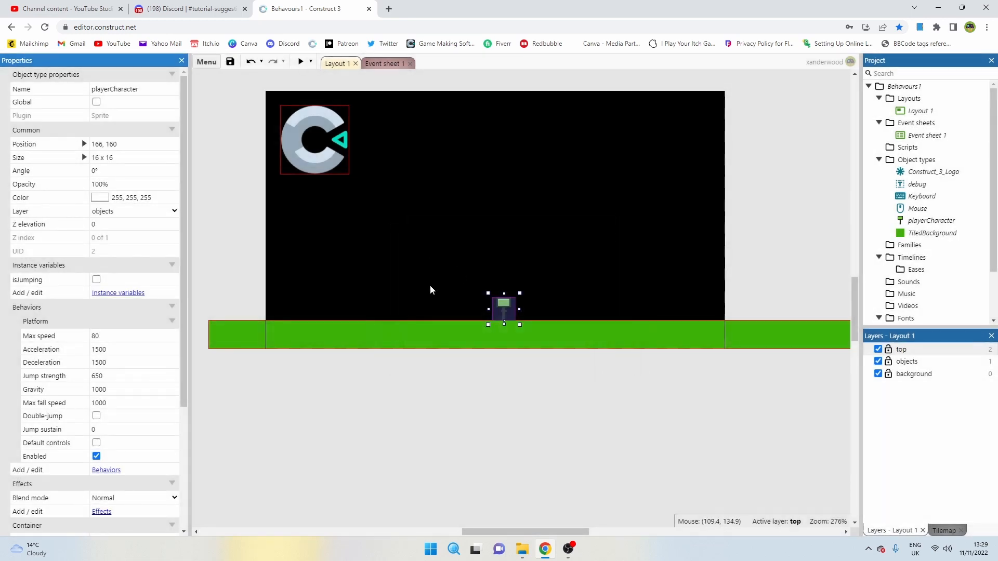
mouse_move(62, 286)
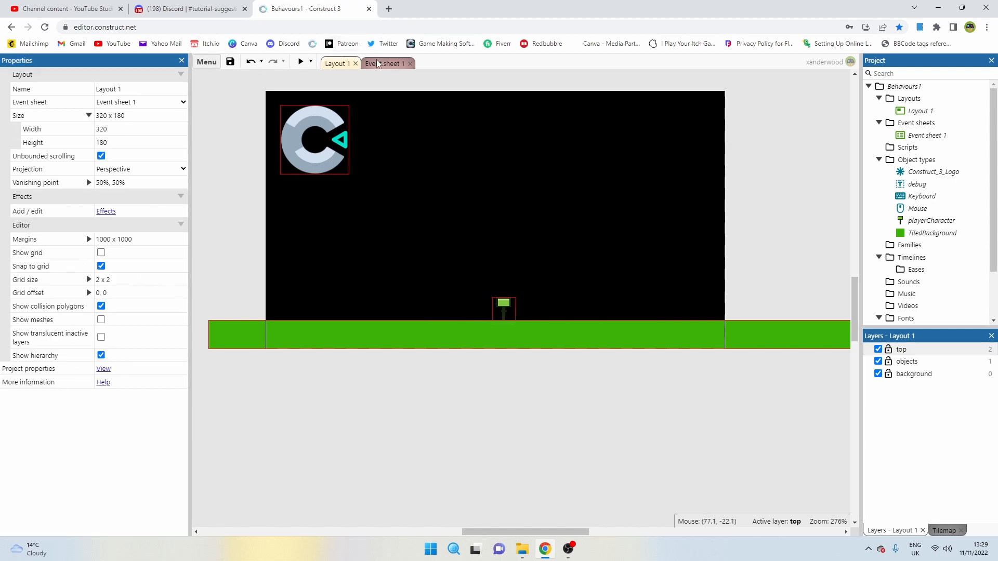
Add an inverted 'isJumping is set' condition to the W jump event
left_click(384, 63)
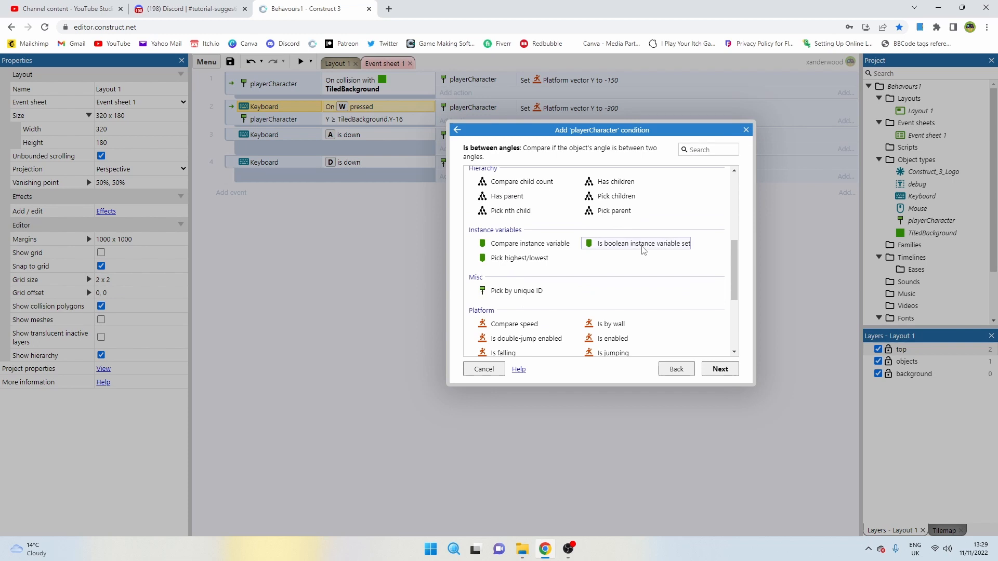
left_click(636, 244)
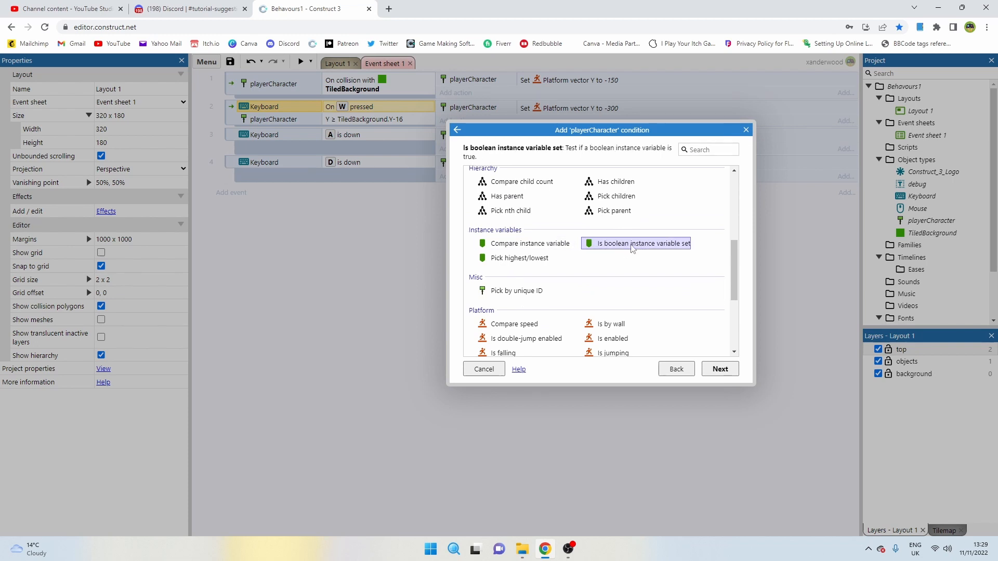
left_click(719, 369)
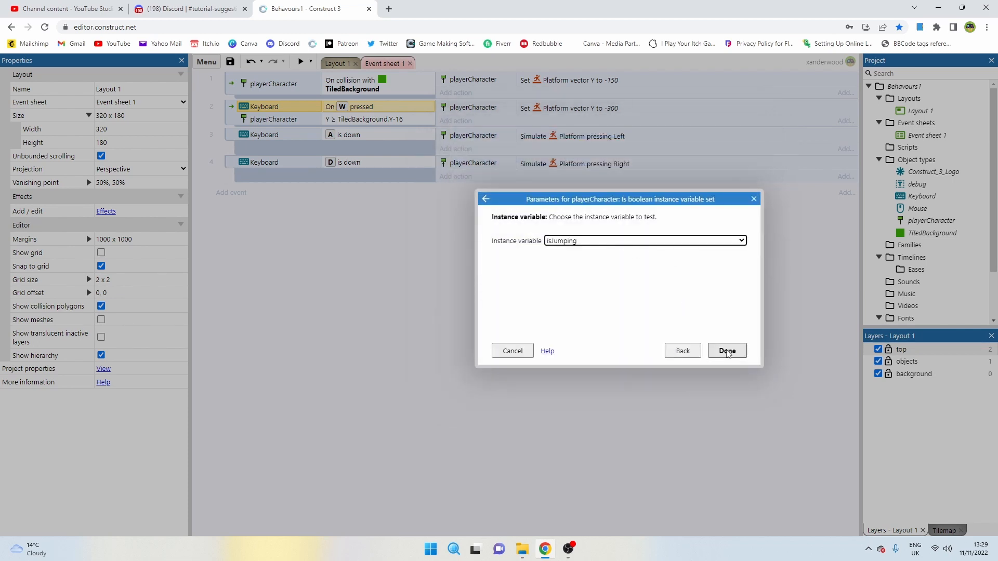
left_click(726, 351)
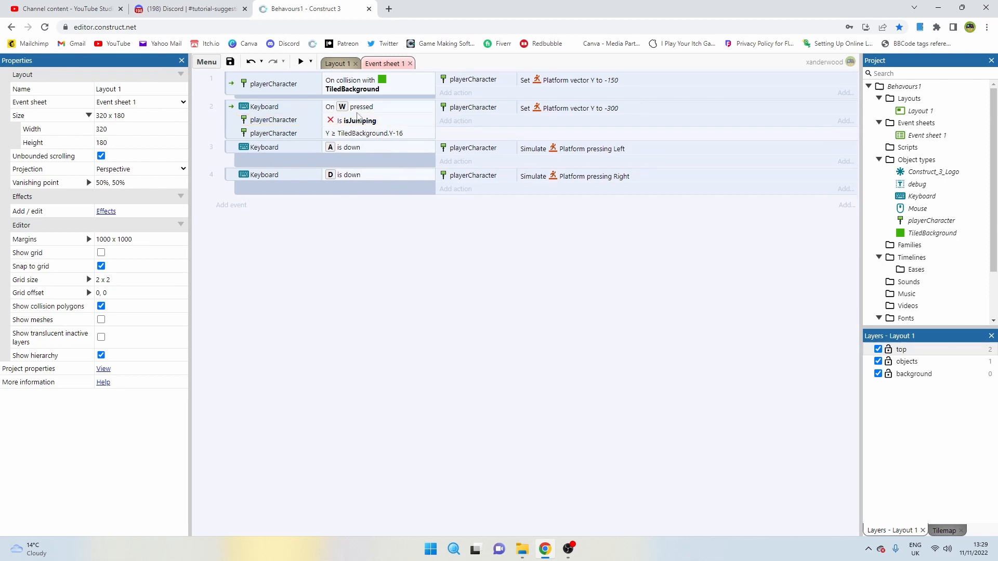
left_click(359, 133)
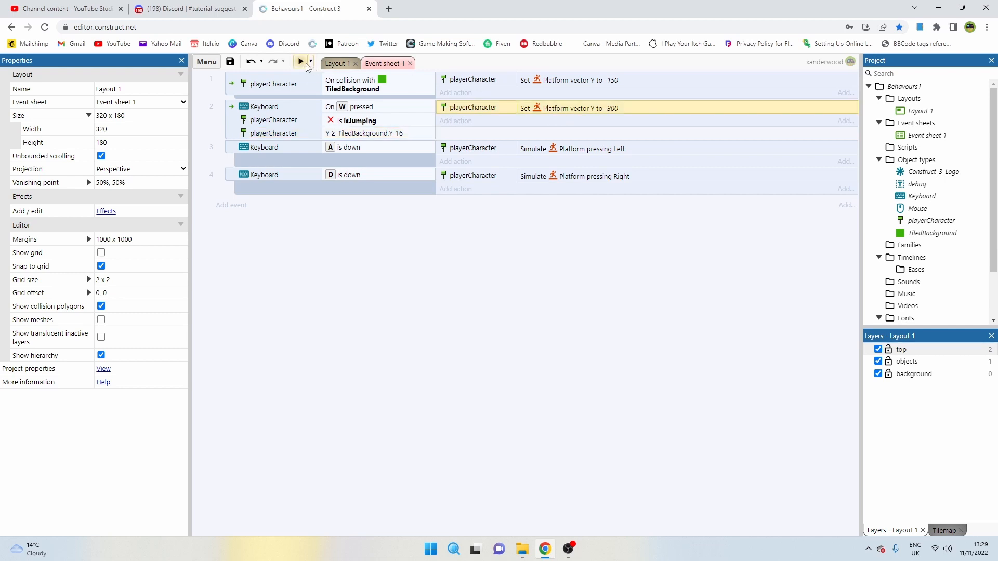
Add a Set isJumping to True action after the W jump's -300 vector
left_click(300, 63)
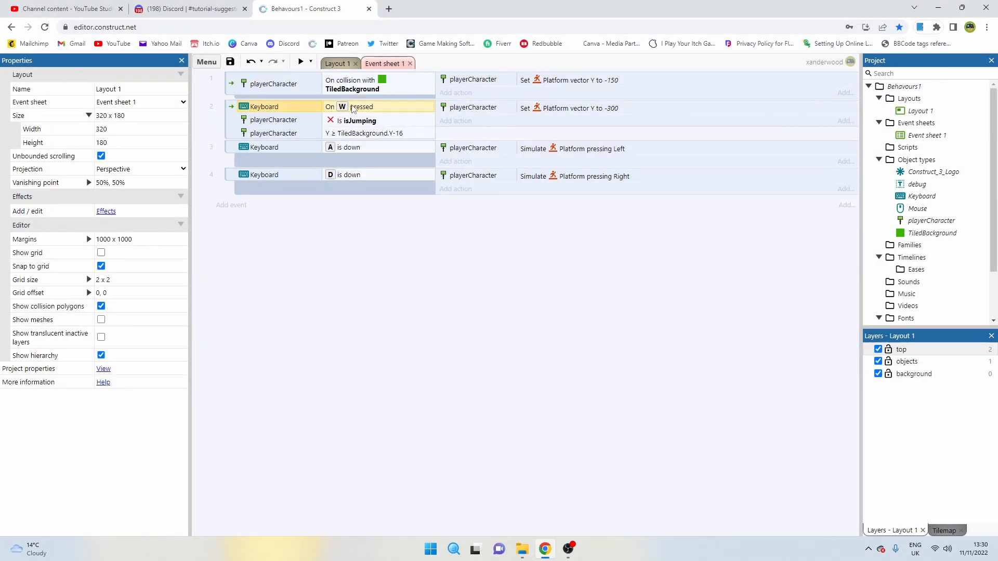
left_click(573, 107)
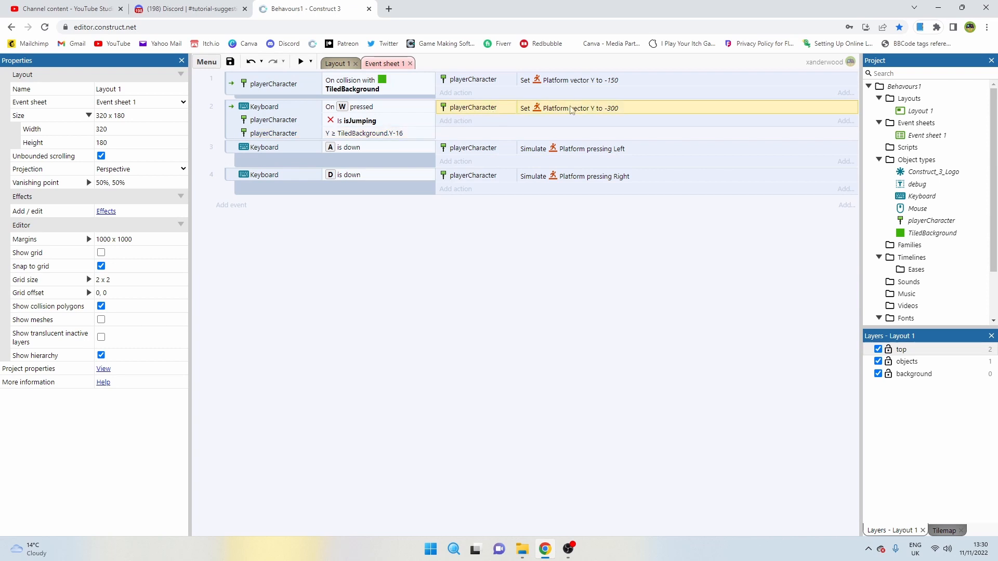
left_click(454, 93)
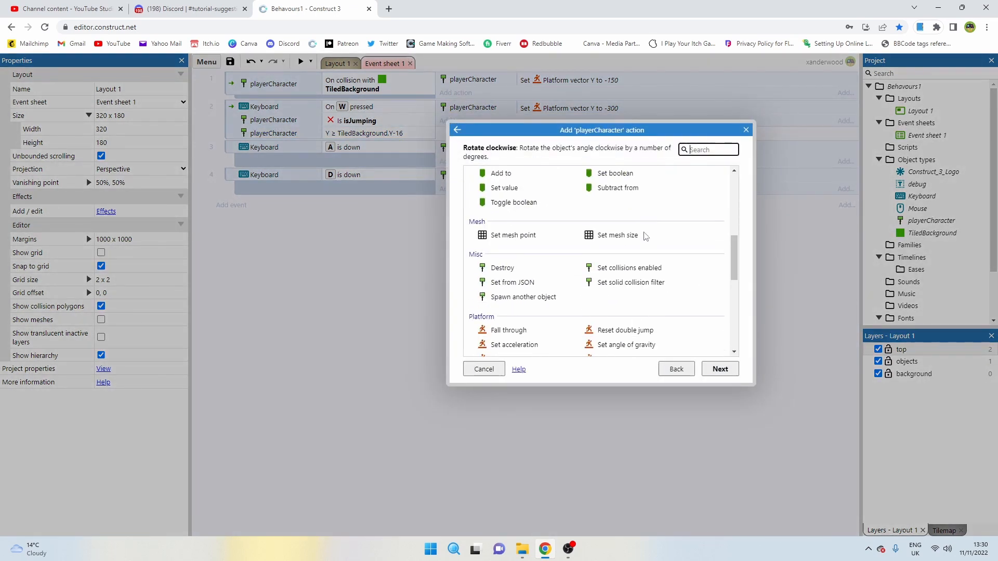
left_click(615, 172)
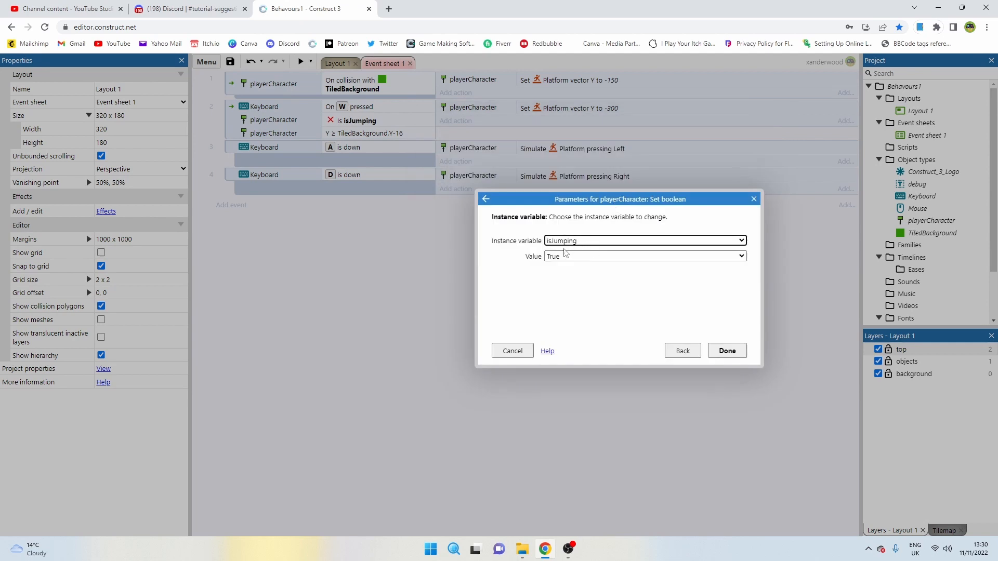
left_click(726, 351)
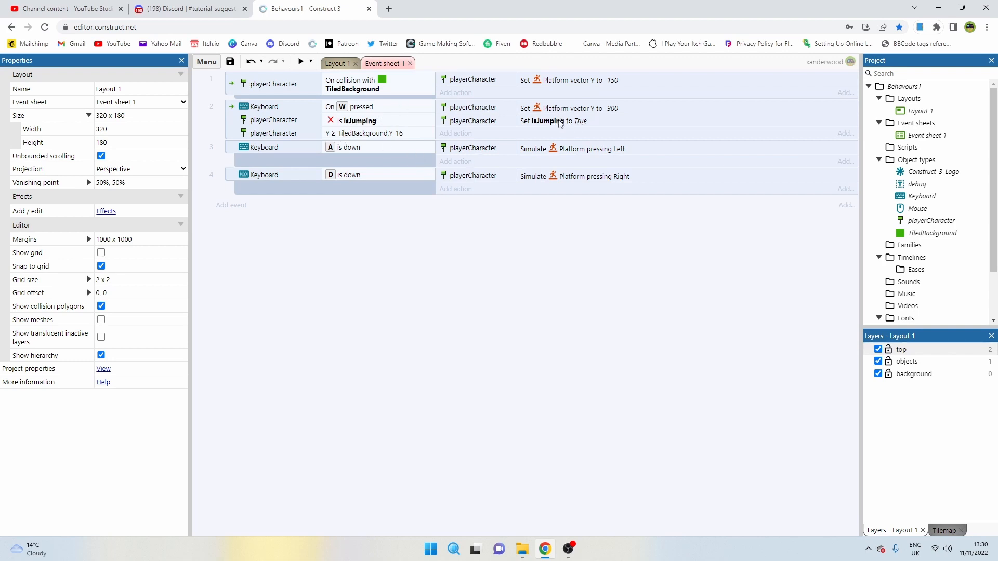
left_click(350, 133)
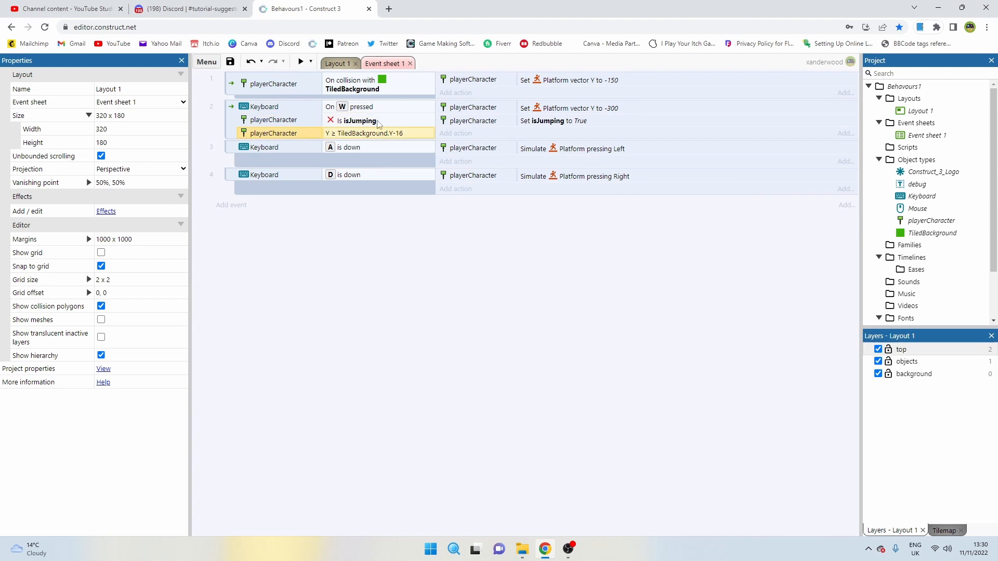
mouse_move(274, 230)
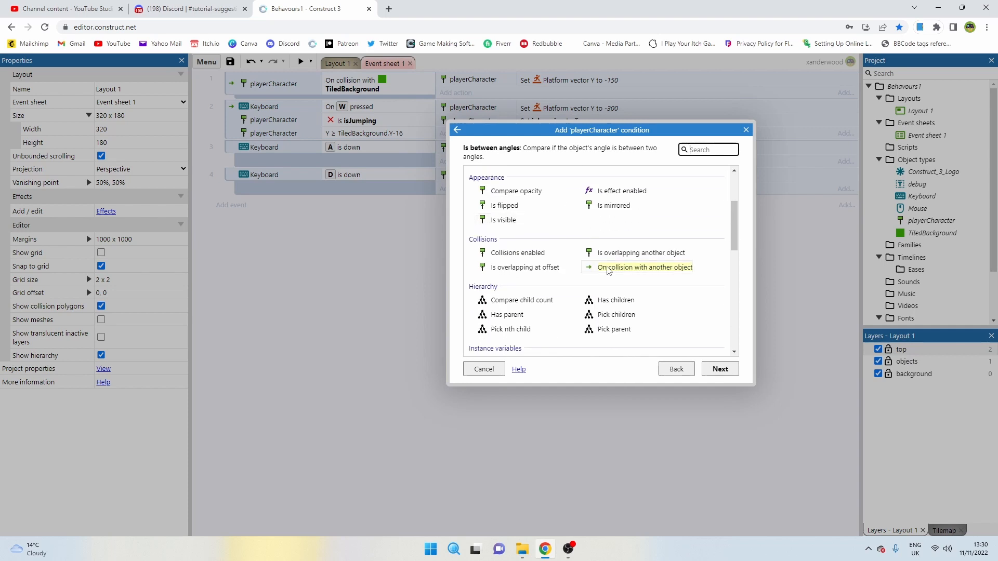
Create event 5 triggered by the player's Platform On landed
scroll("down", 3)
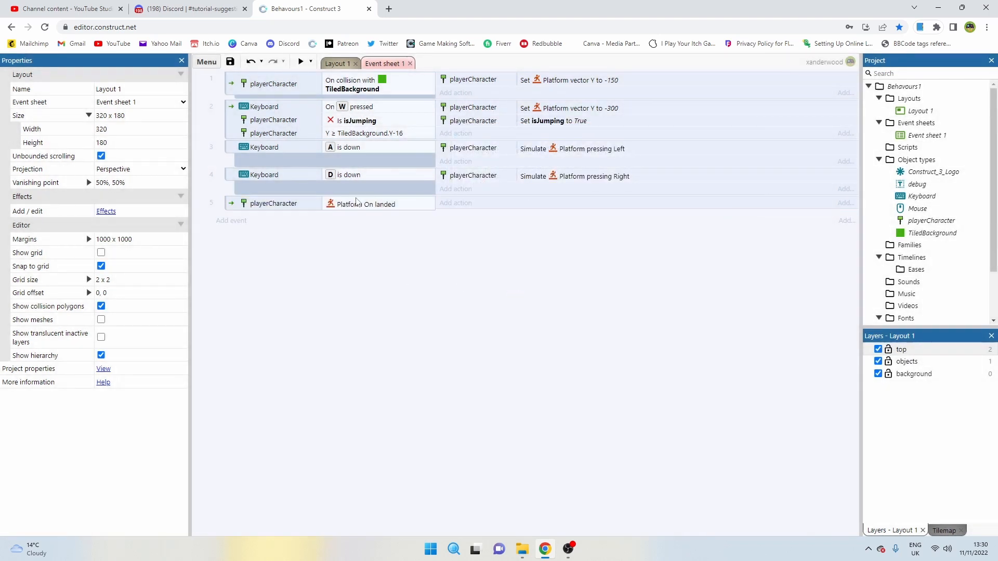
left_click(560, 120)
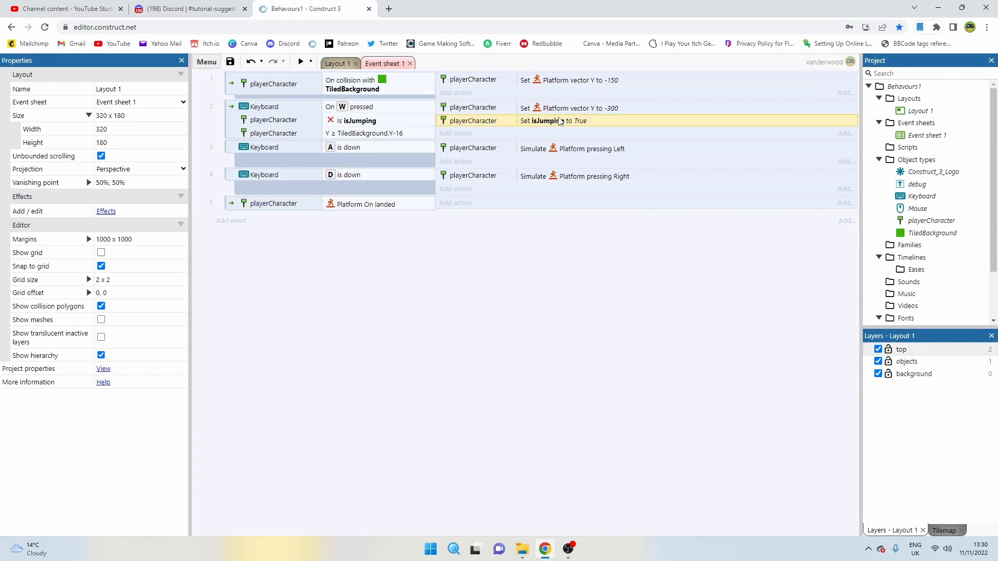
double_click(553, 120)
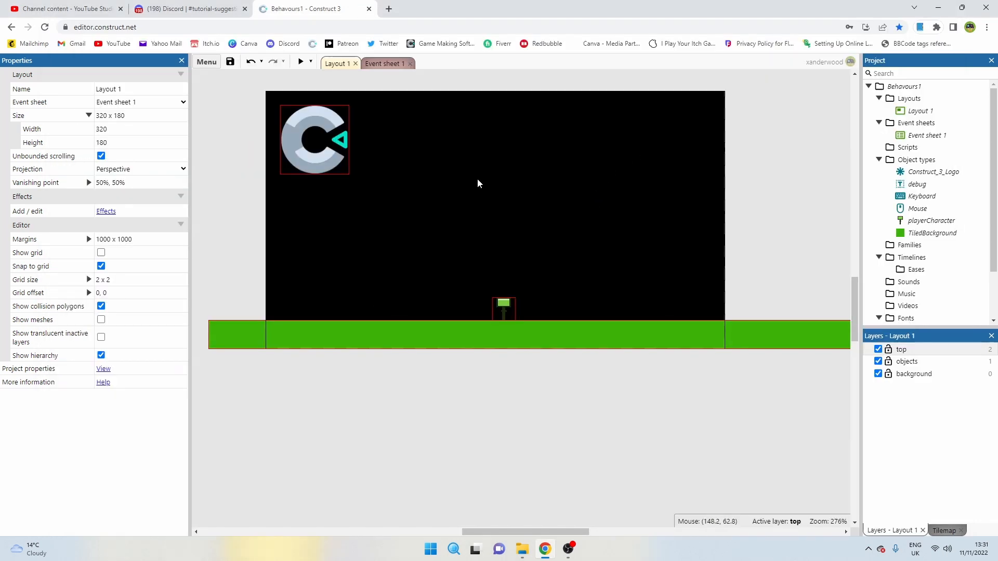
mouse_move(527, 277)
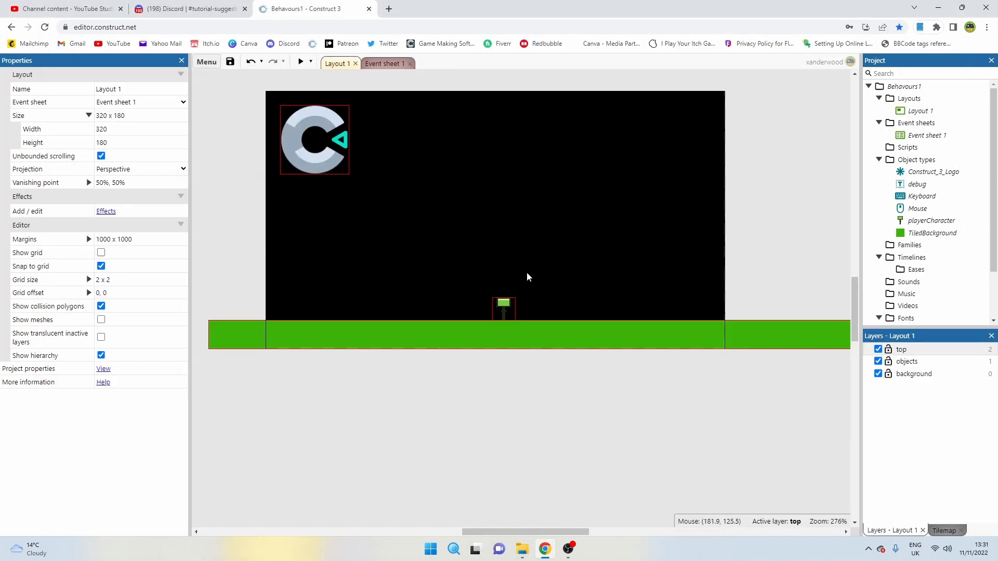
mouse_move(419, 86)
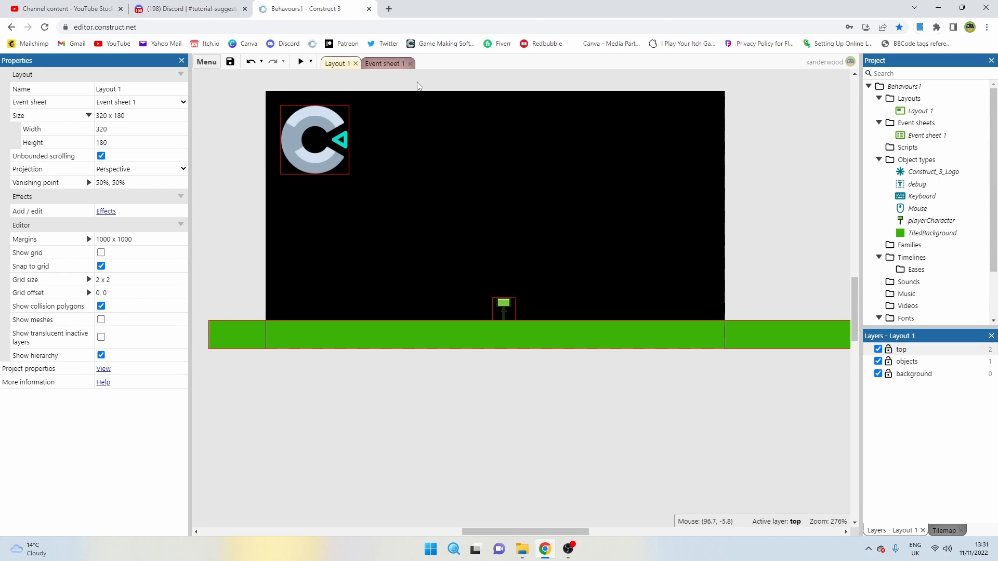
mouse_move(385, 63)
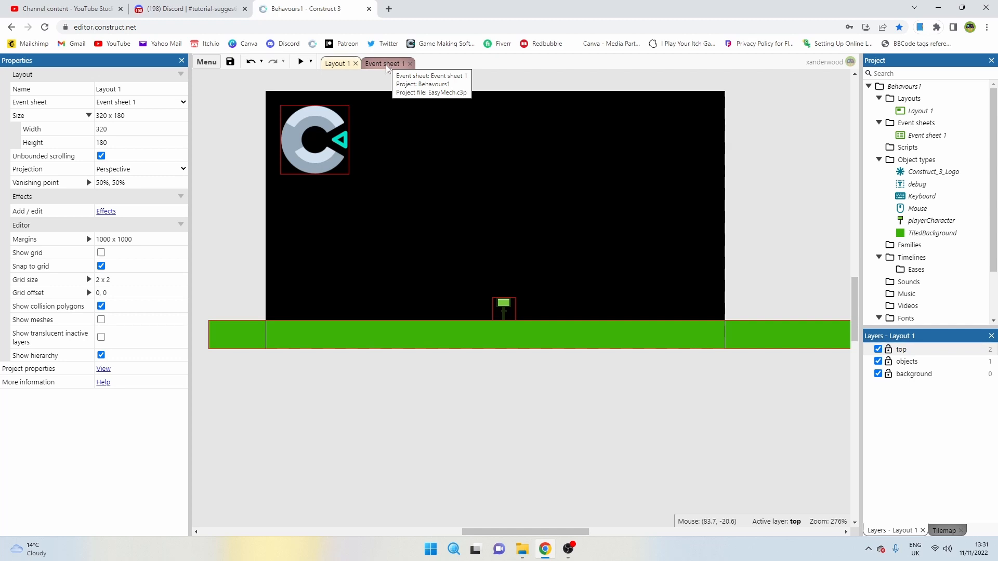
mouse_move(385, 87)
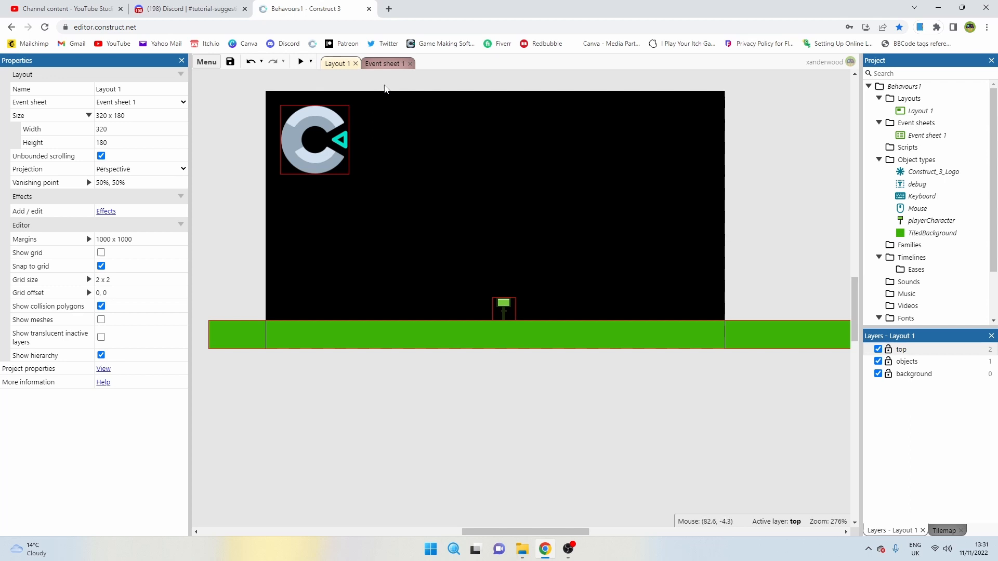
mouse_move(397, 79)
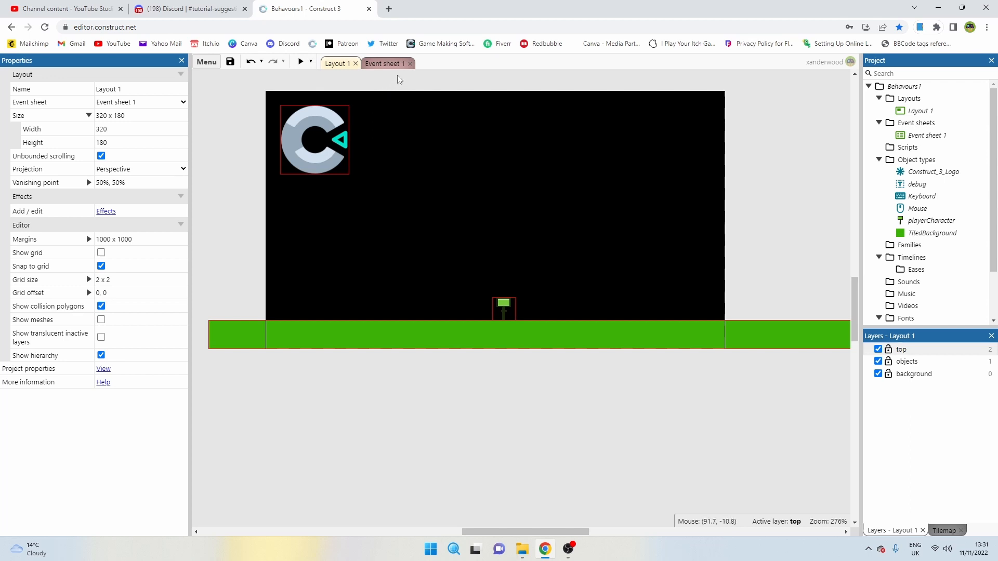
mouse_move(400, 79)
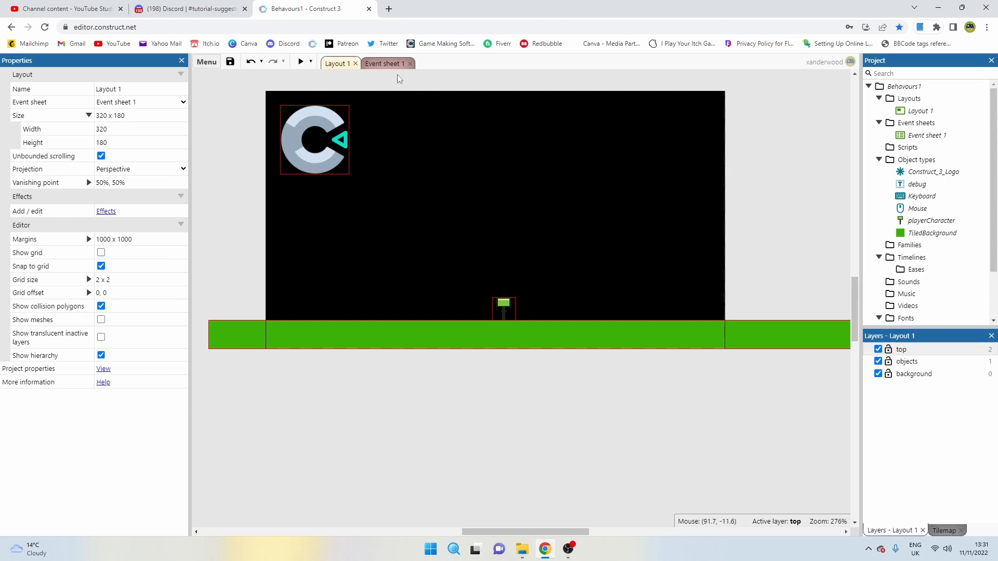
mouse_move(419, 131)
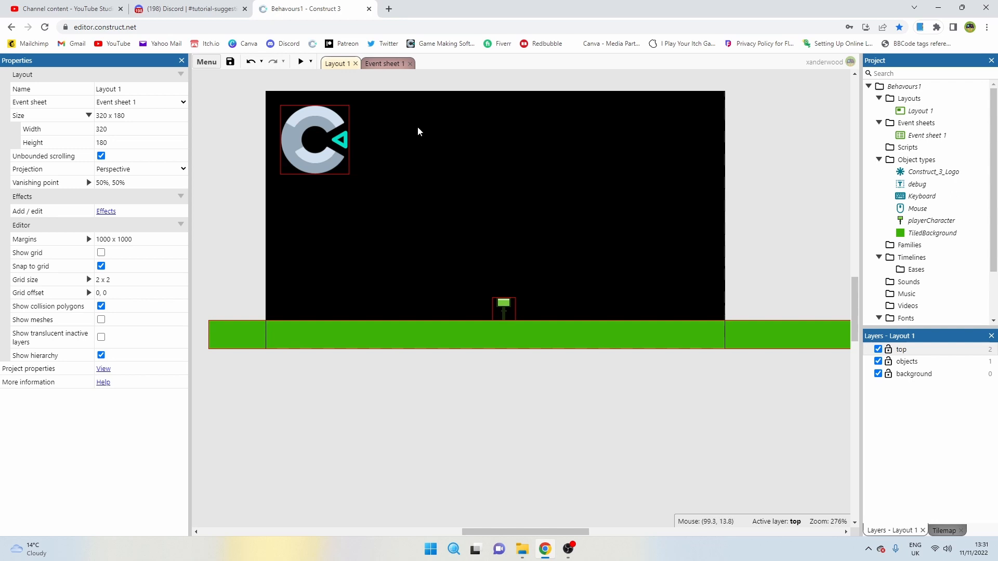
mouse_move(548, 227)
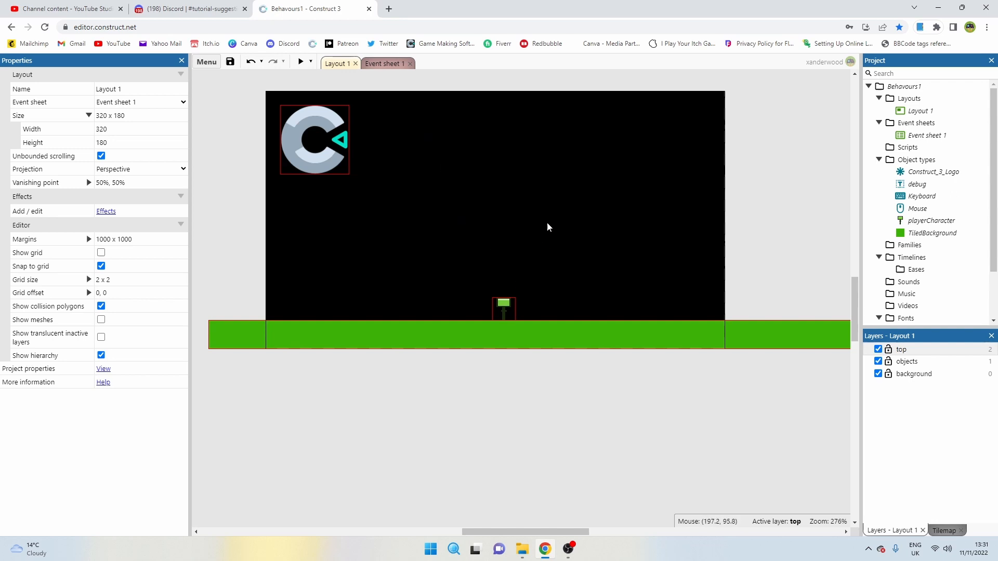
mouse_move(541, 224)
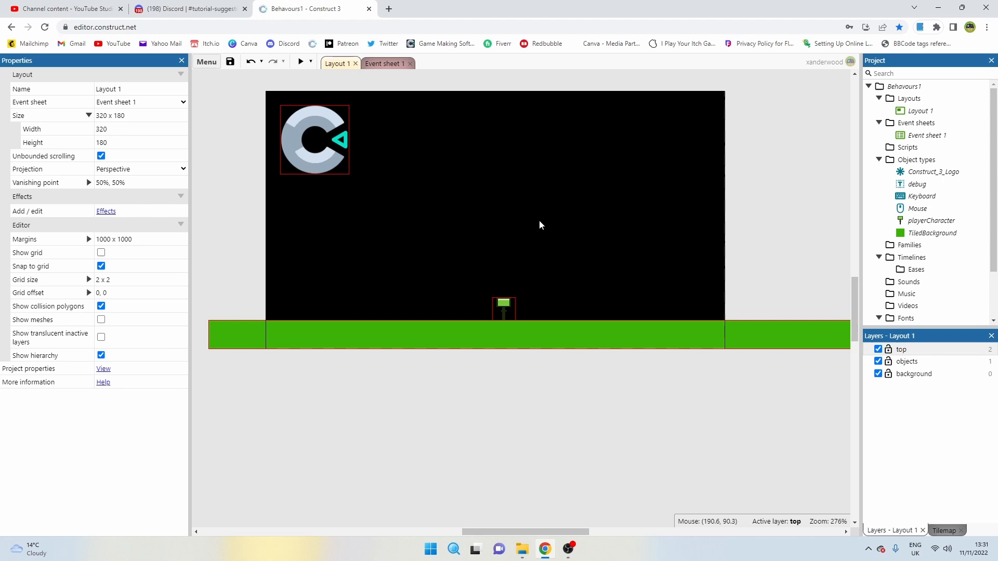
mouse_move(516, 168)
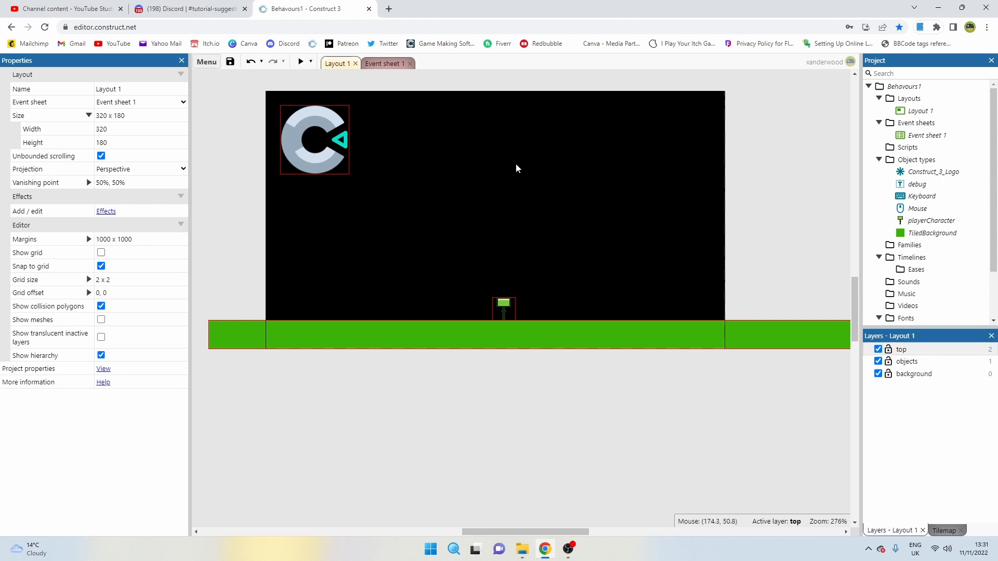
Add a 'Set angle to 260 degrees' action to the A is down event
left_click(383, 63)
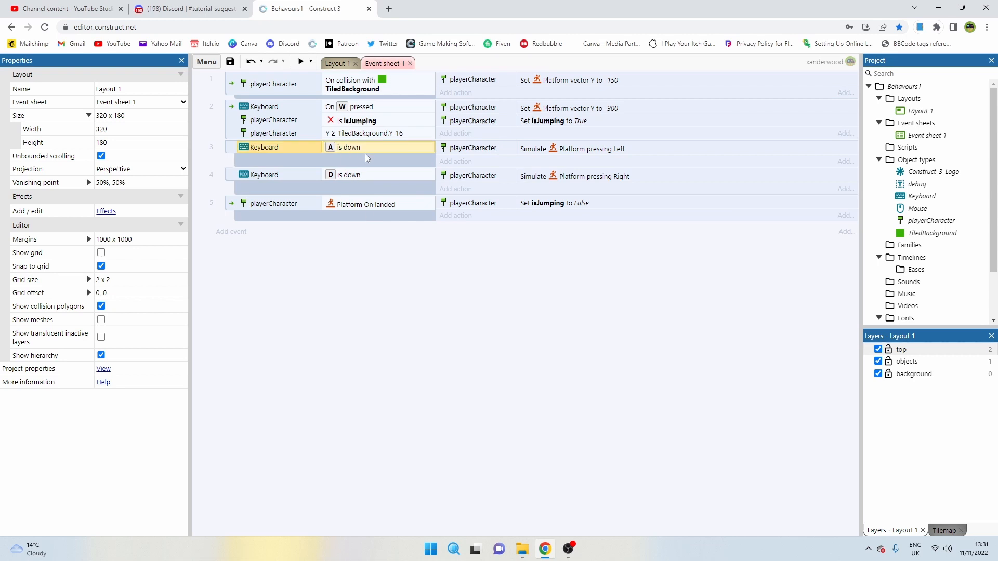
left_click(592, 148)
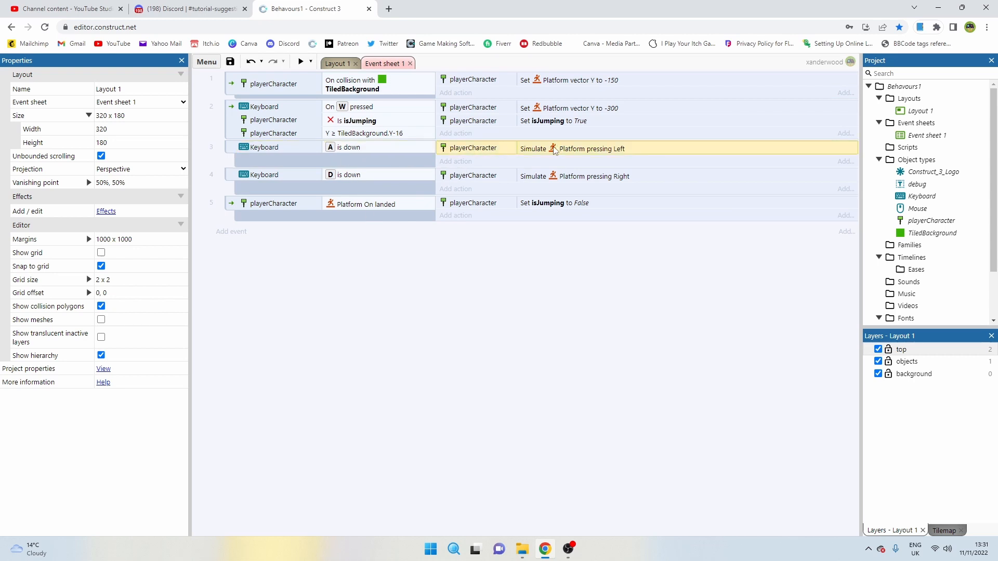
left_click(455, 161)
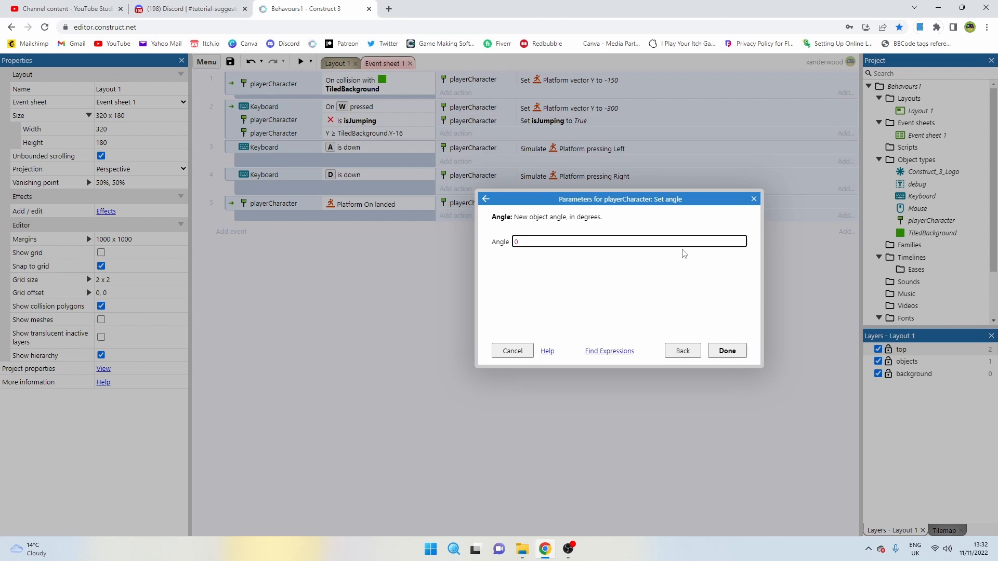
mouse_move(531, 255)
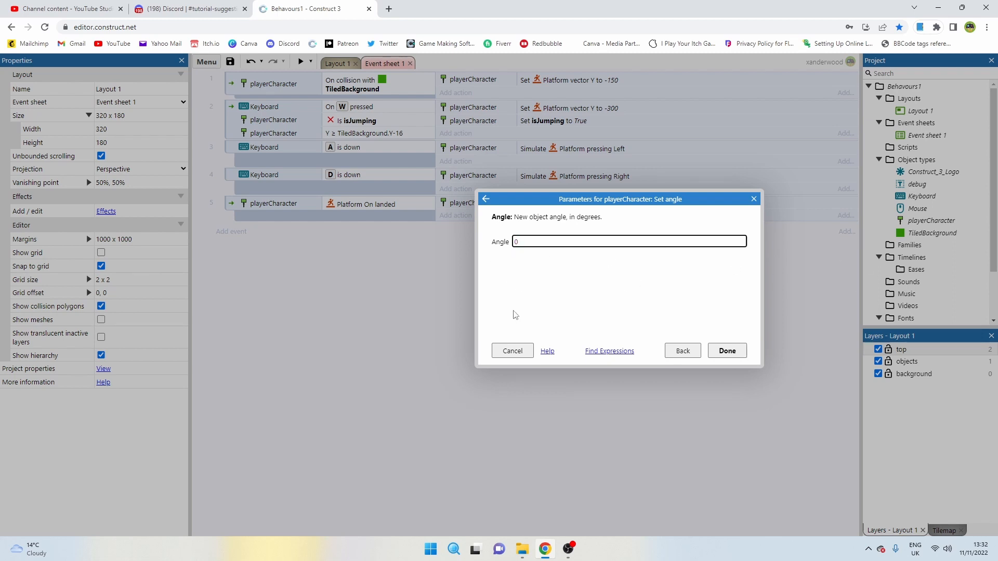
mouse_move(389, 246)
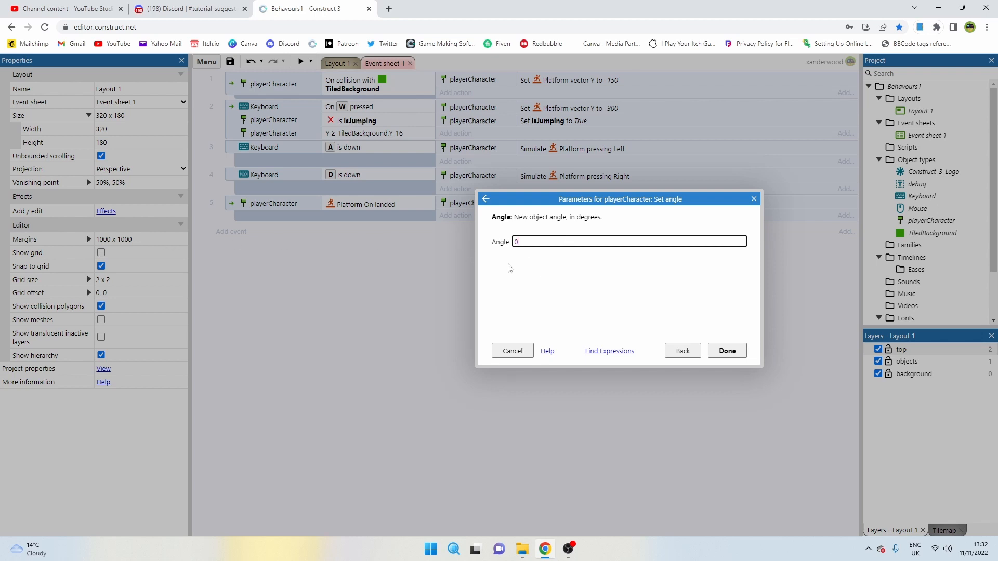
type("27")
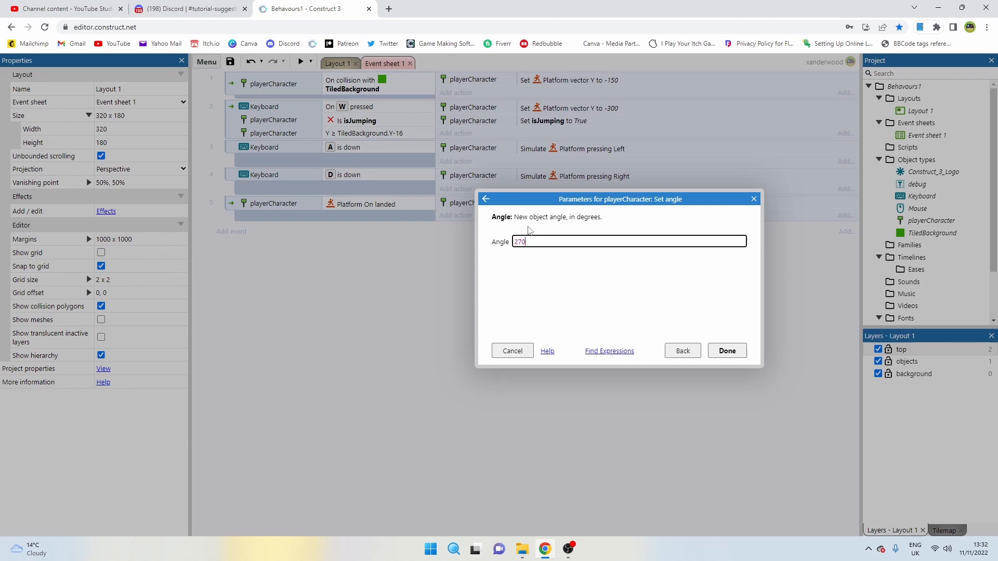
key("Backspace")
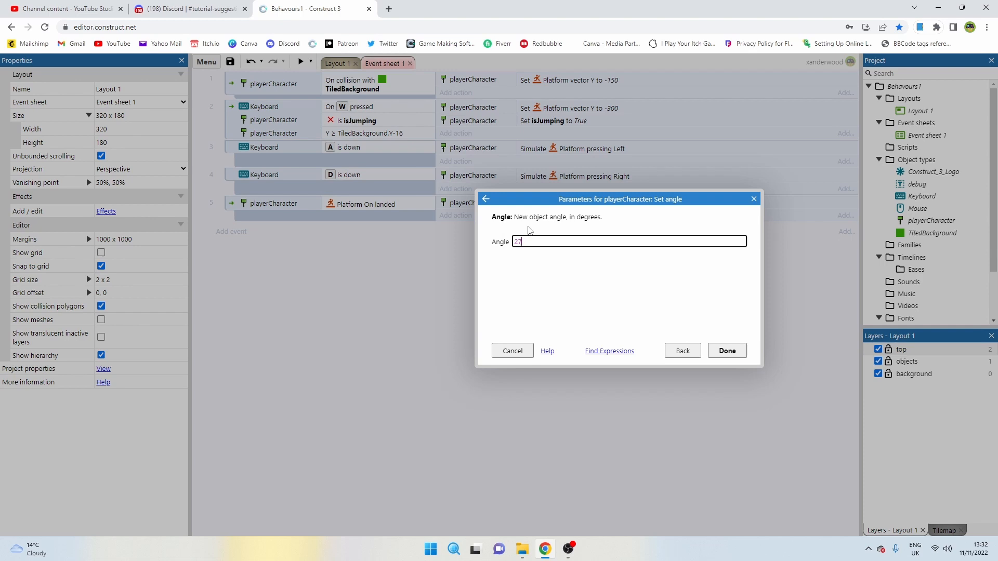
type("260")
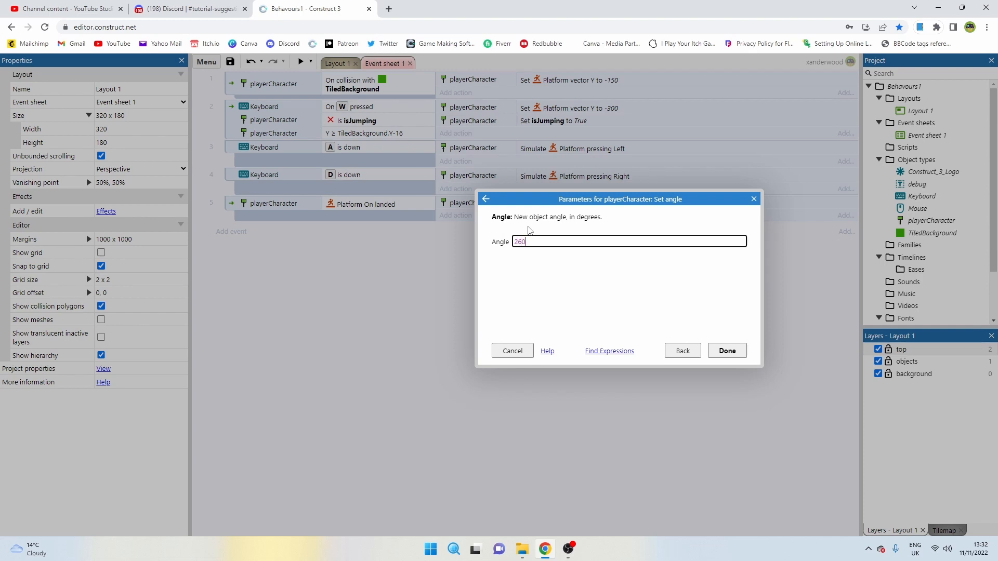
left_click(726, 350)
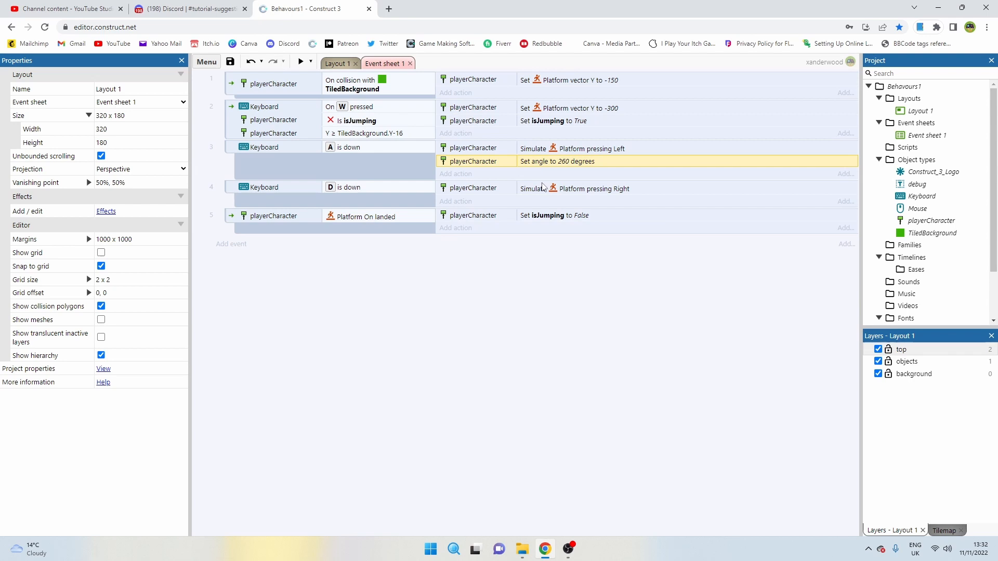
Add a 'Set angle to 280 degrees' action to the D is down event
double_click(556, 161)
type("280")
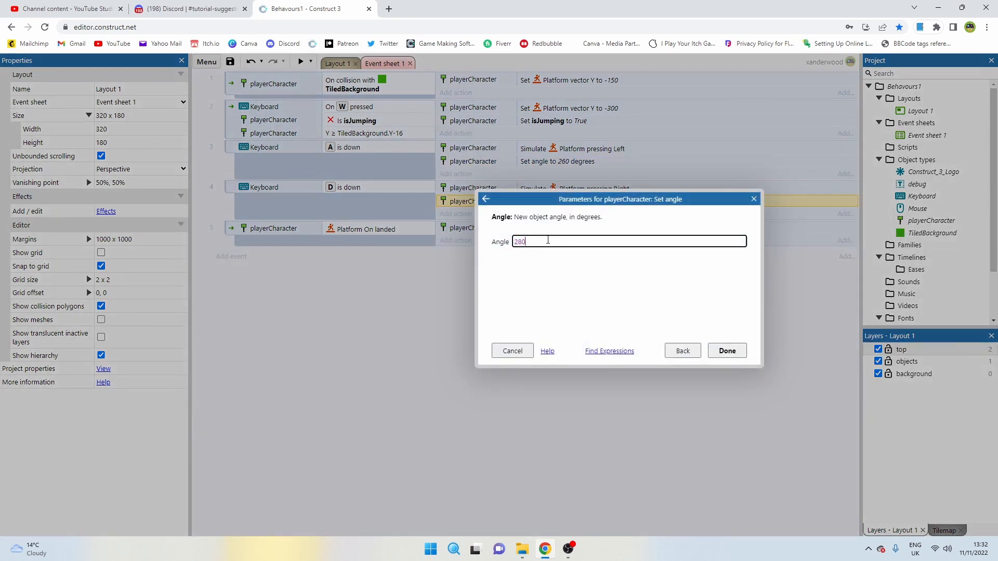
left_click(726, 351)
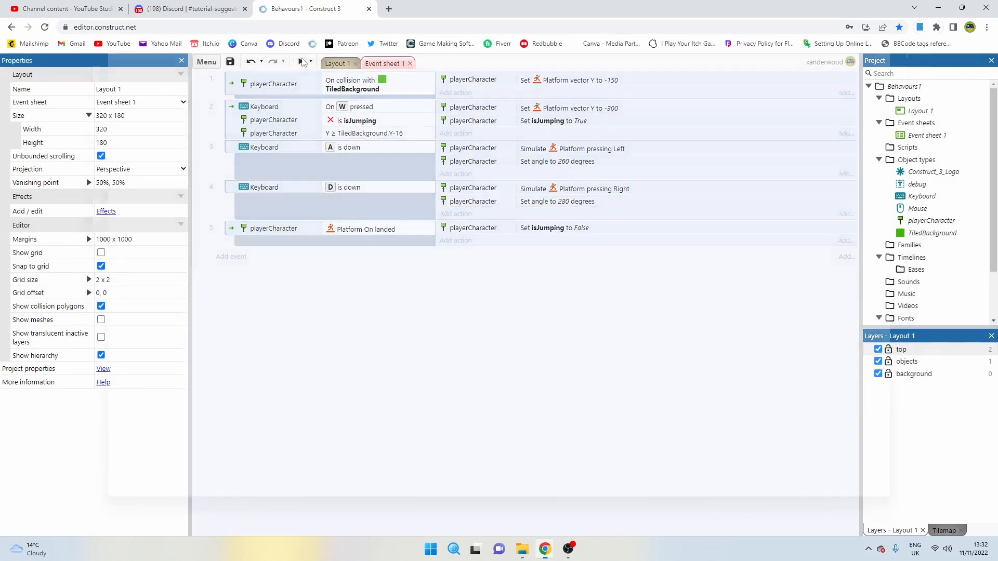
left_click(303, 62)
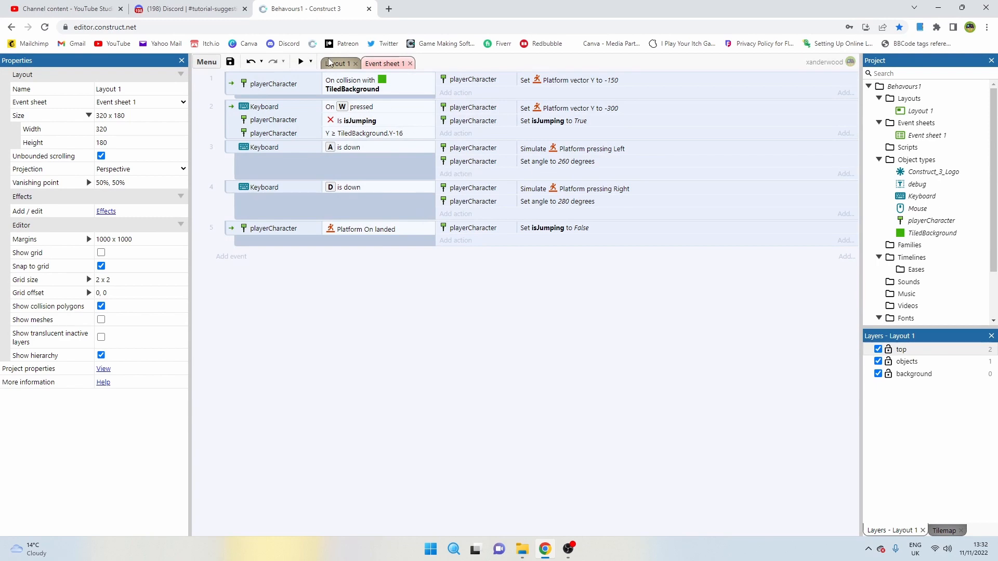
Rotate the playerCharacter image a quarter turn in the Animations Editor so the pogo stick lies sideways
left_click(336, 63)
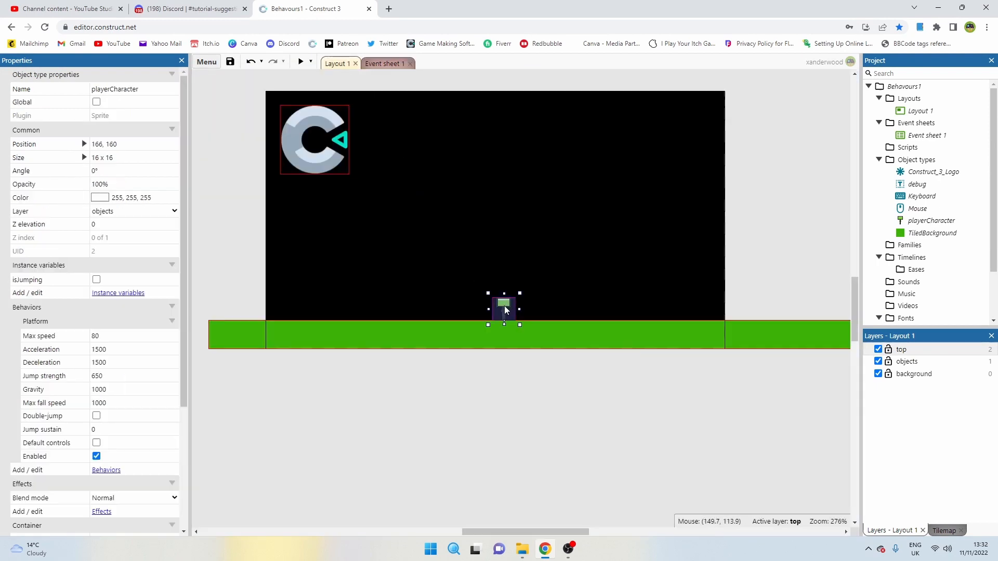
double_click(504, 305)
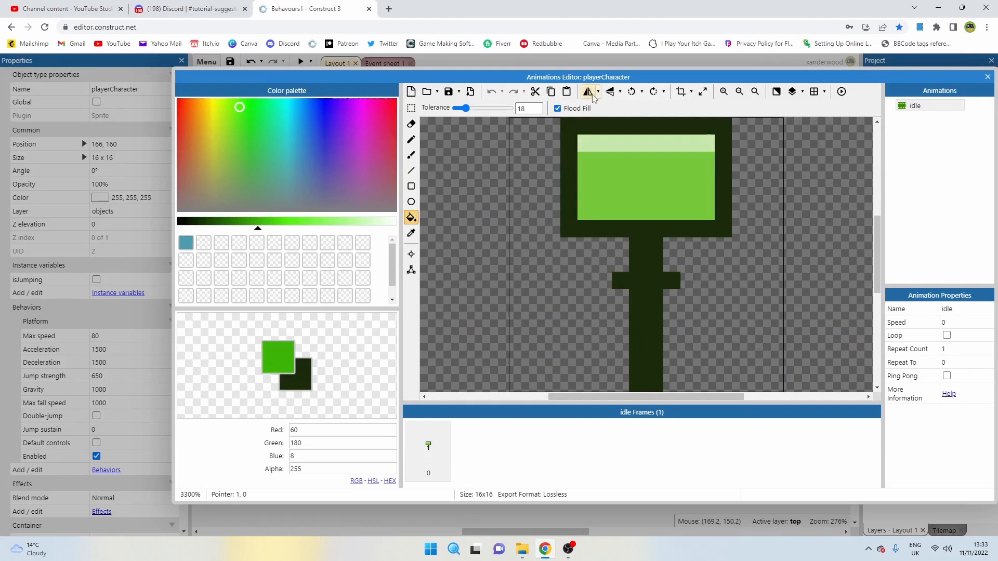
left_click(587, 91)
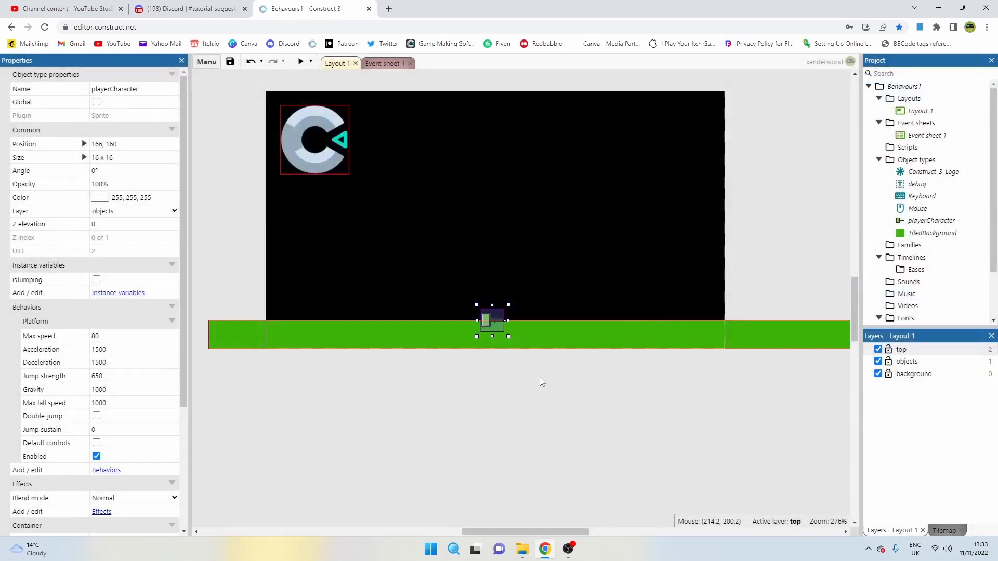
left_click(541, 381)
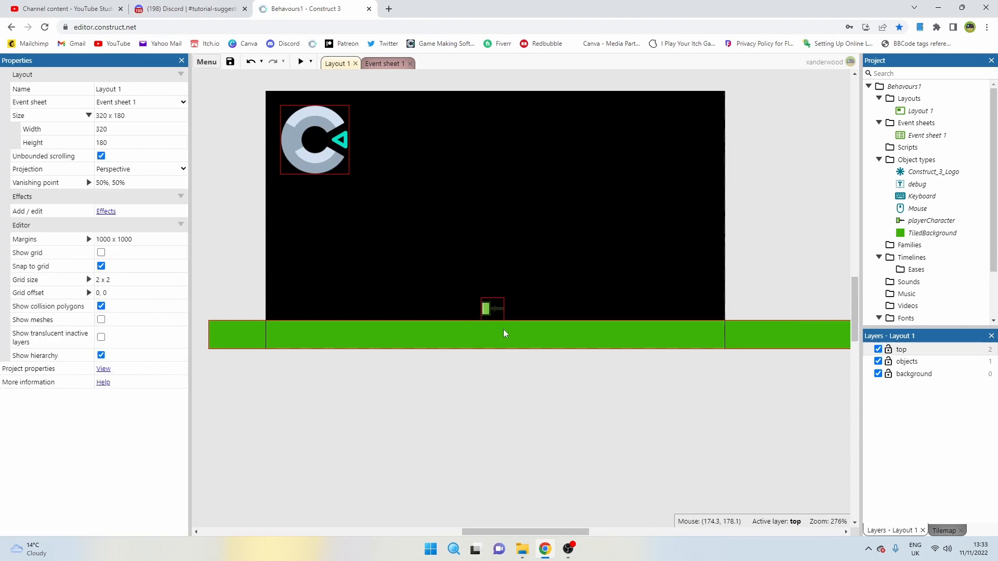
left_click(299, 62)
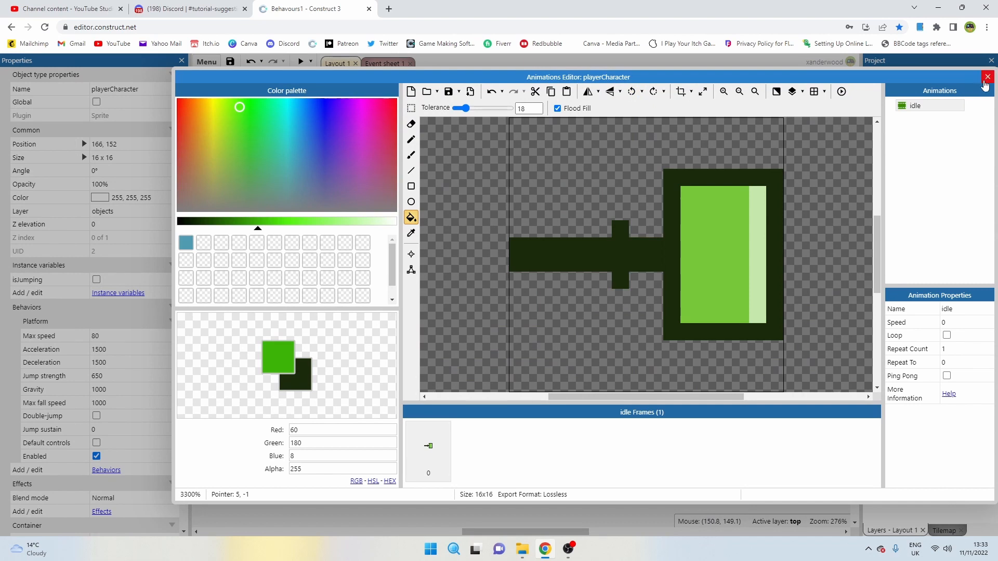
left_click(298, 63)
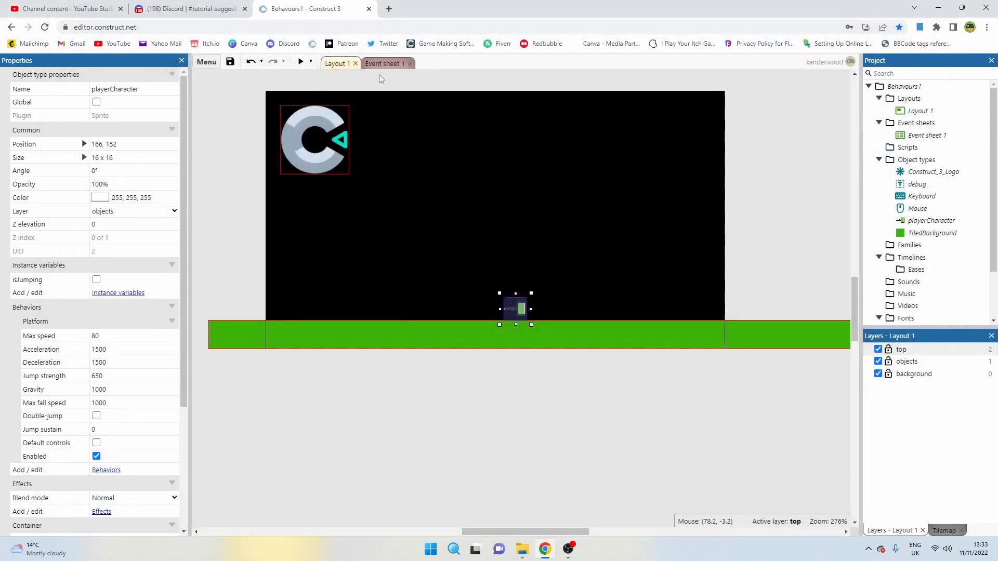
Create event 6 with an inverted Keyboard 'A is down' condition
left_click(384, 63)
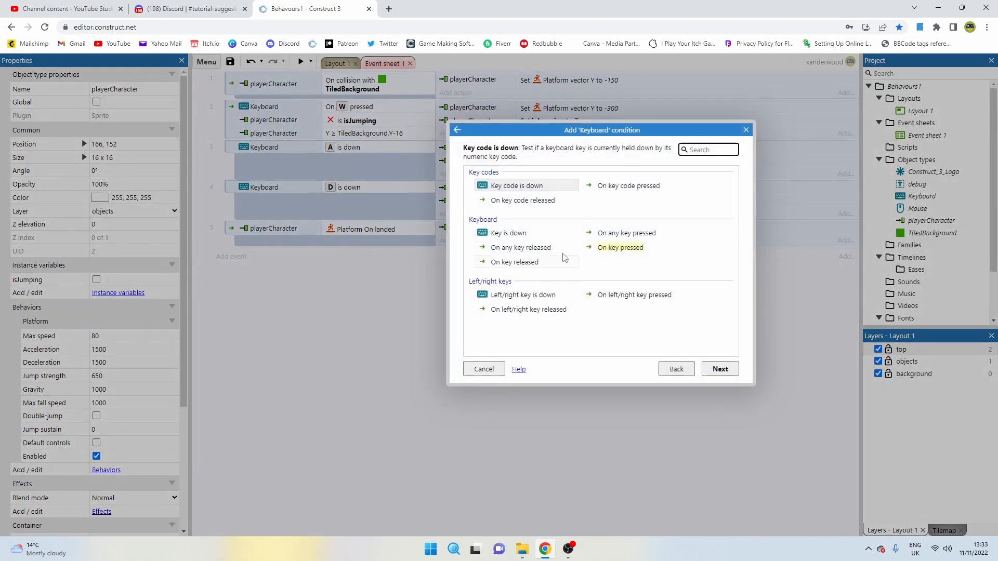
left_click(509, 233)
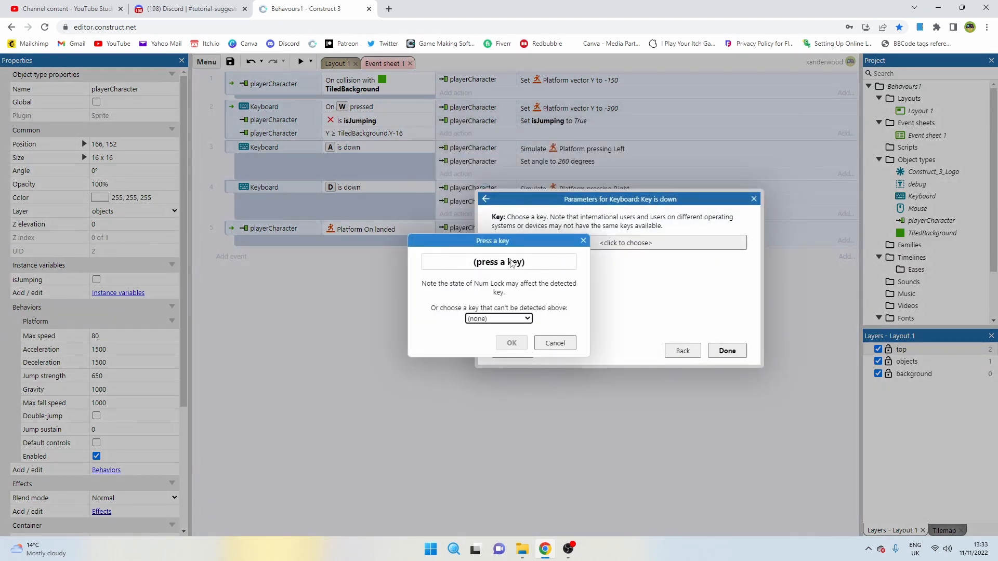
key("a")
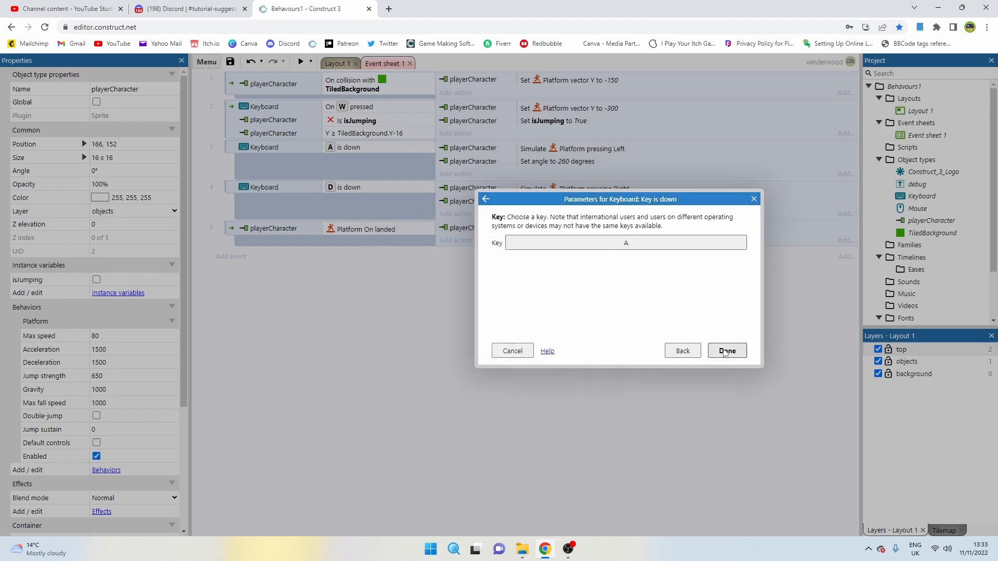
left_click(727, 351)
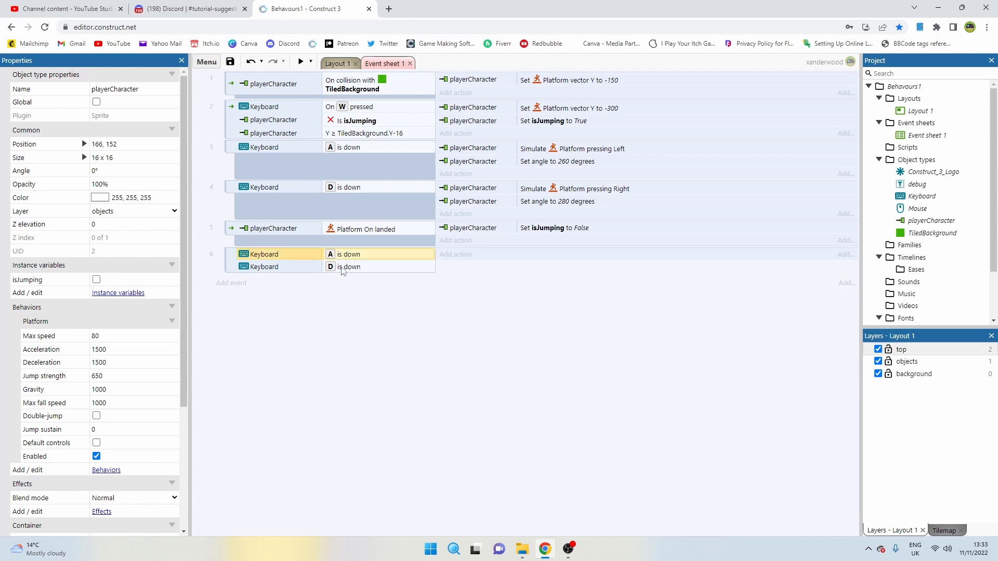
mouse_move(352, 261)
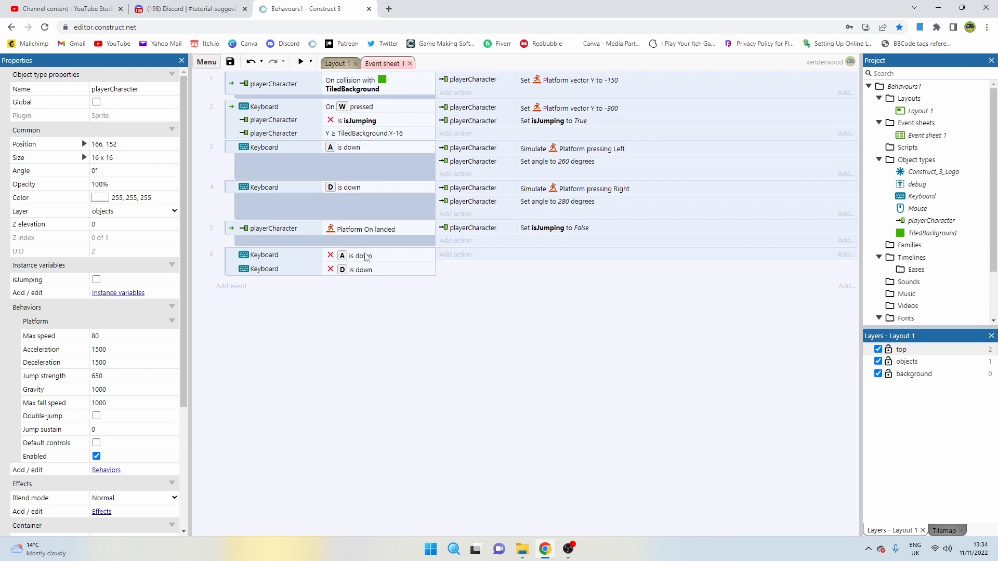
mouse_move(547, 212)
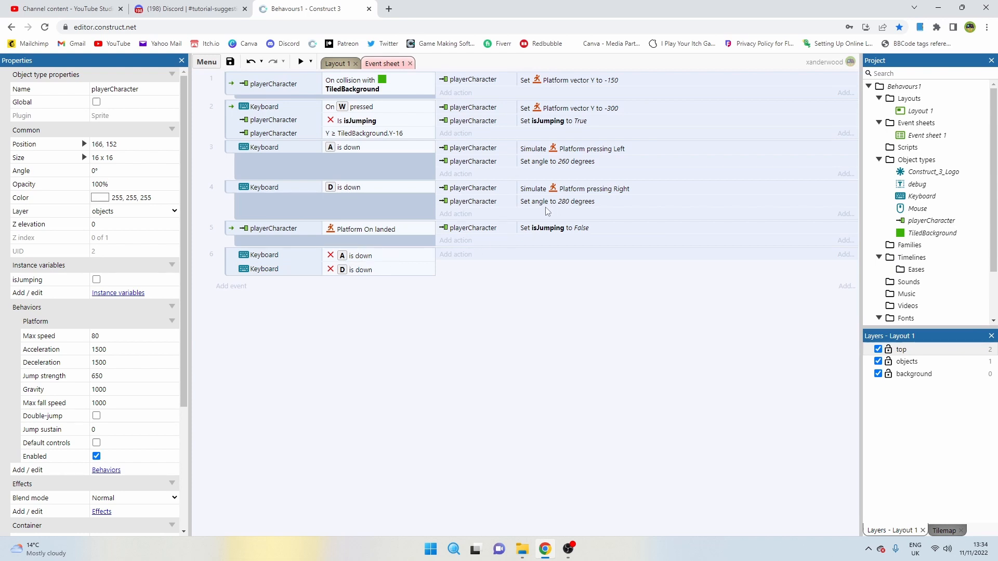
Give event 6 a 'Set angle to 270 degrees' action to straighten the player
left_click(558, 254)
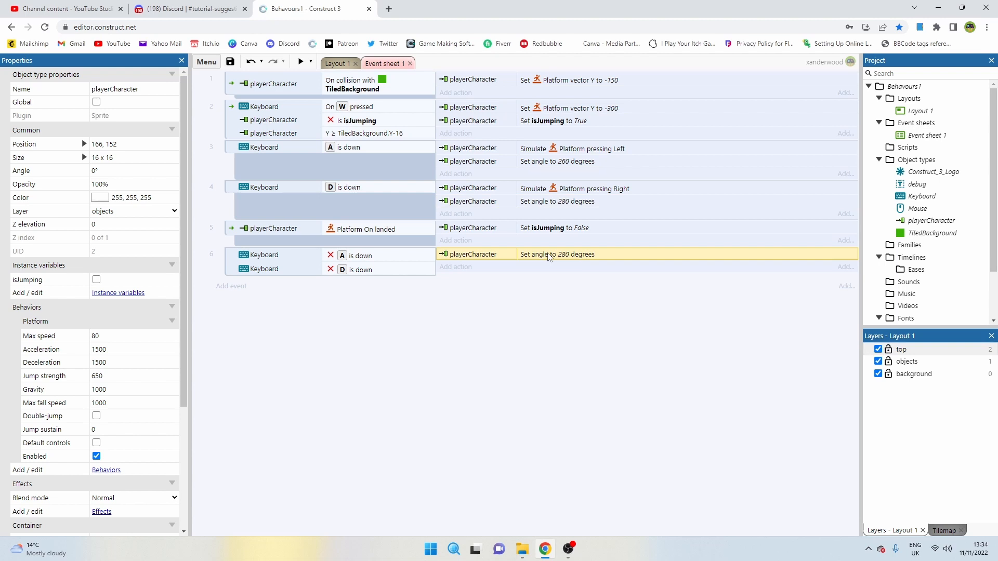
double_click(557, 254)
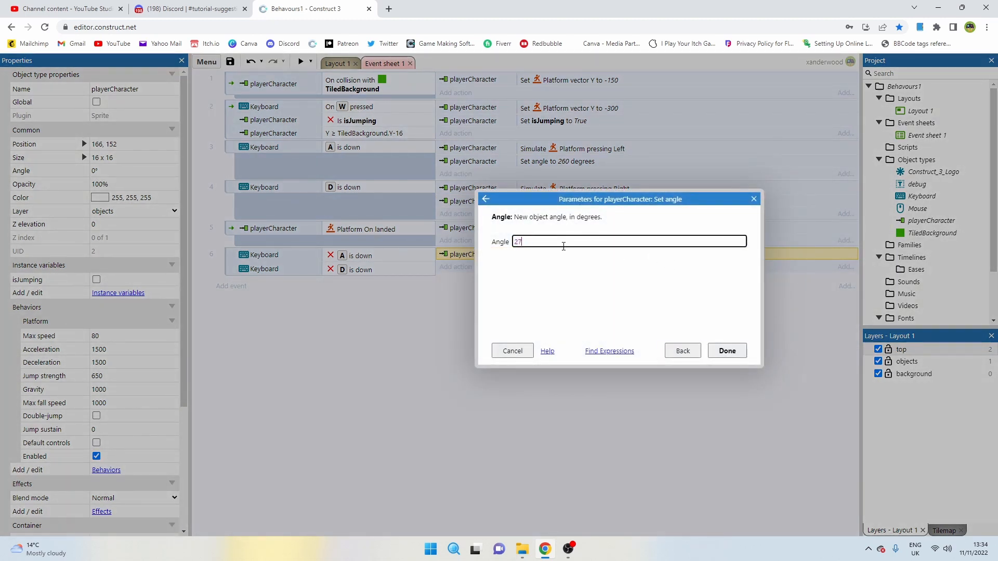
left_click(726, 350)
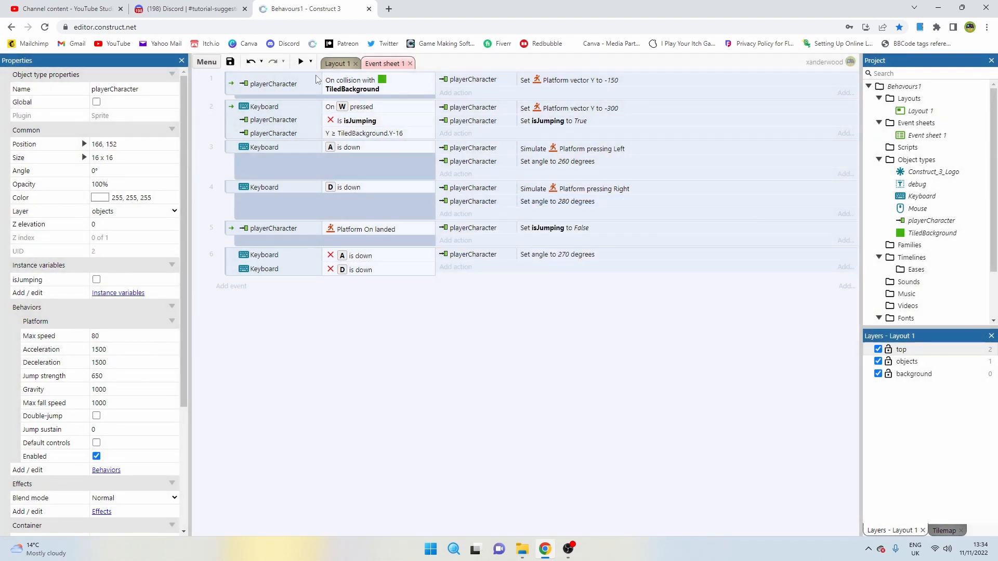